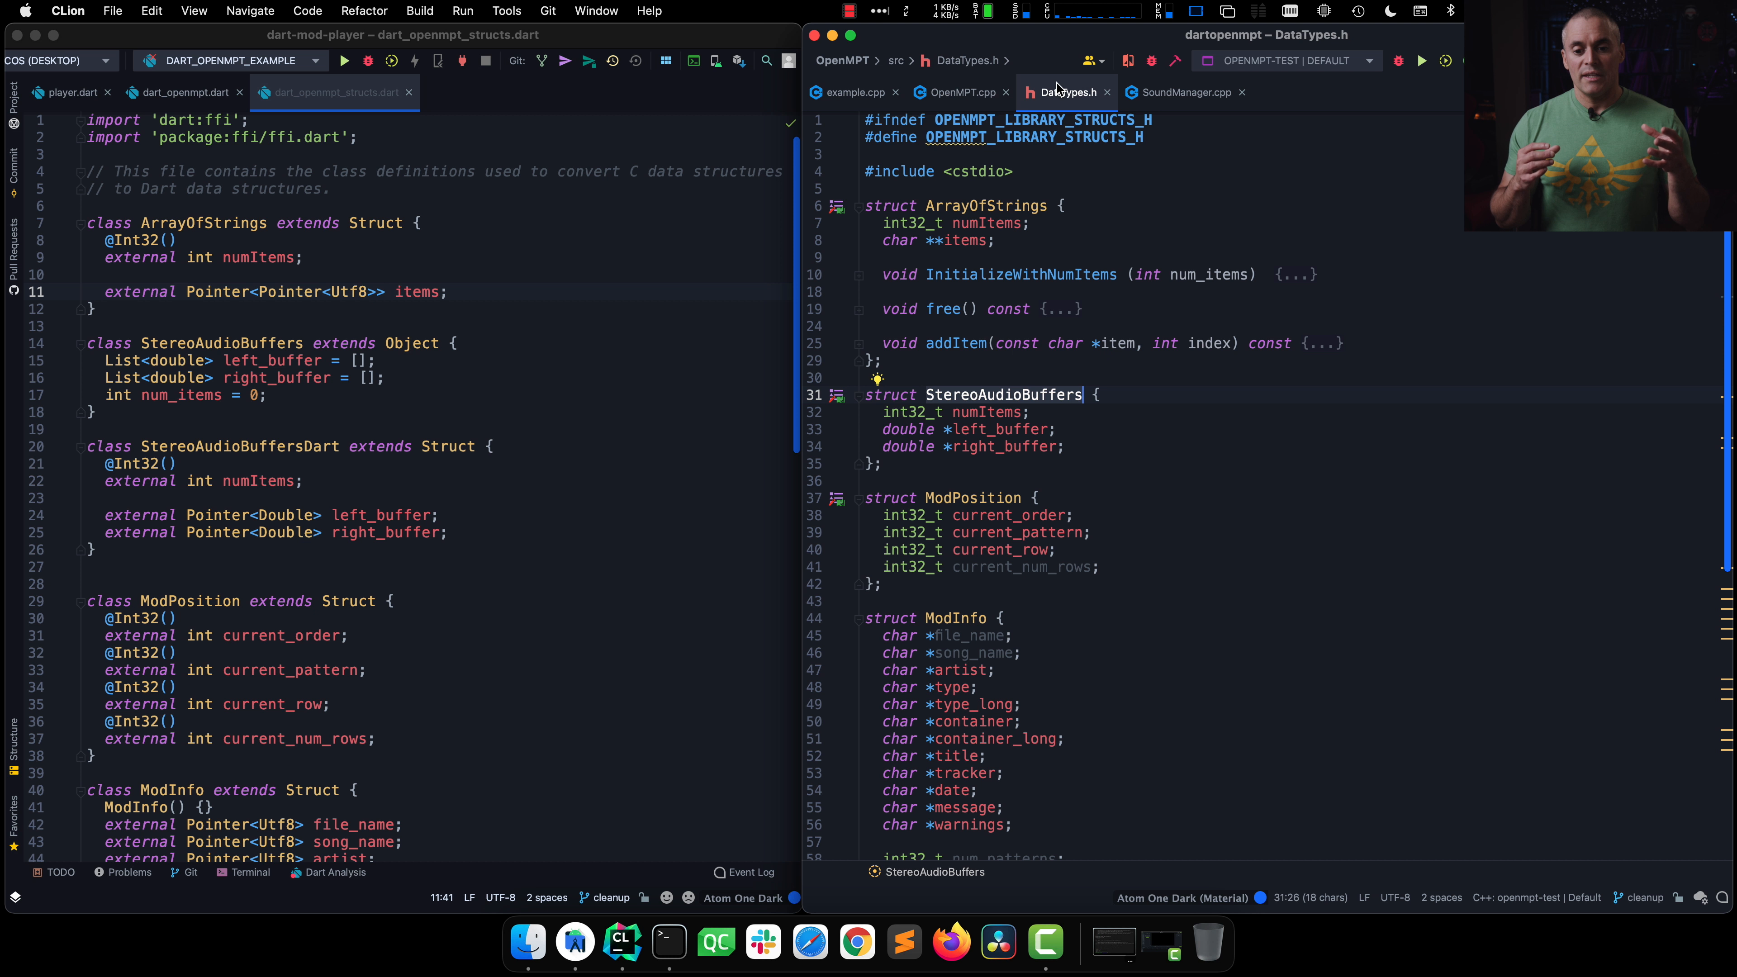
# Step: Review OpenMPT.cpp, then the example.cpp main program in CLion
pyautogui.click(961, 92)
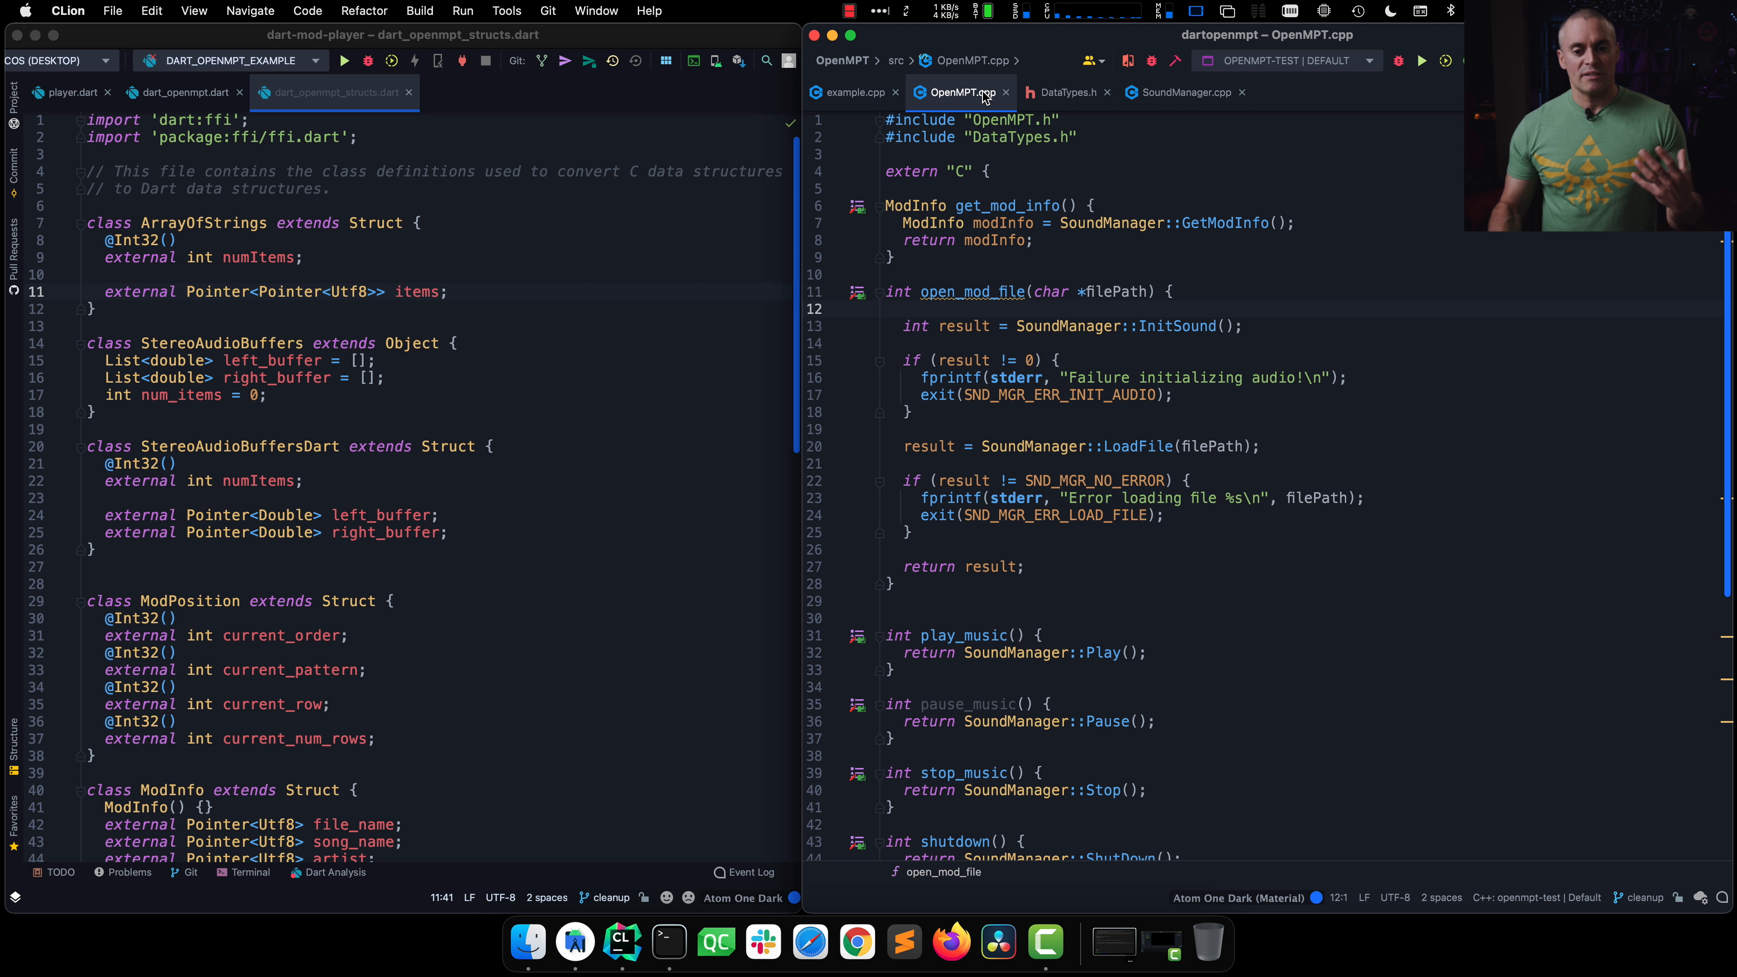
pyautogui.click(886, 308)
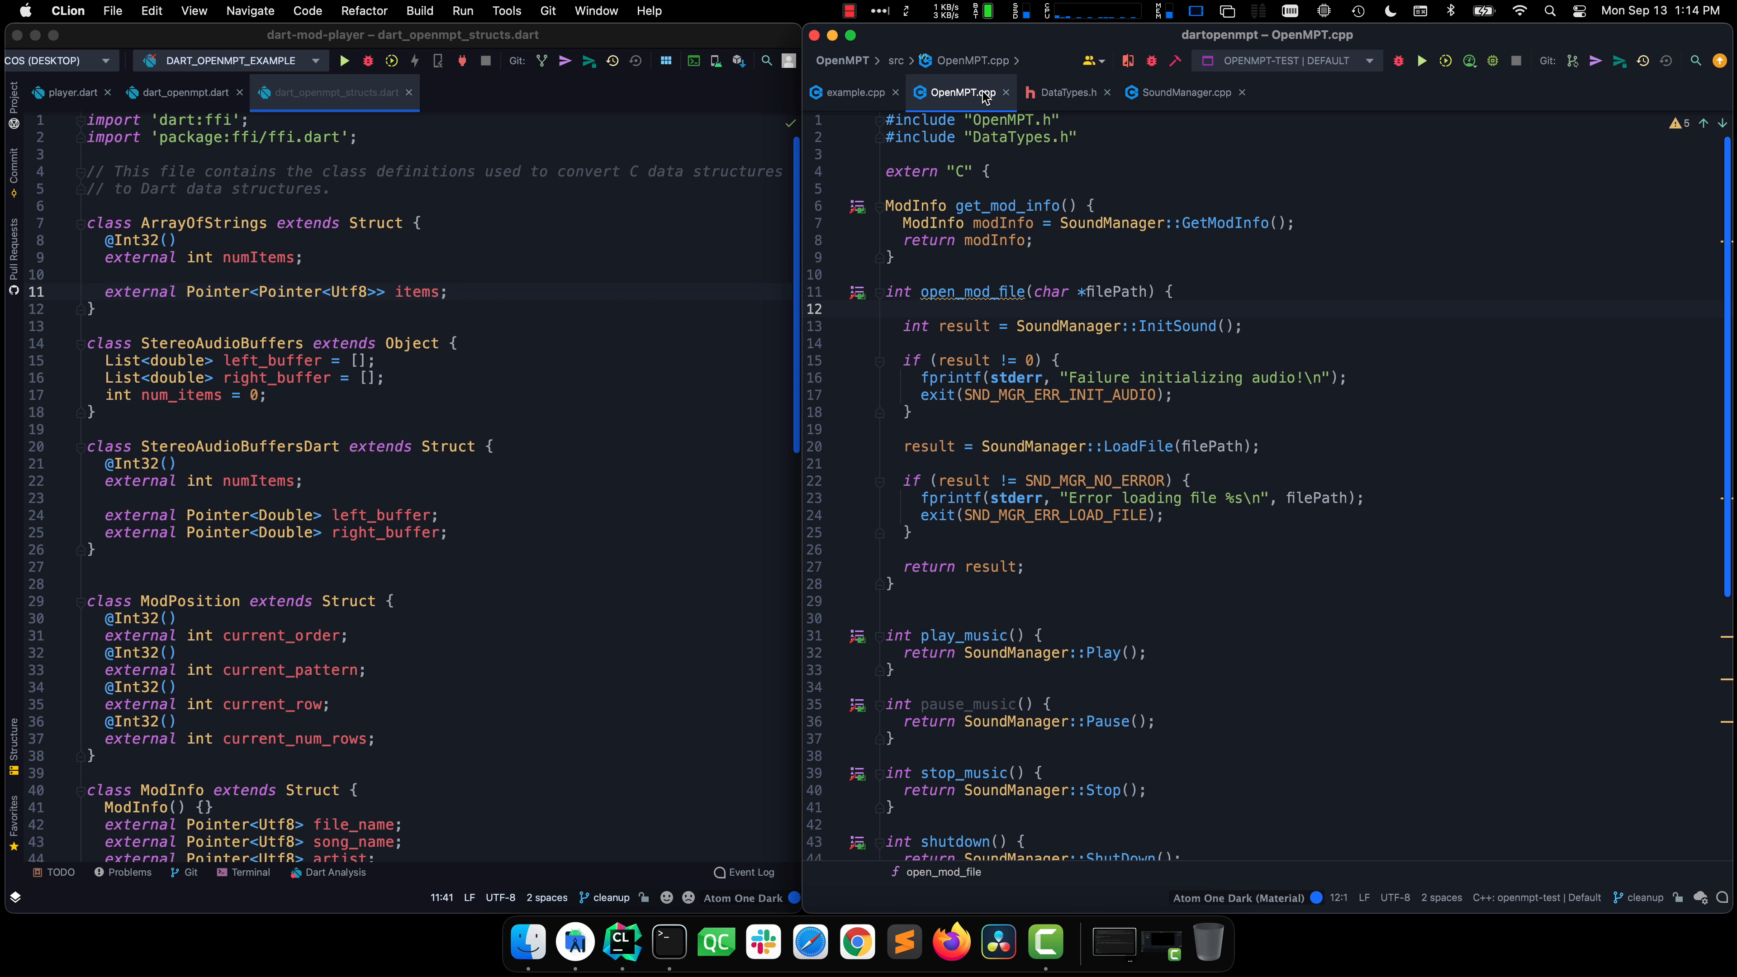
pyautogui.click(182, 93)
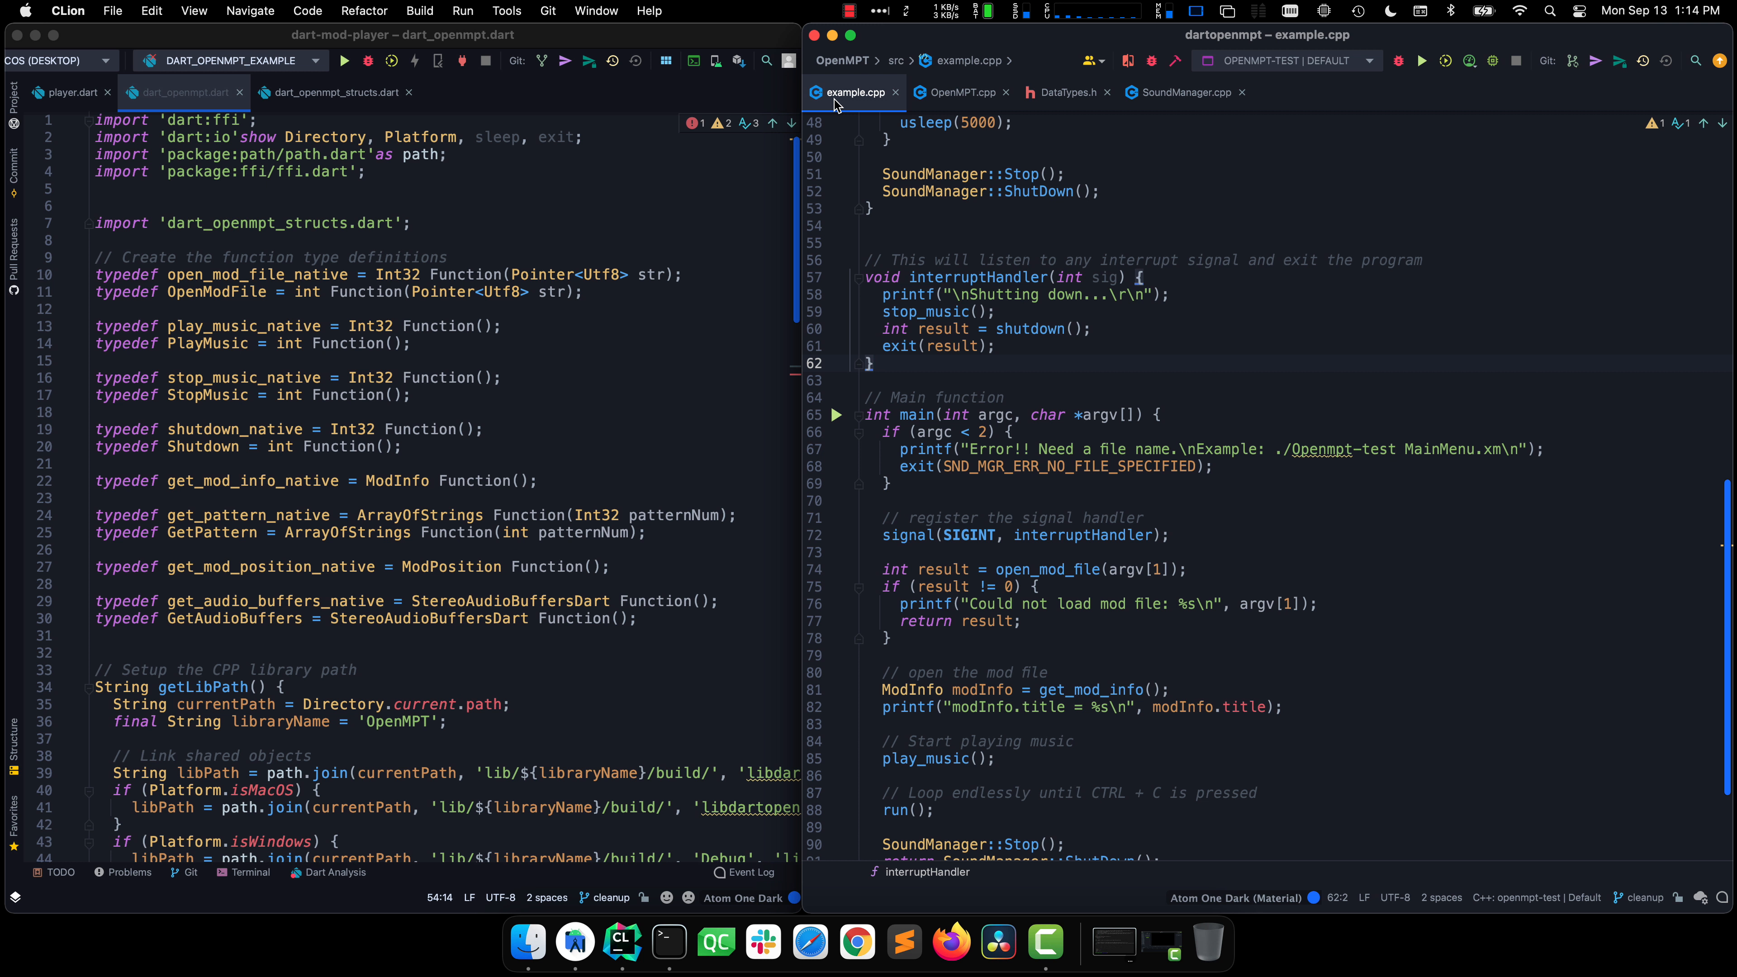
# Step: Return to OpenMPT.cpp and bring up SoundManager.cpp's GetModInfo implementation
pyautogui.click(962, 92)
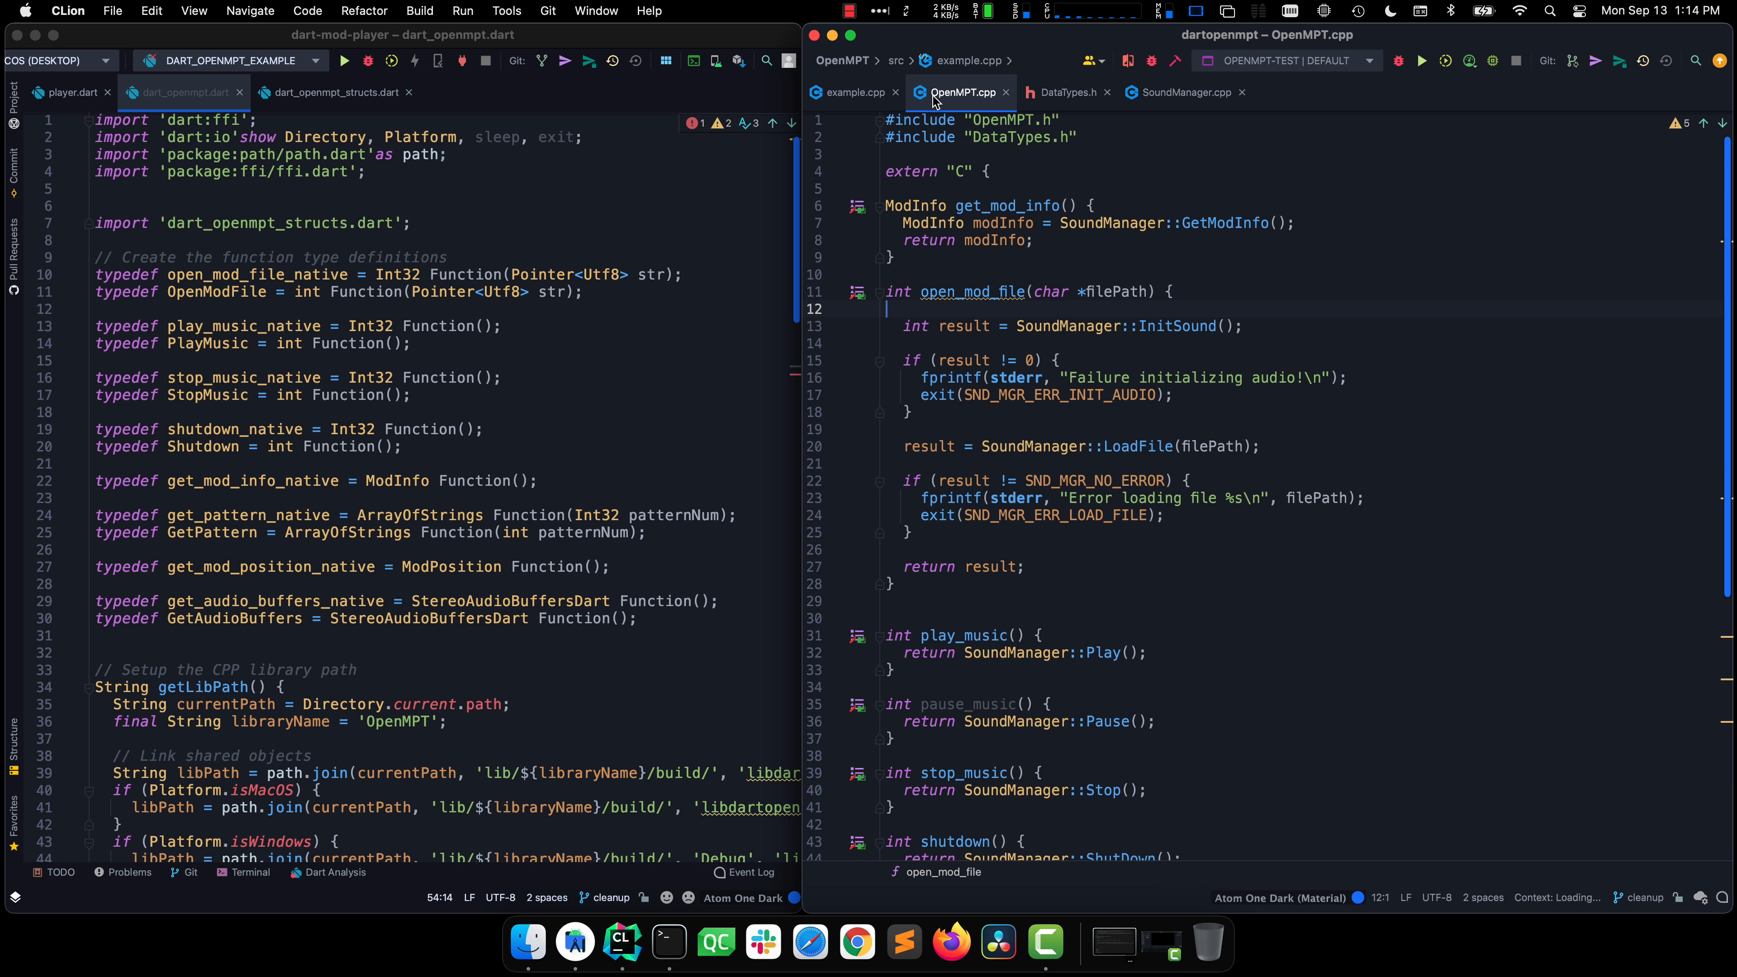
pyautogui.click(1184, 92)
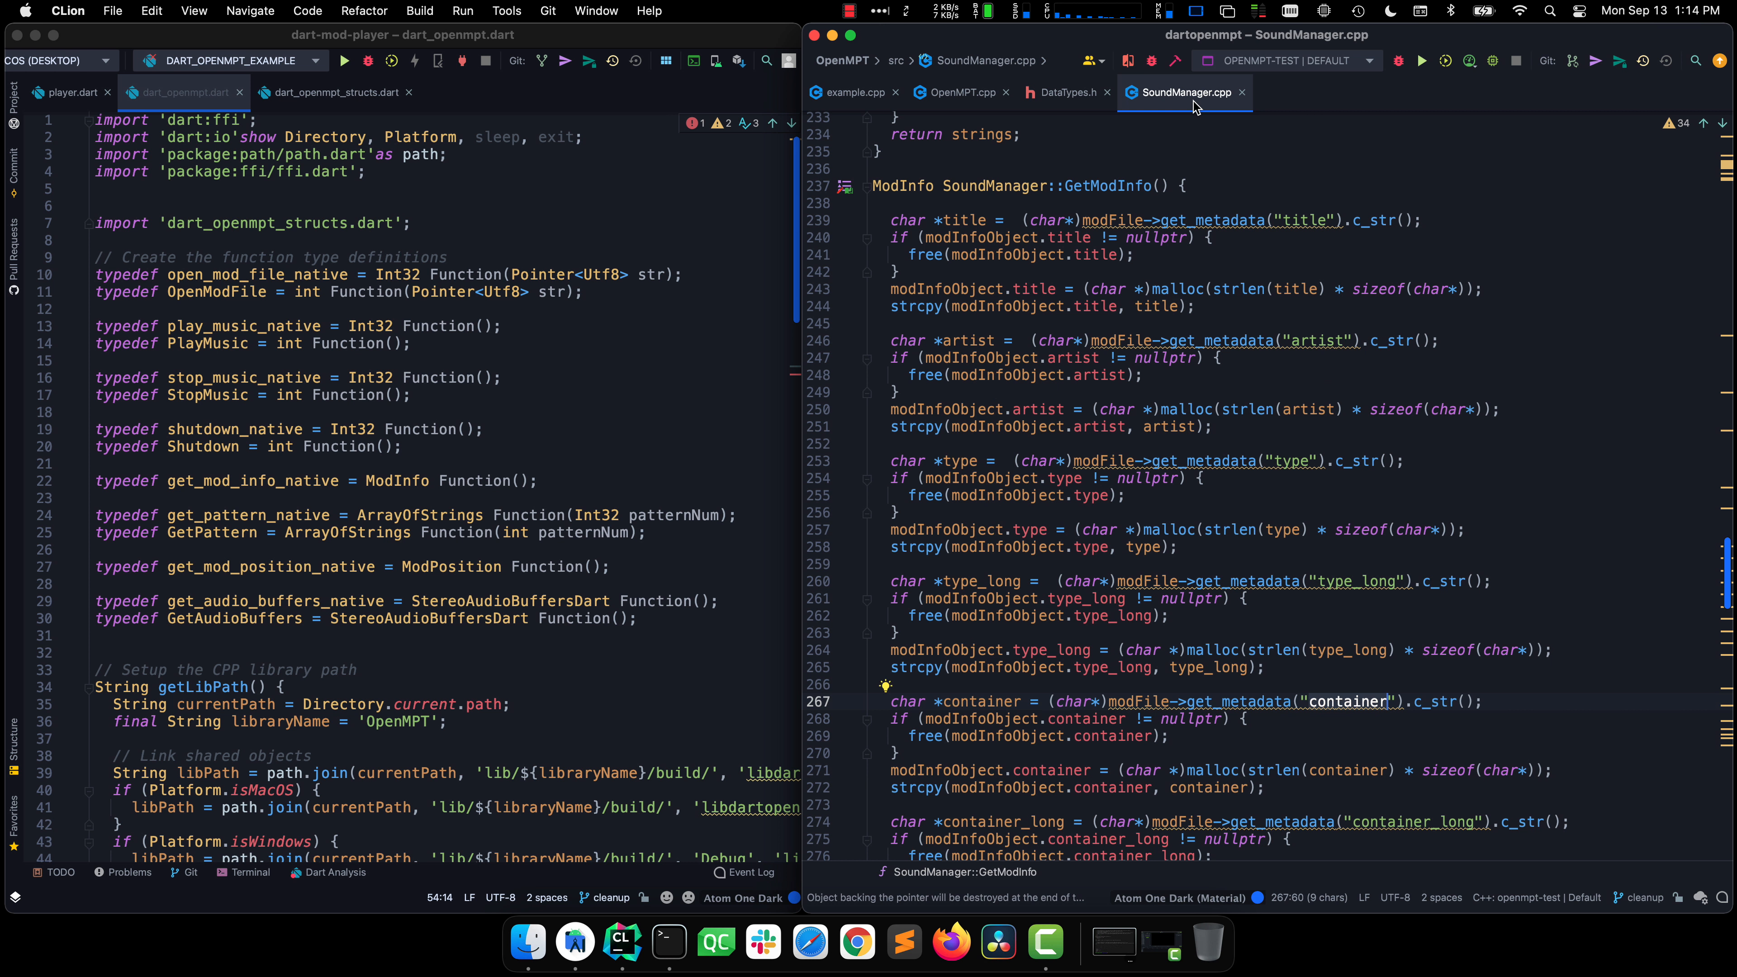
pyautogui.moveTo(853, 92)
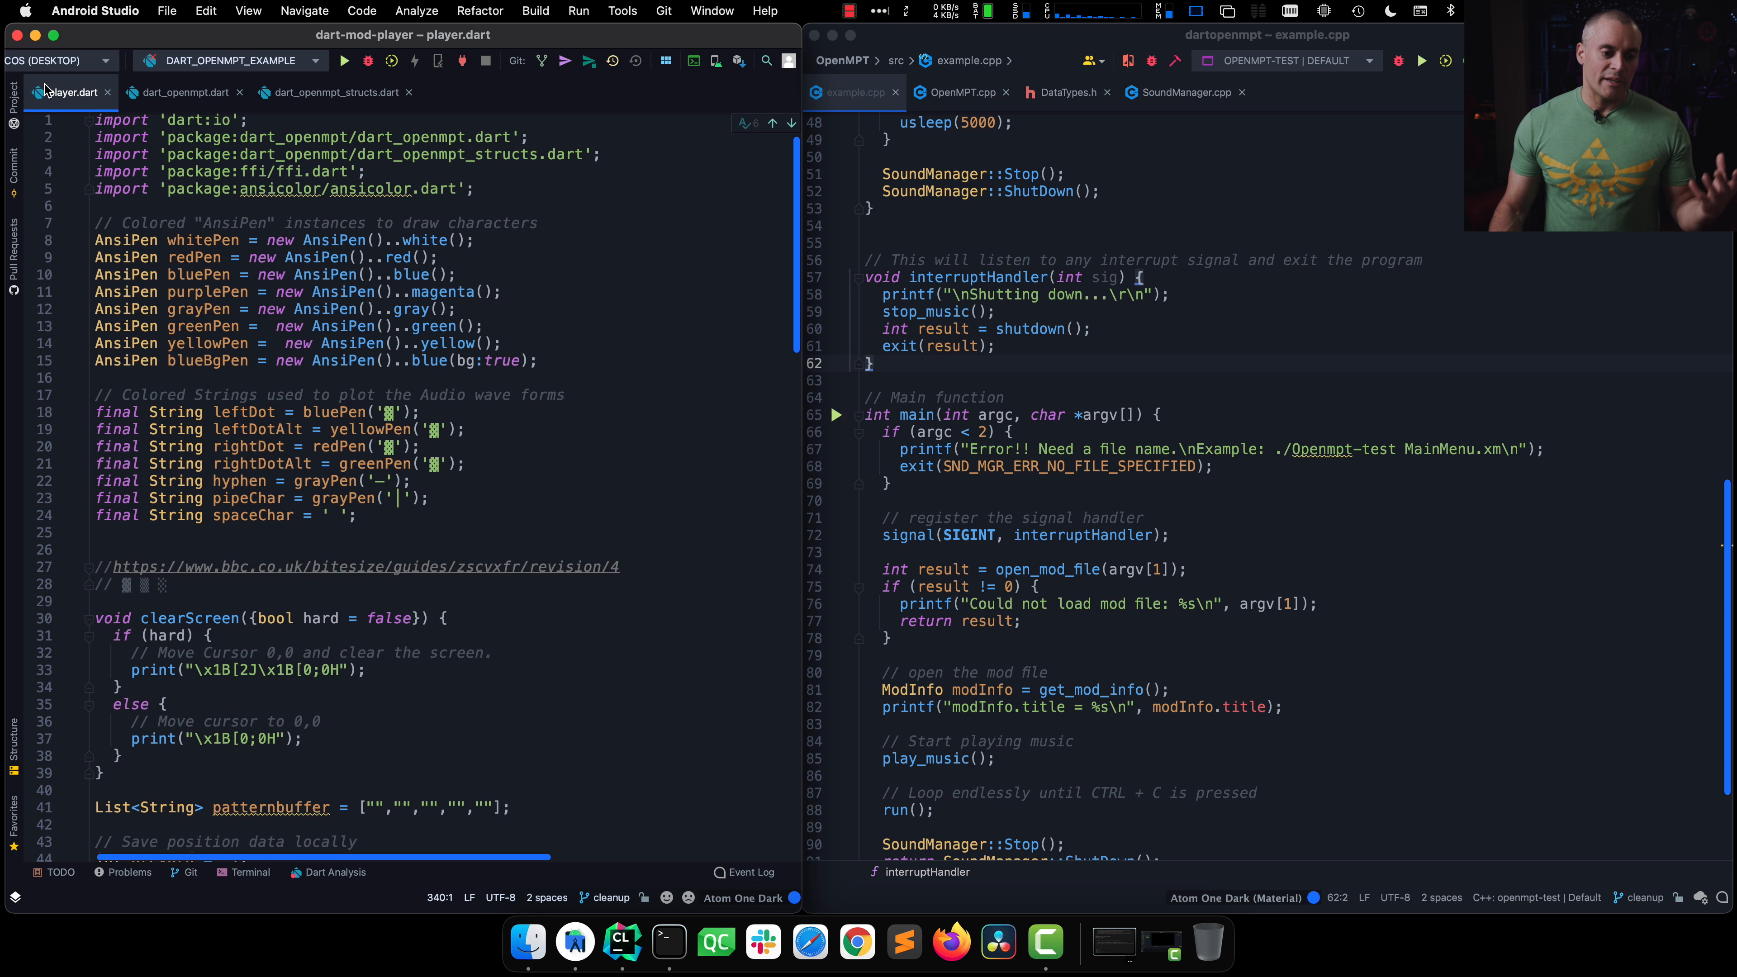
pyautogui.moveTo(354, 188)
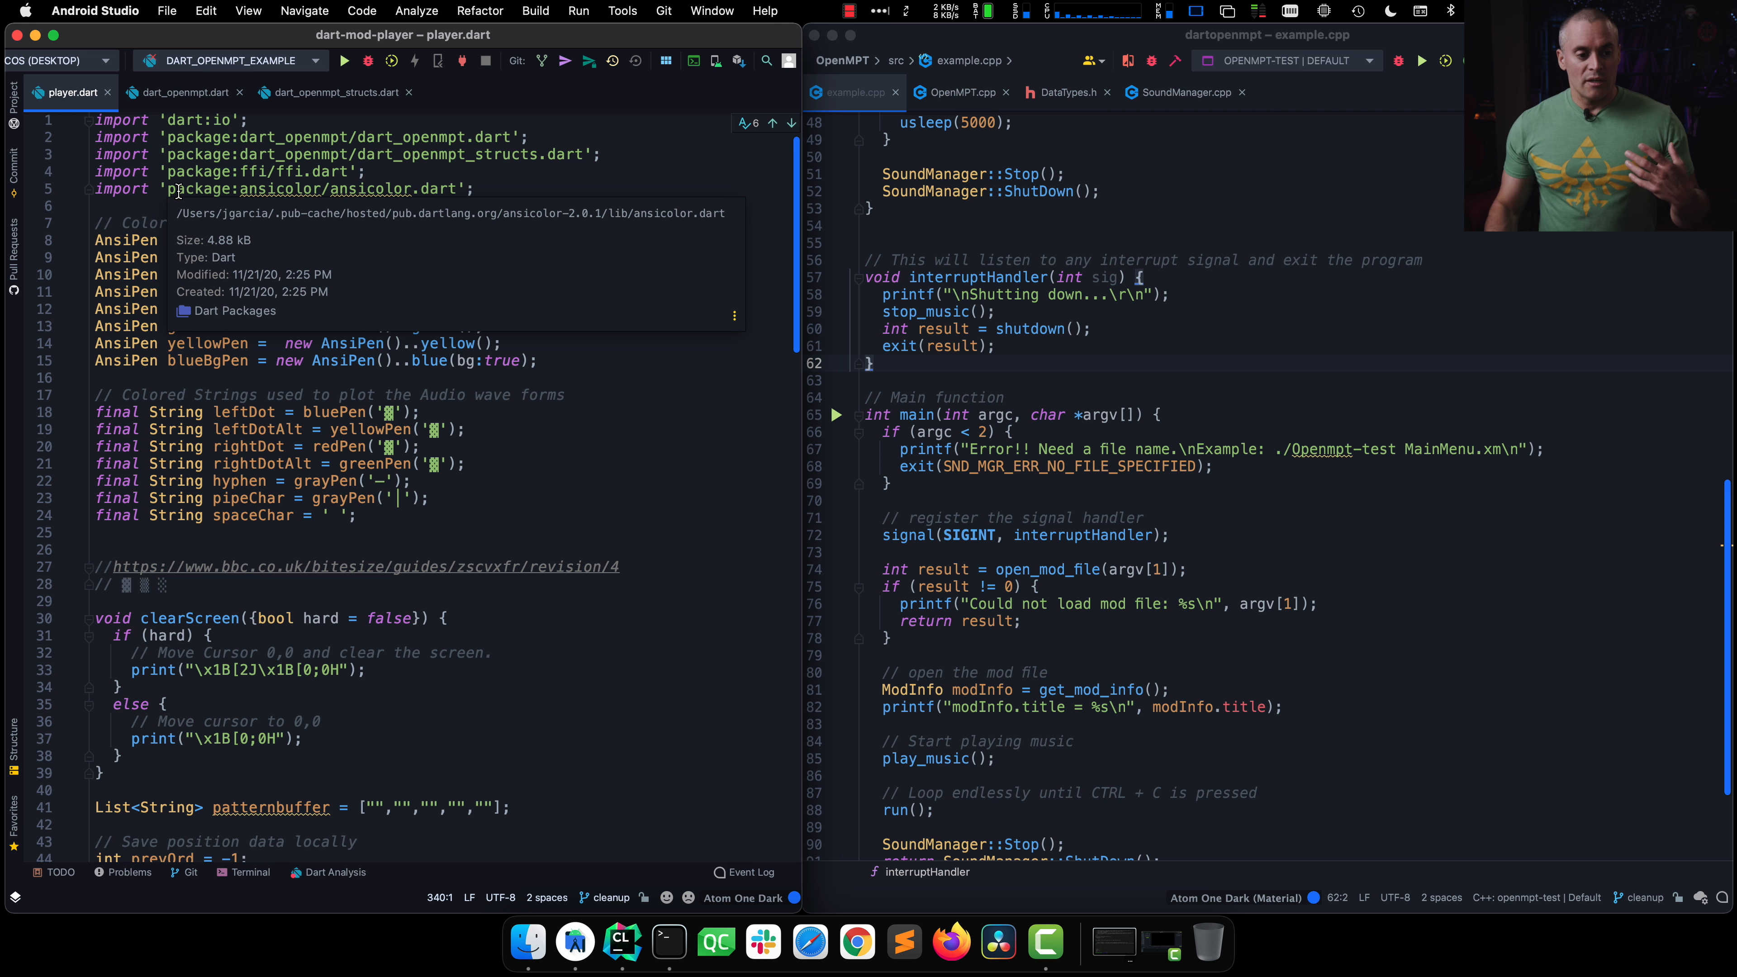
# Step: Show dart_openmpt.dart, then the struct definitions in dart_openmpt_structs.dart
pyautogui.click(186, 92)
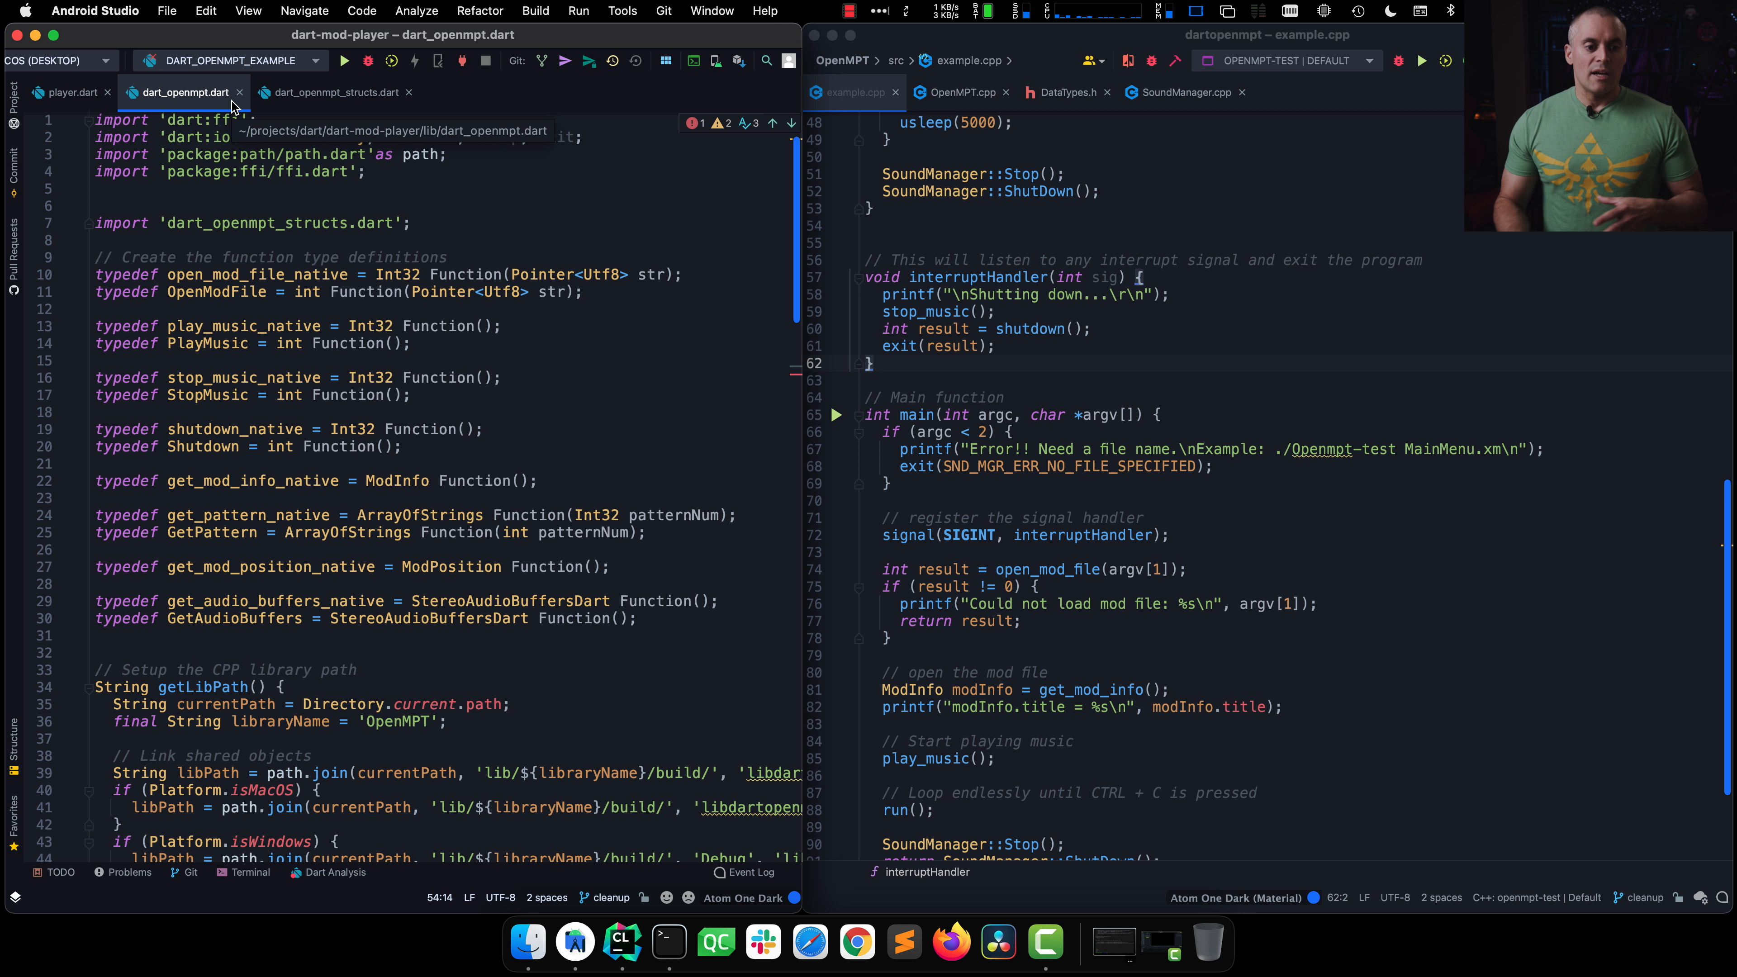
pyautogui.moveTo(332, 93)
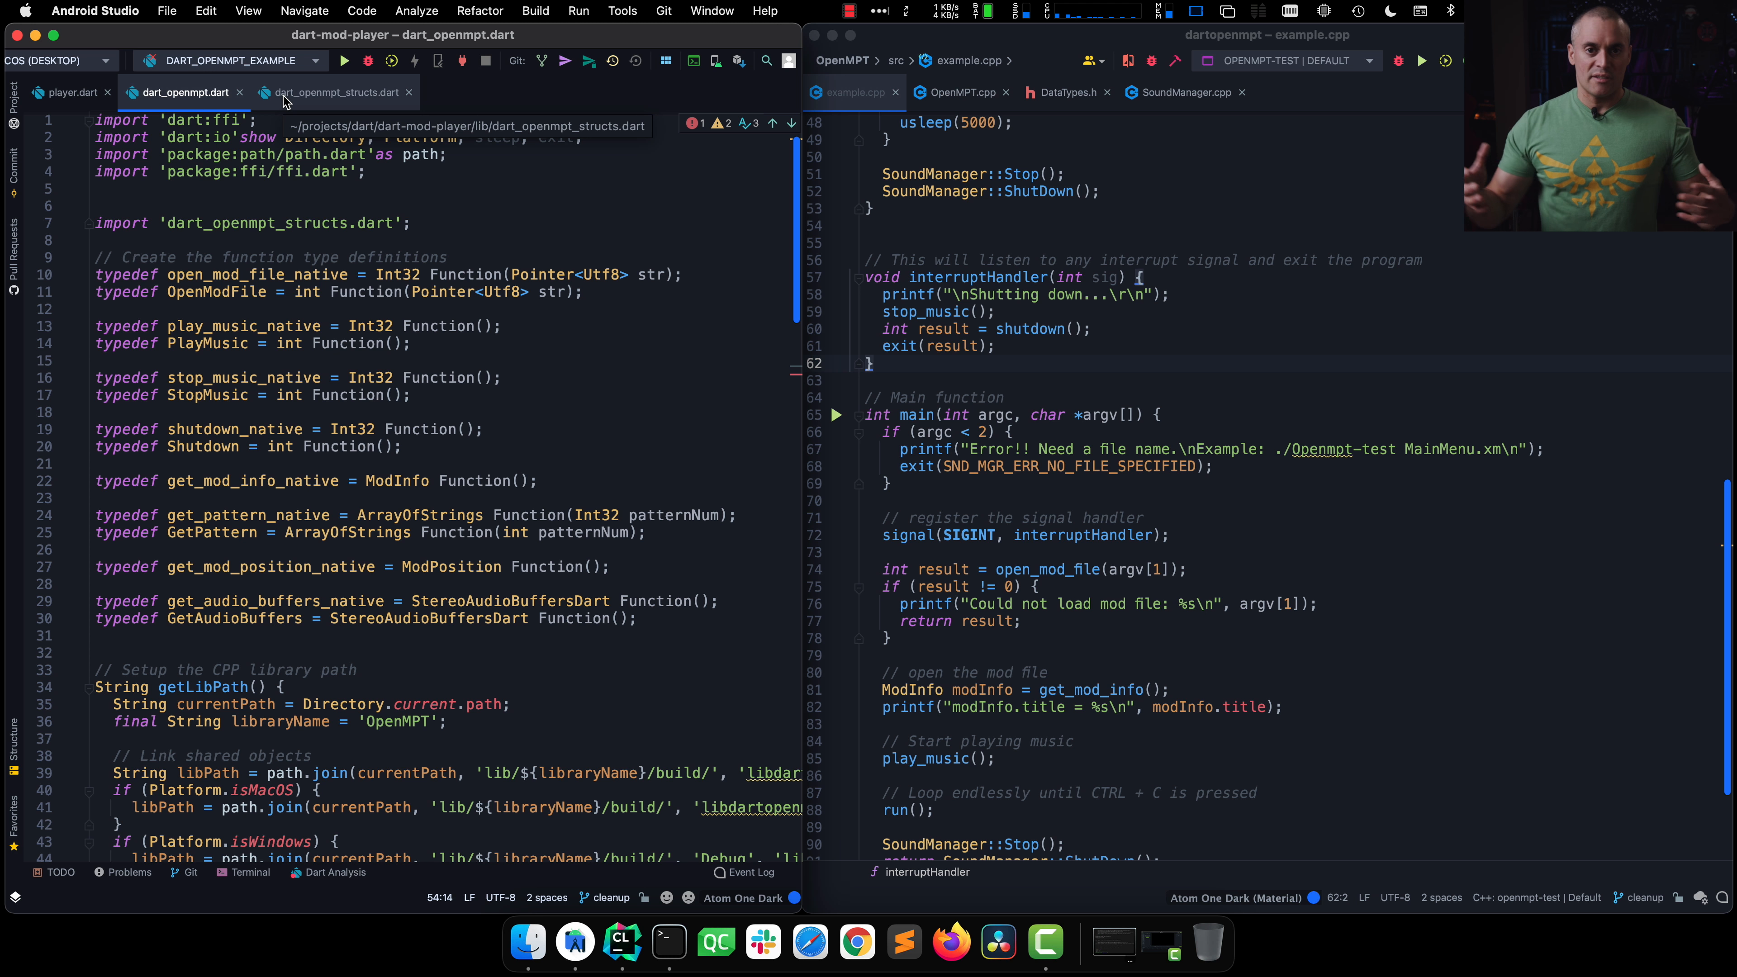
pyautogui.click(334, 92)
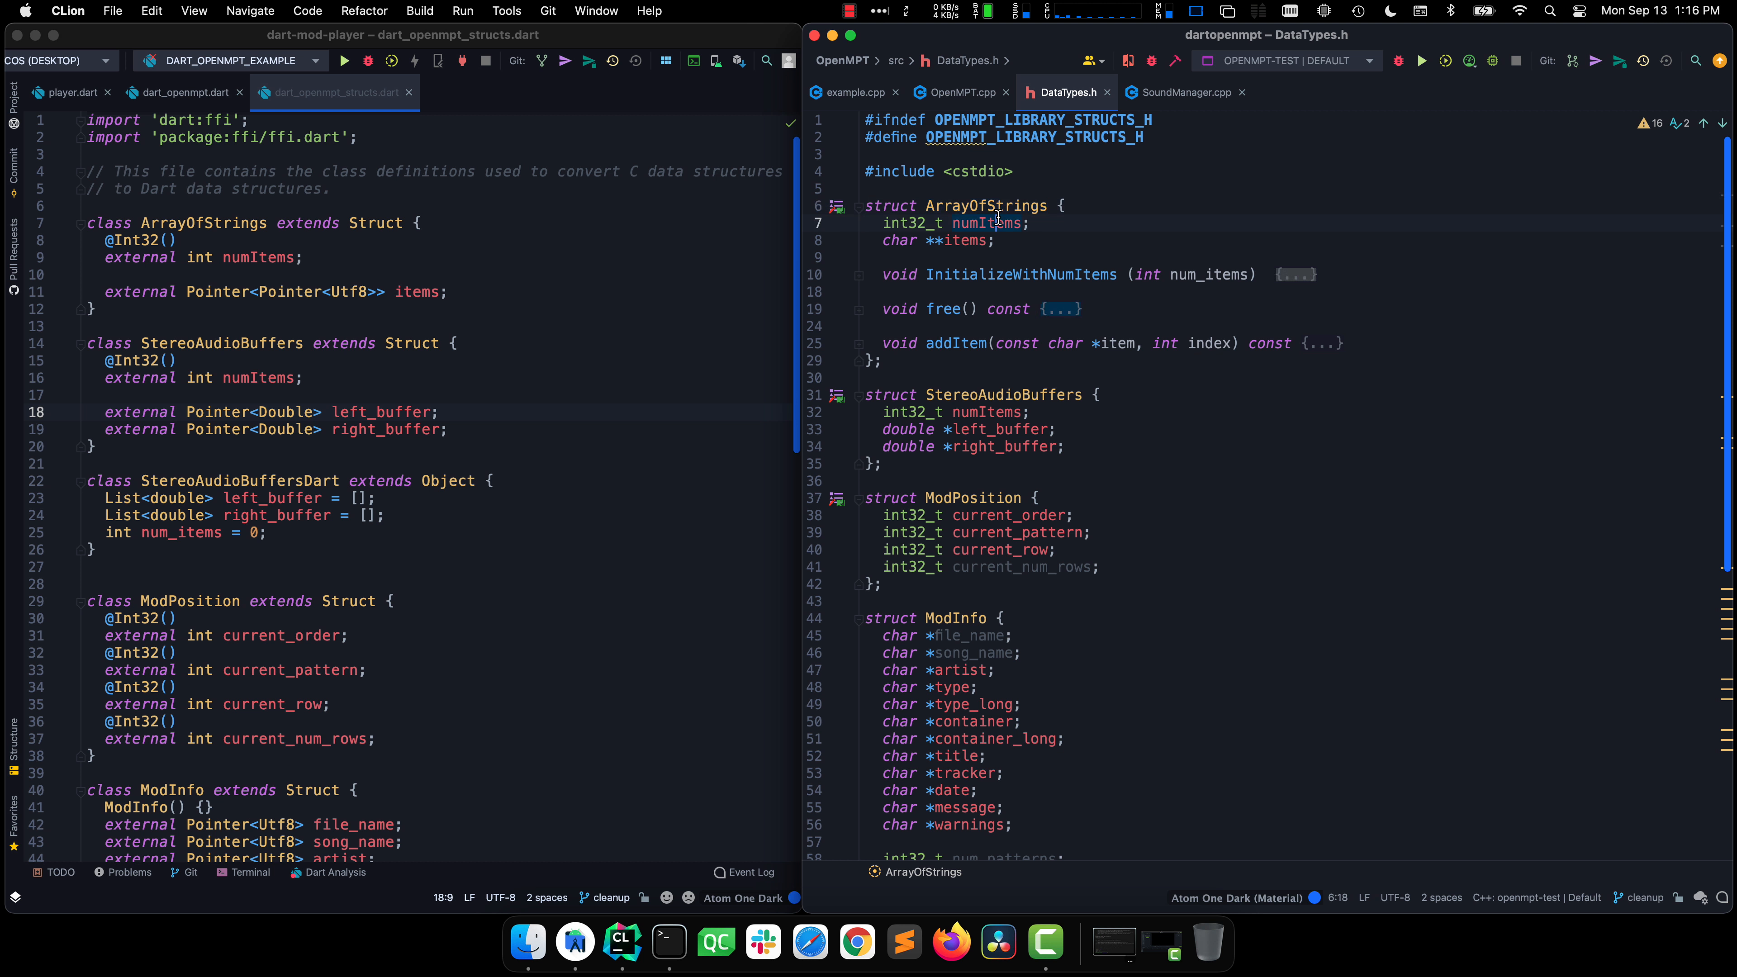
pyautogui.doubleClick(979, 222)
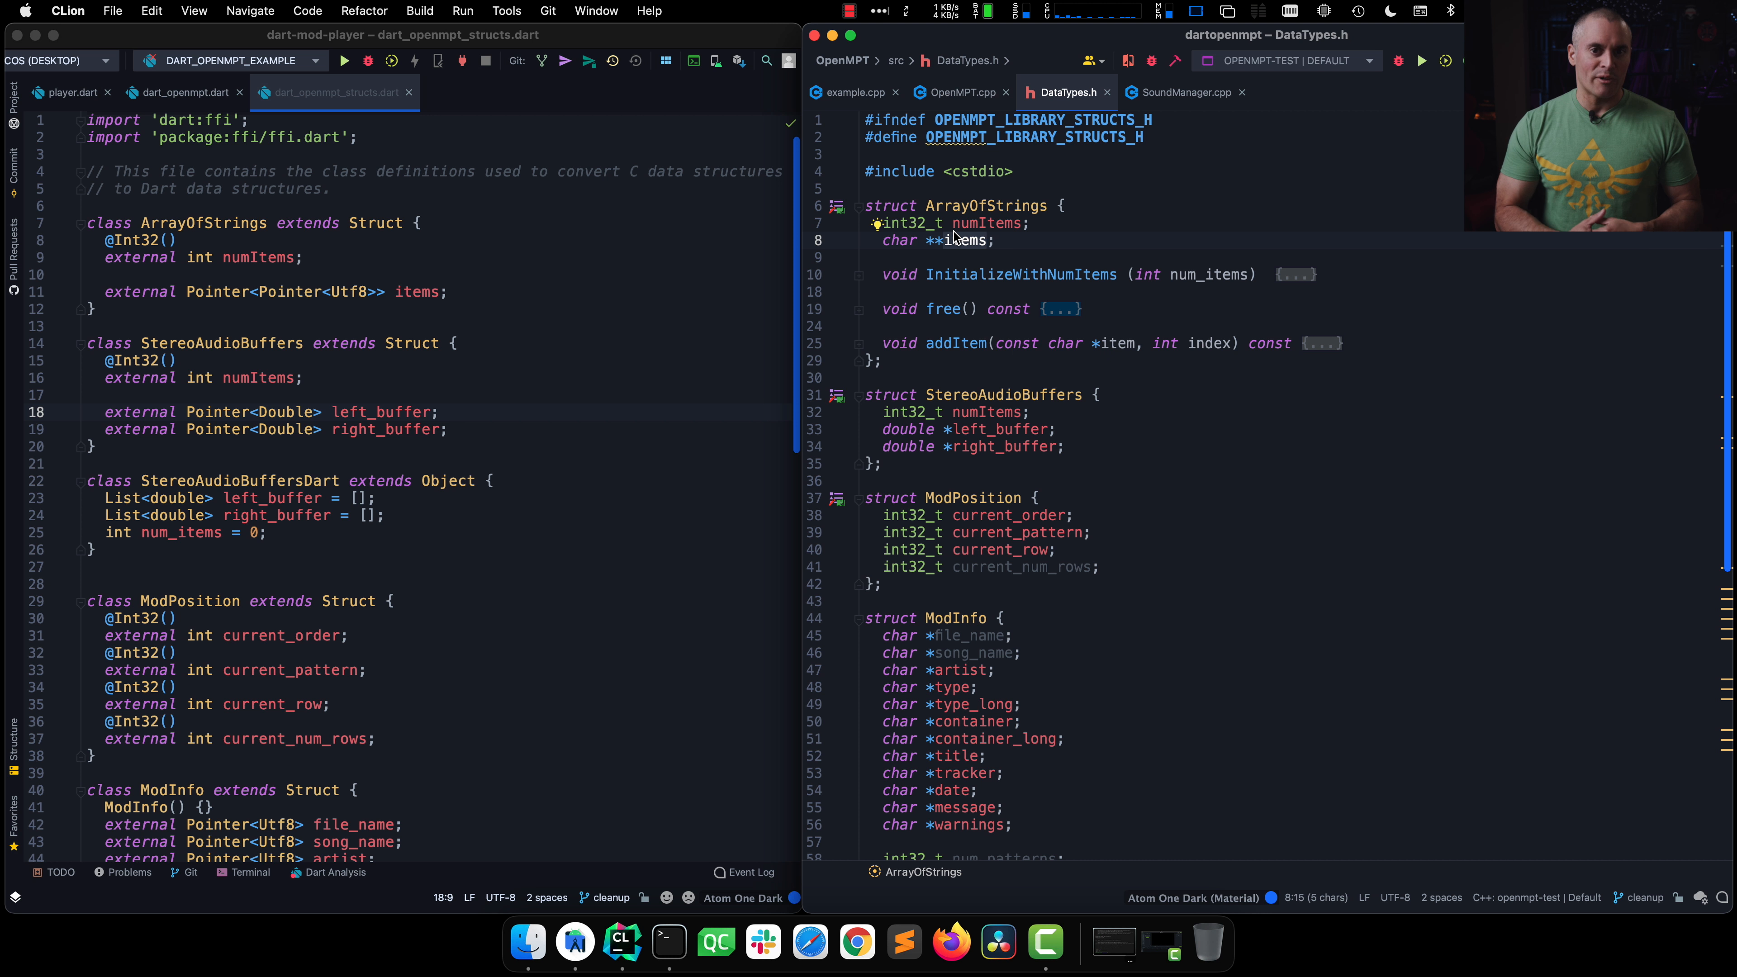
pyautogui.doubleClick(203, 222)
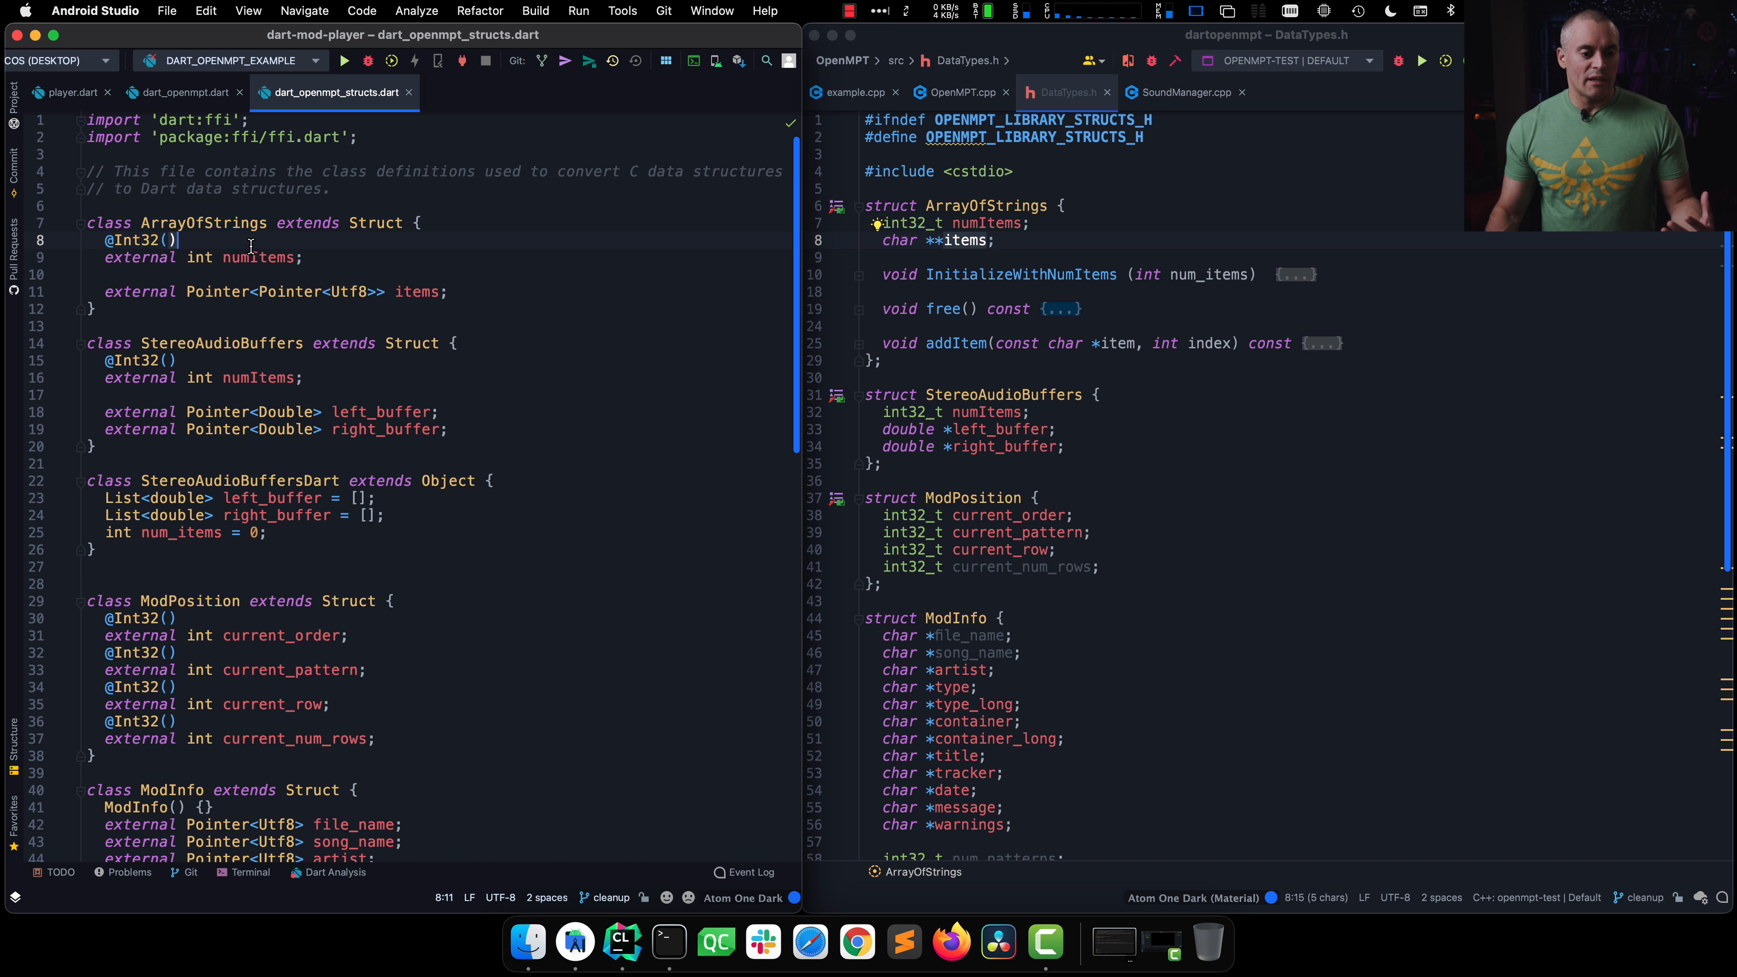
pyautogui.doubleClick(258, 257)
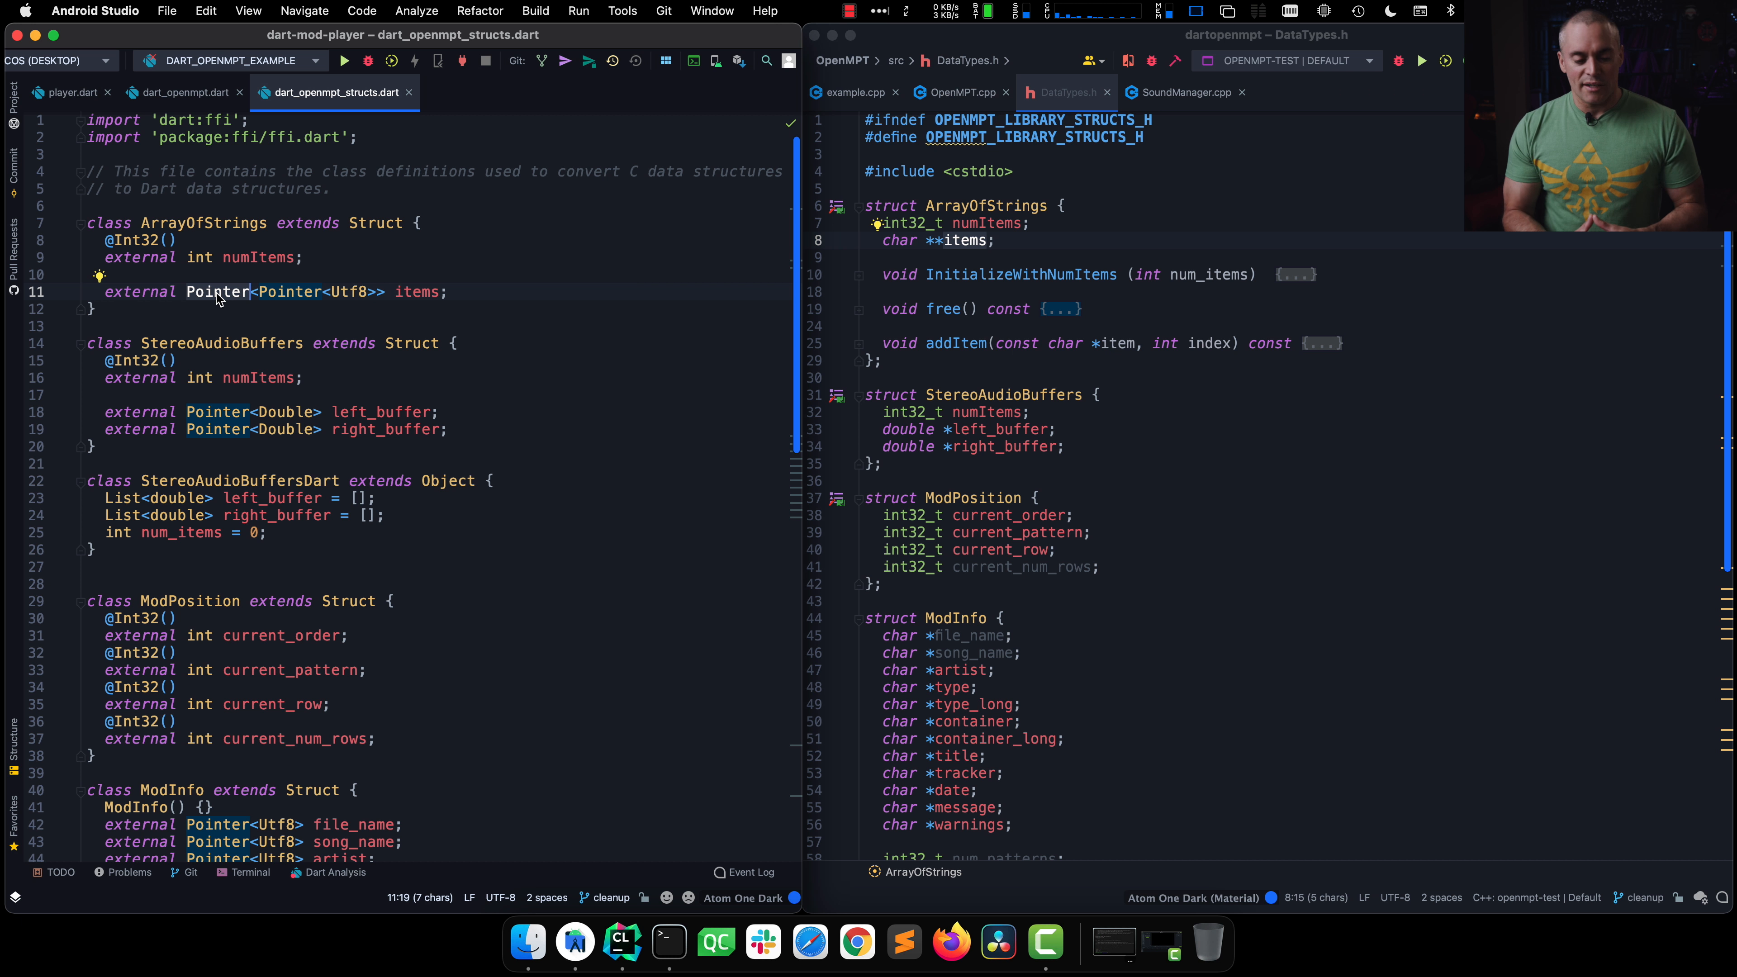
pyautogui.scroll(-3)
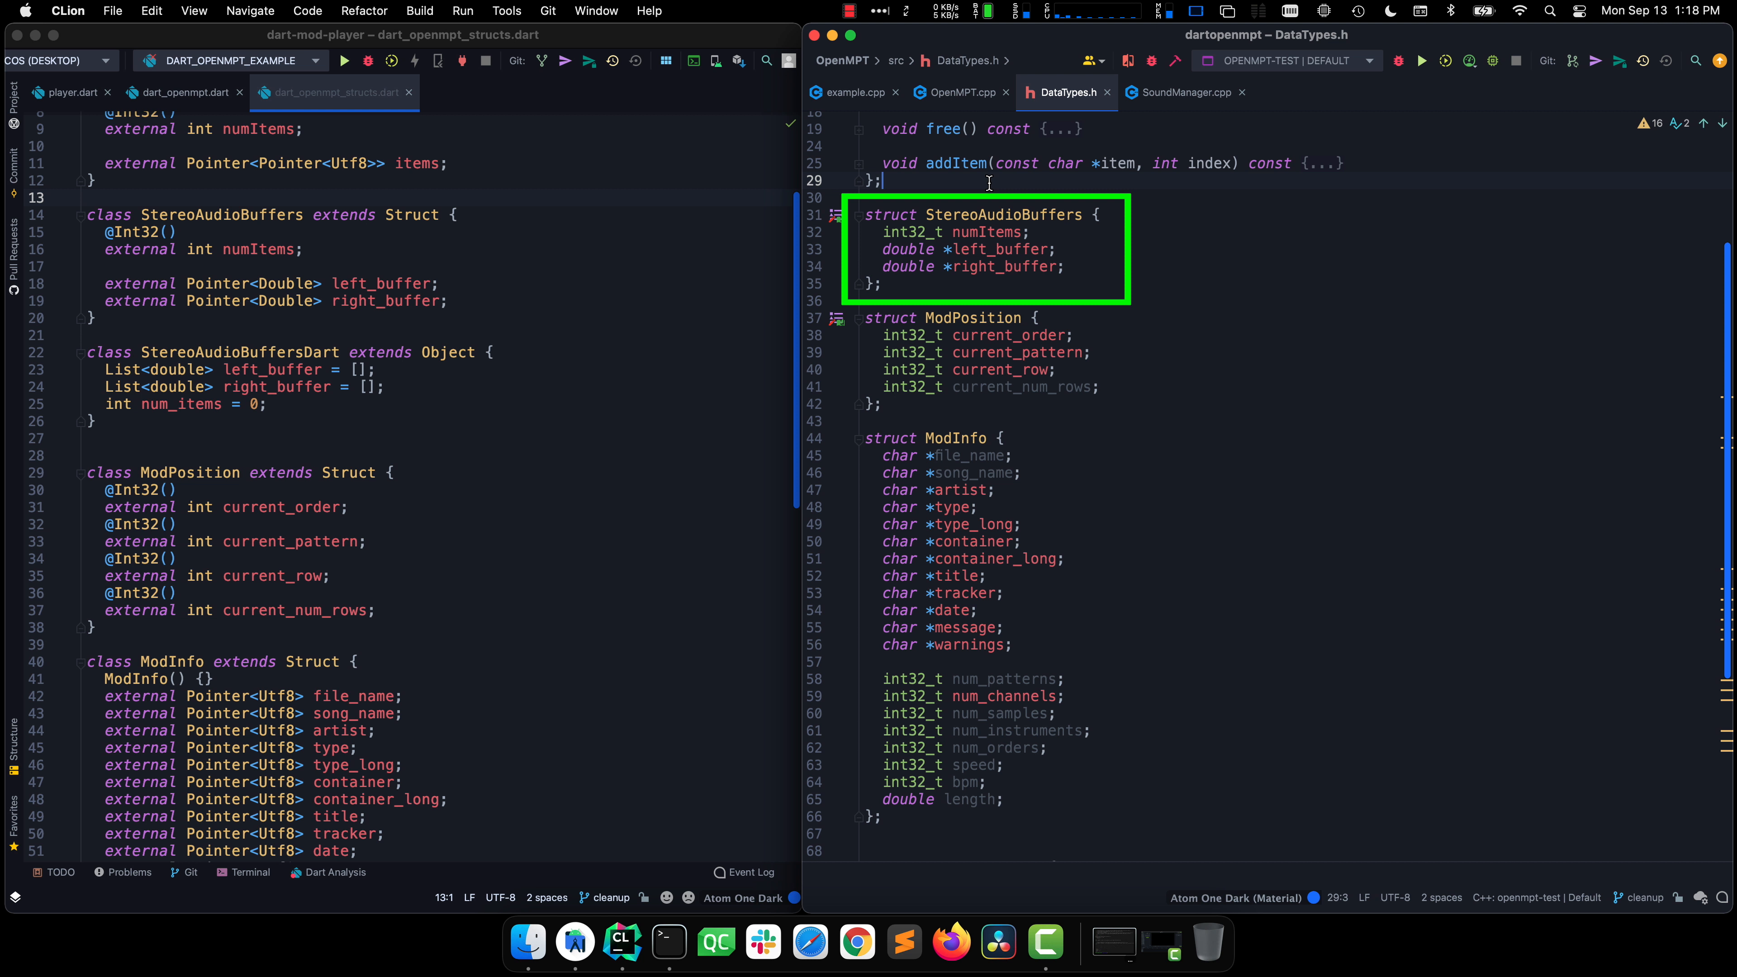
# Step: Highlight the Dart StereoAudioBuffers numItems field against its C counterpart
pyautogui.doubleClick(983, 232)
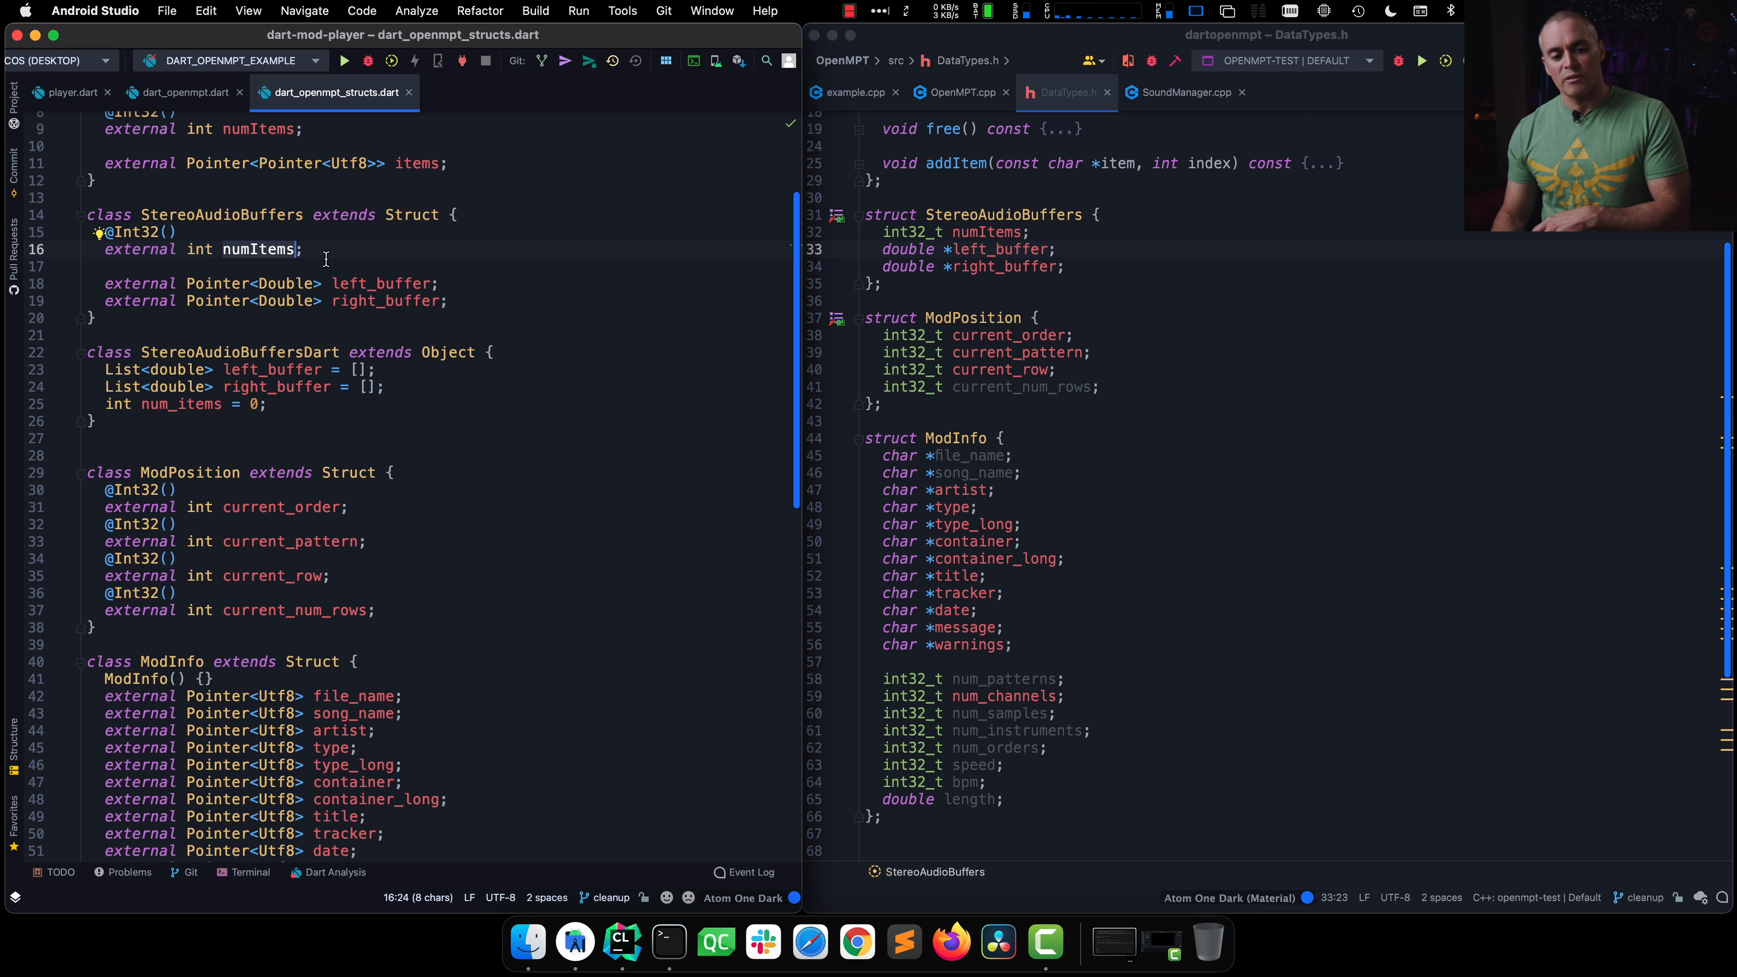
# Step: Highlight left_buffer, then bring the Dart ModInfo class beside the C ModInfo struct
pyautogui.doubleClick(382, 283)
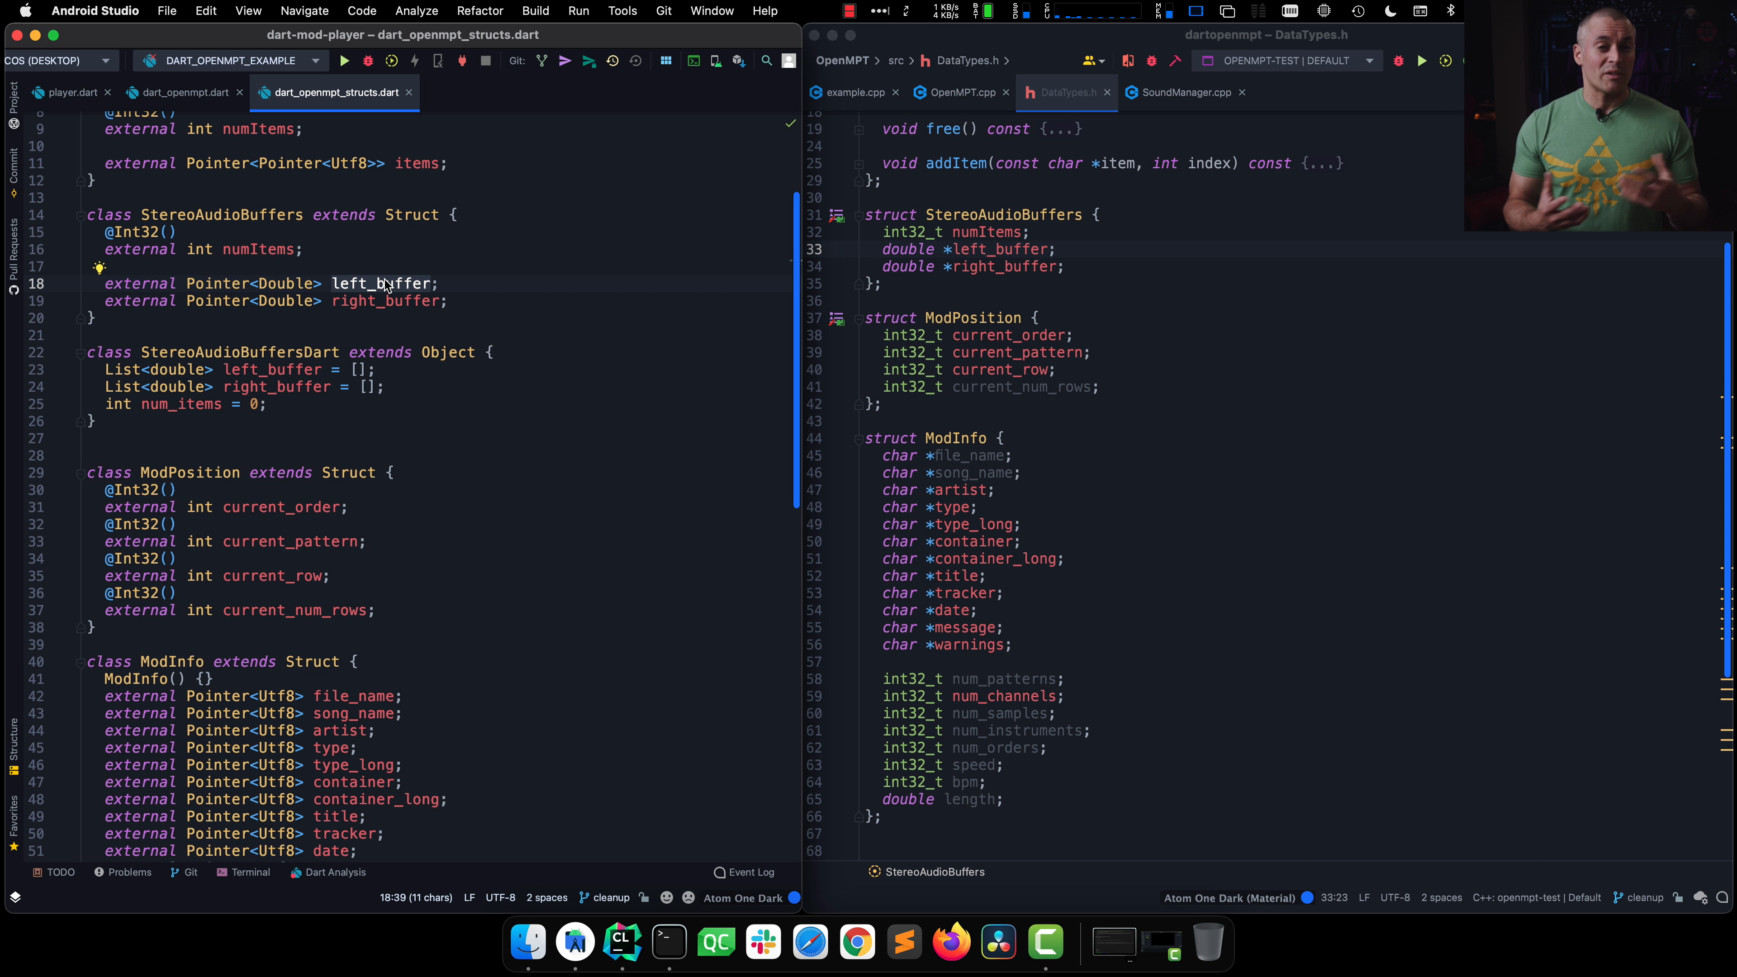
pyautogui.scroll(-3)
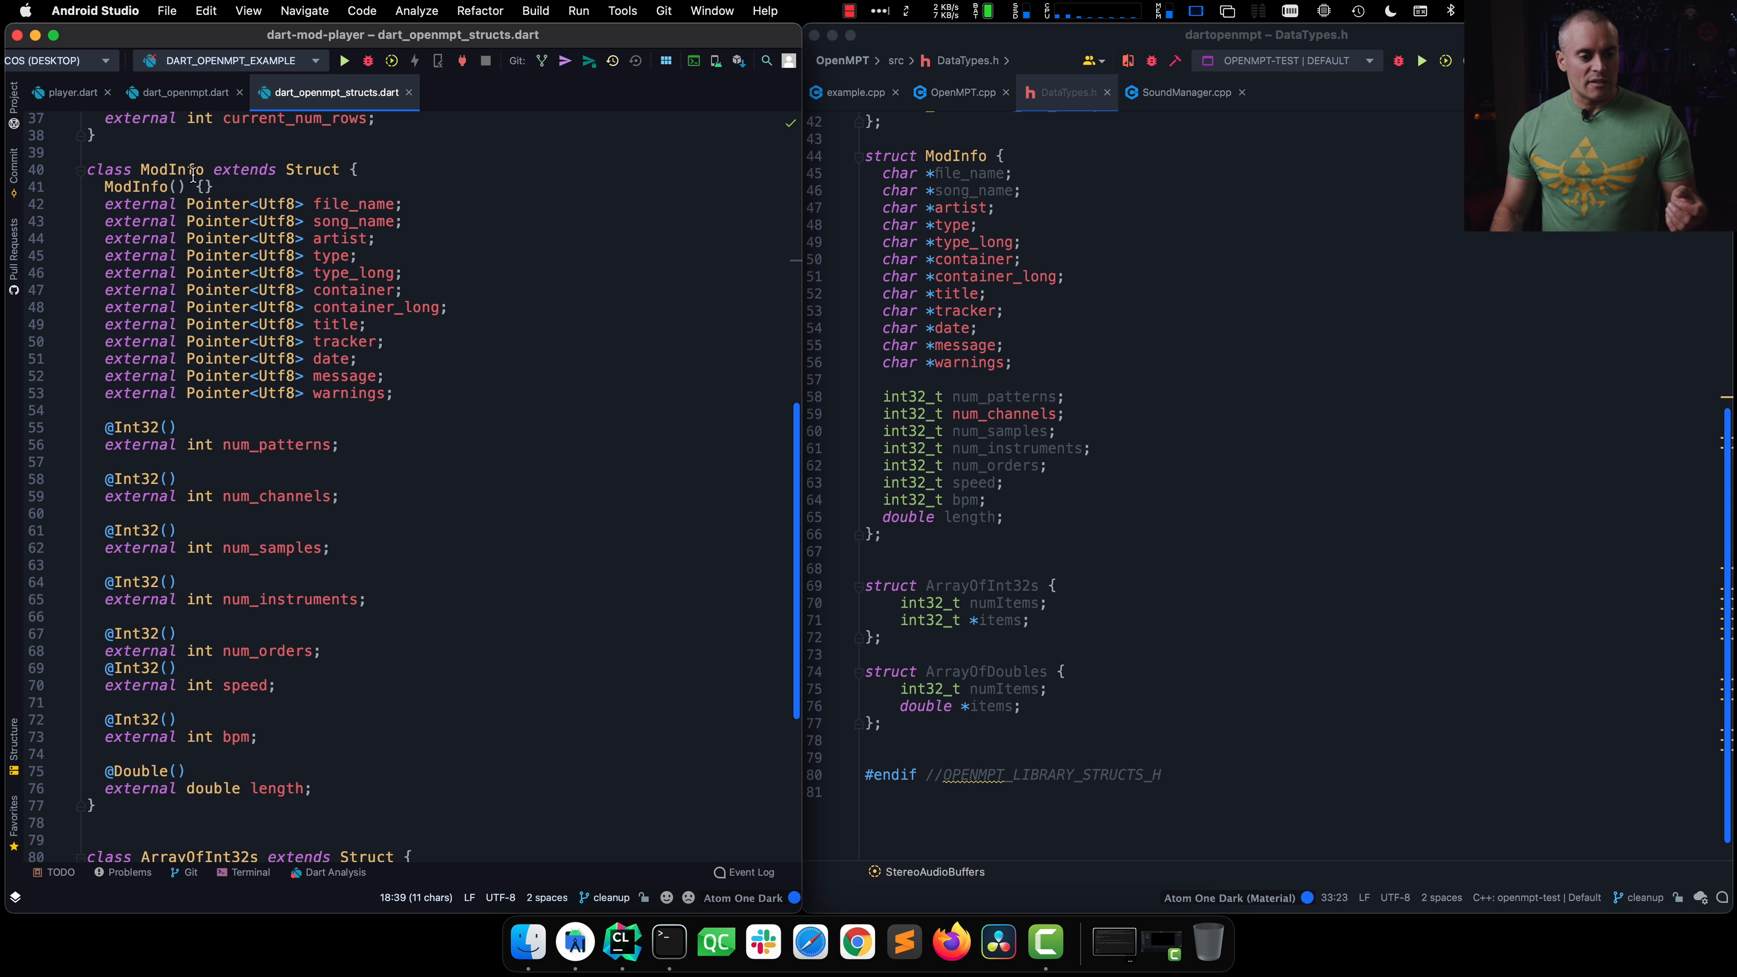
pyautogui.doubleClick(172, 169)
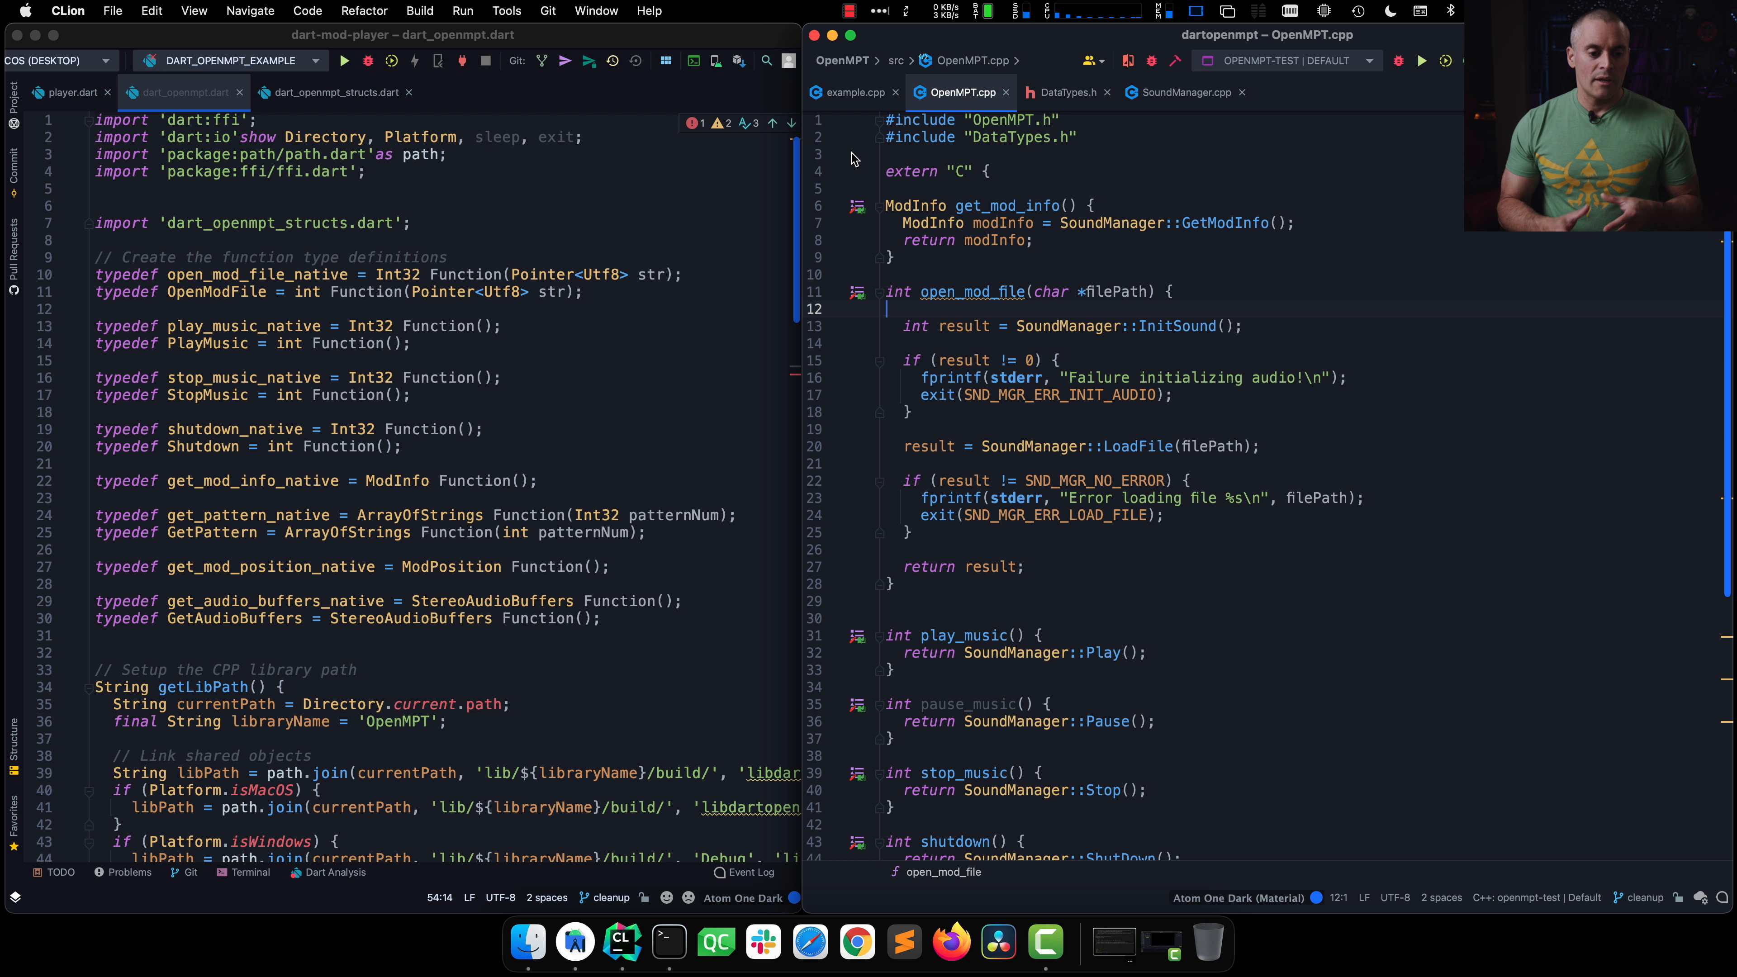
pyautogui.moveTo(227, 277)
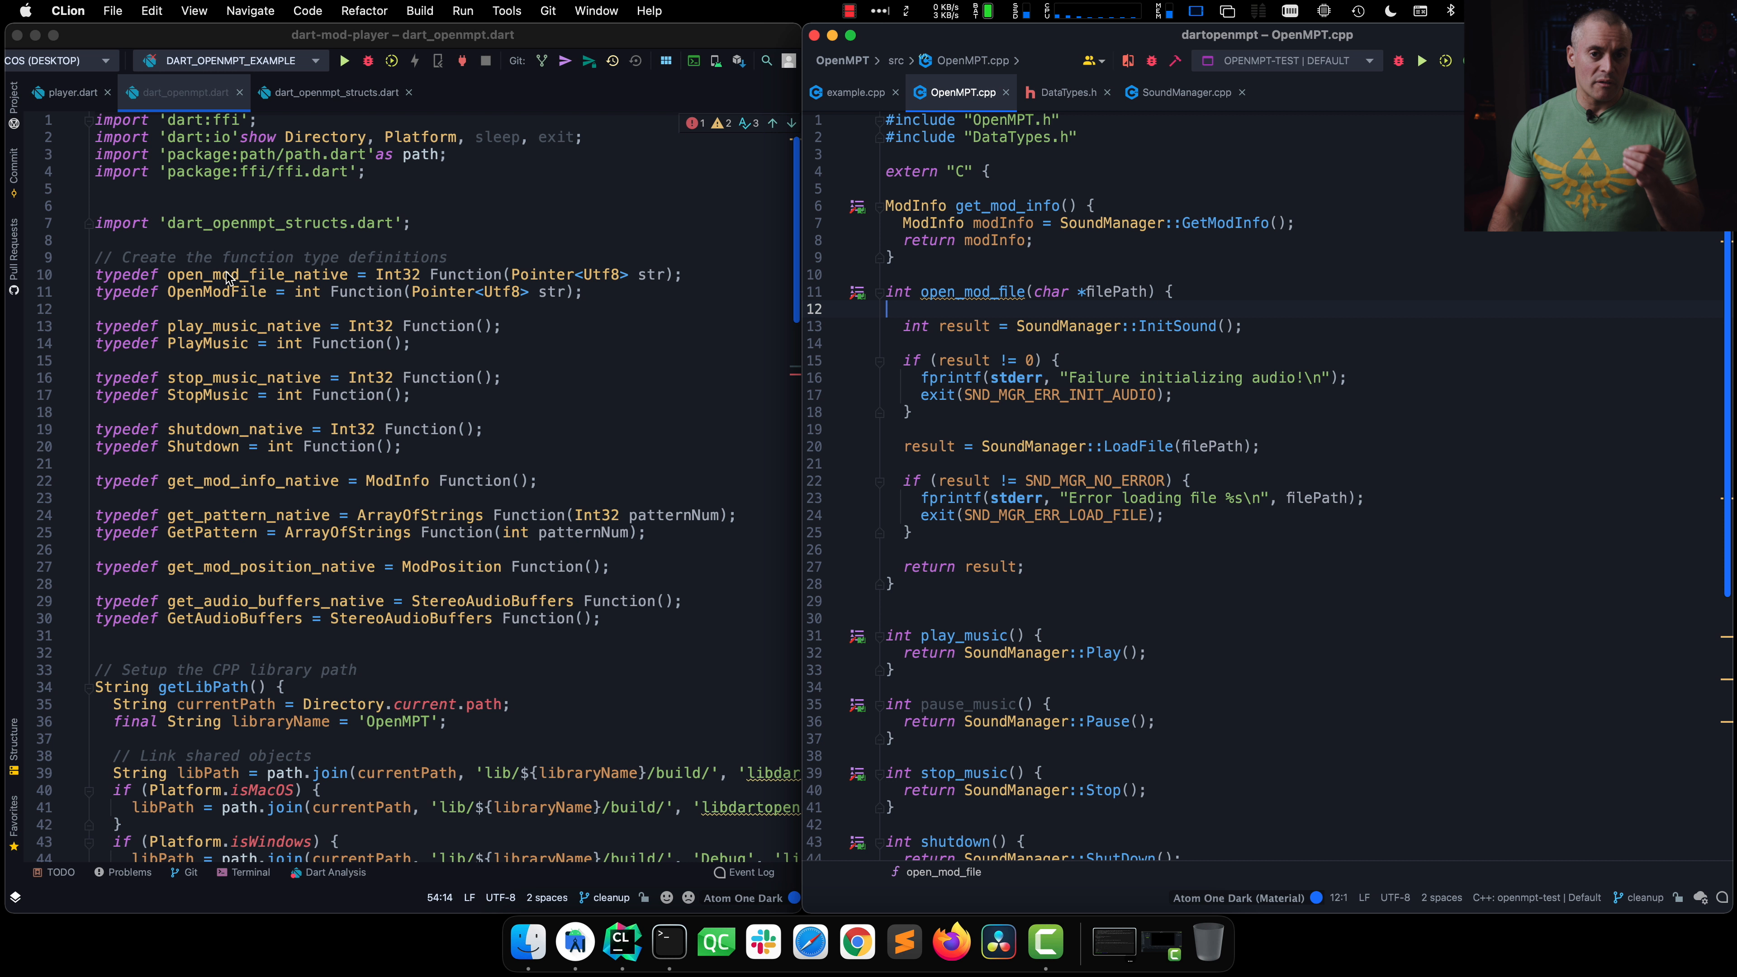
# Step: Highlight the open_mod_file_native typedef and its Int32/Utf8-pointer signature
pyautogui.doubleClick(258, 275)
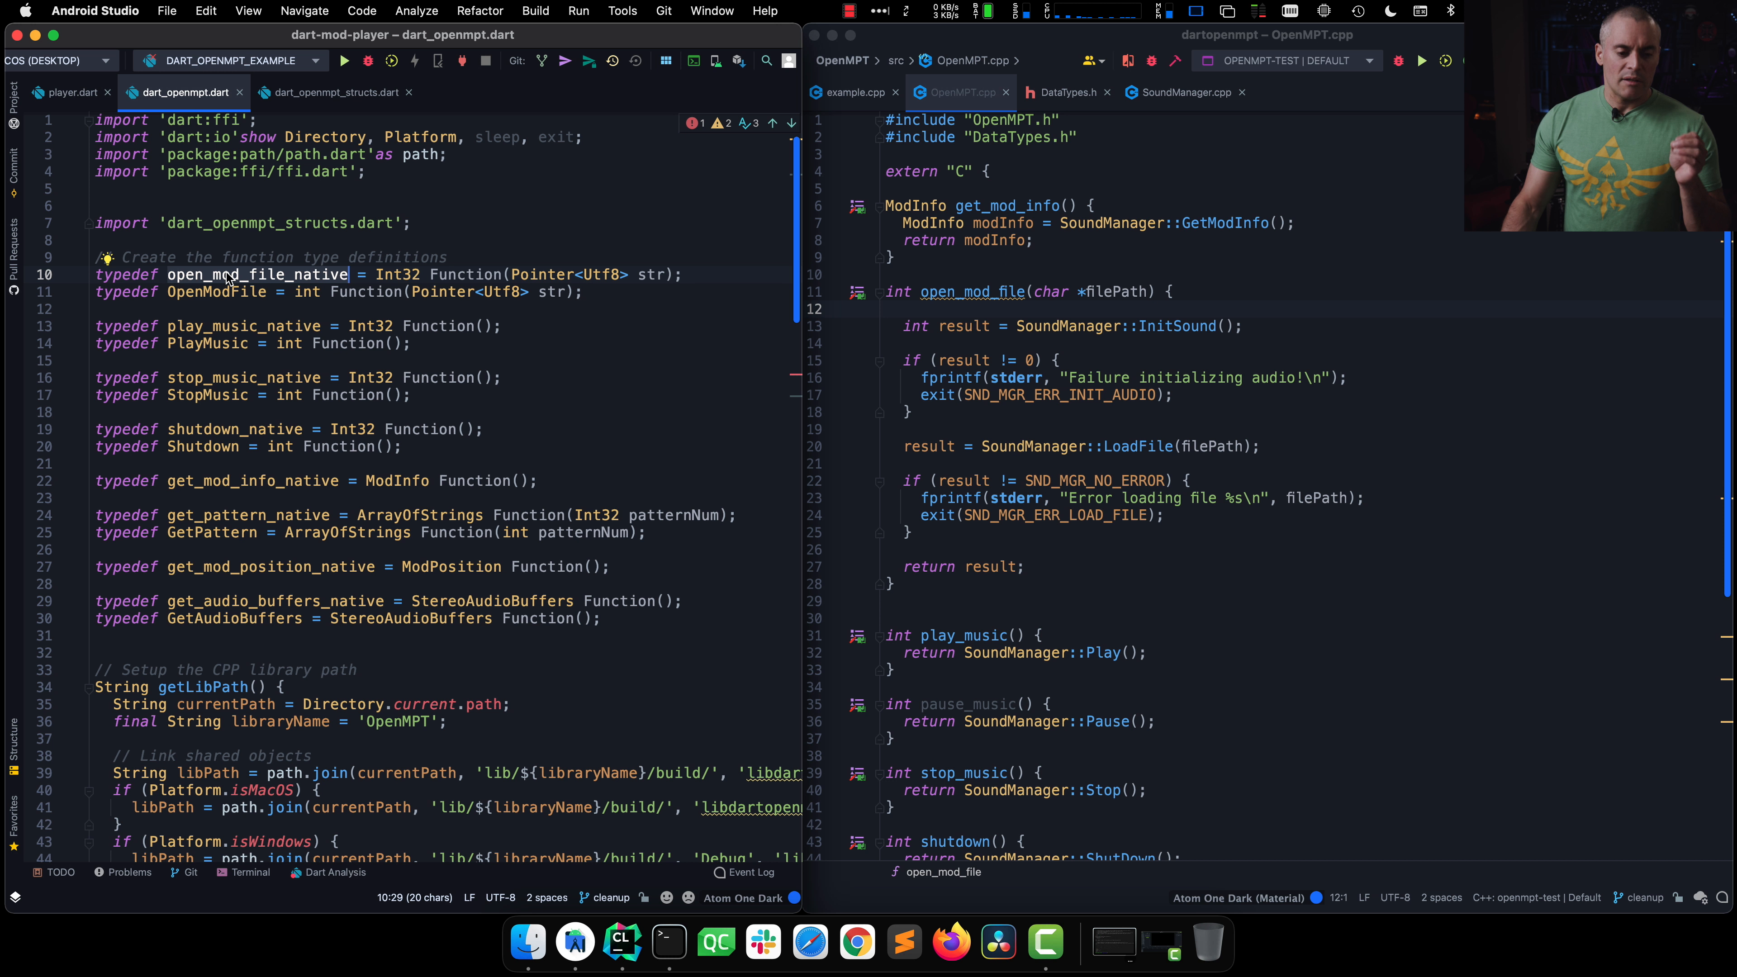
pyautogui.doubleClick(257, 273)
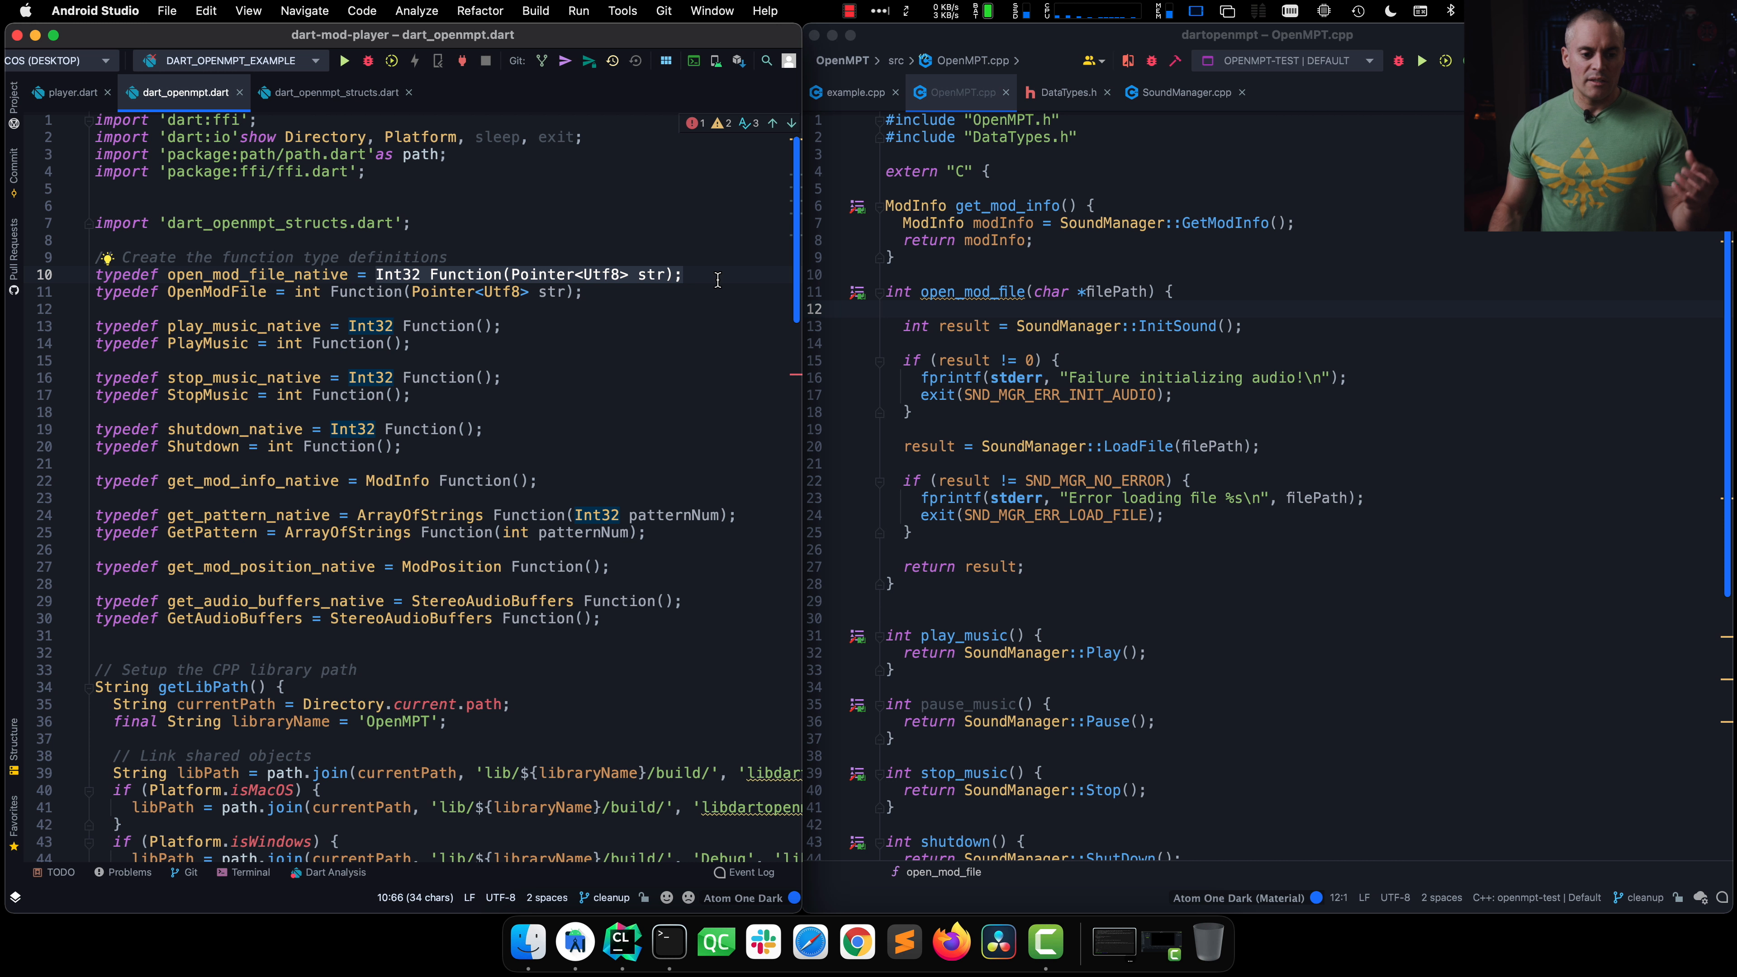
pyautogui.moveTo(396, 273)
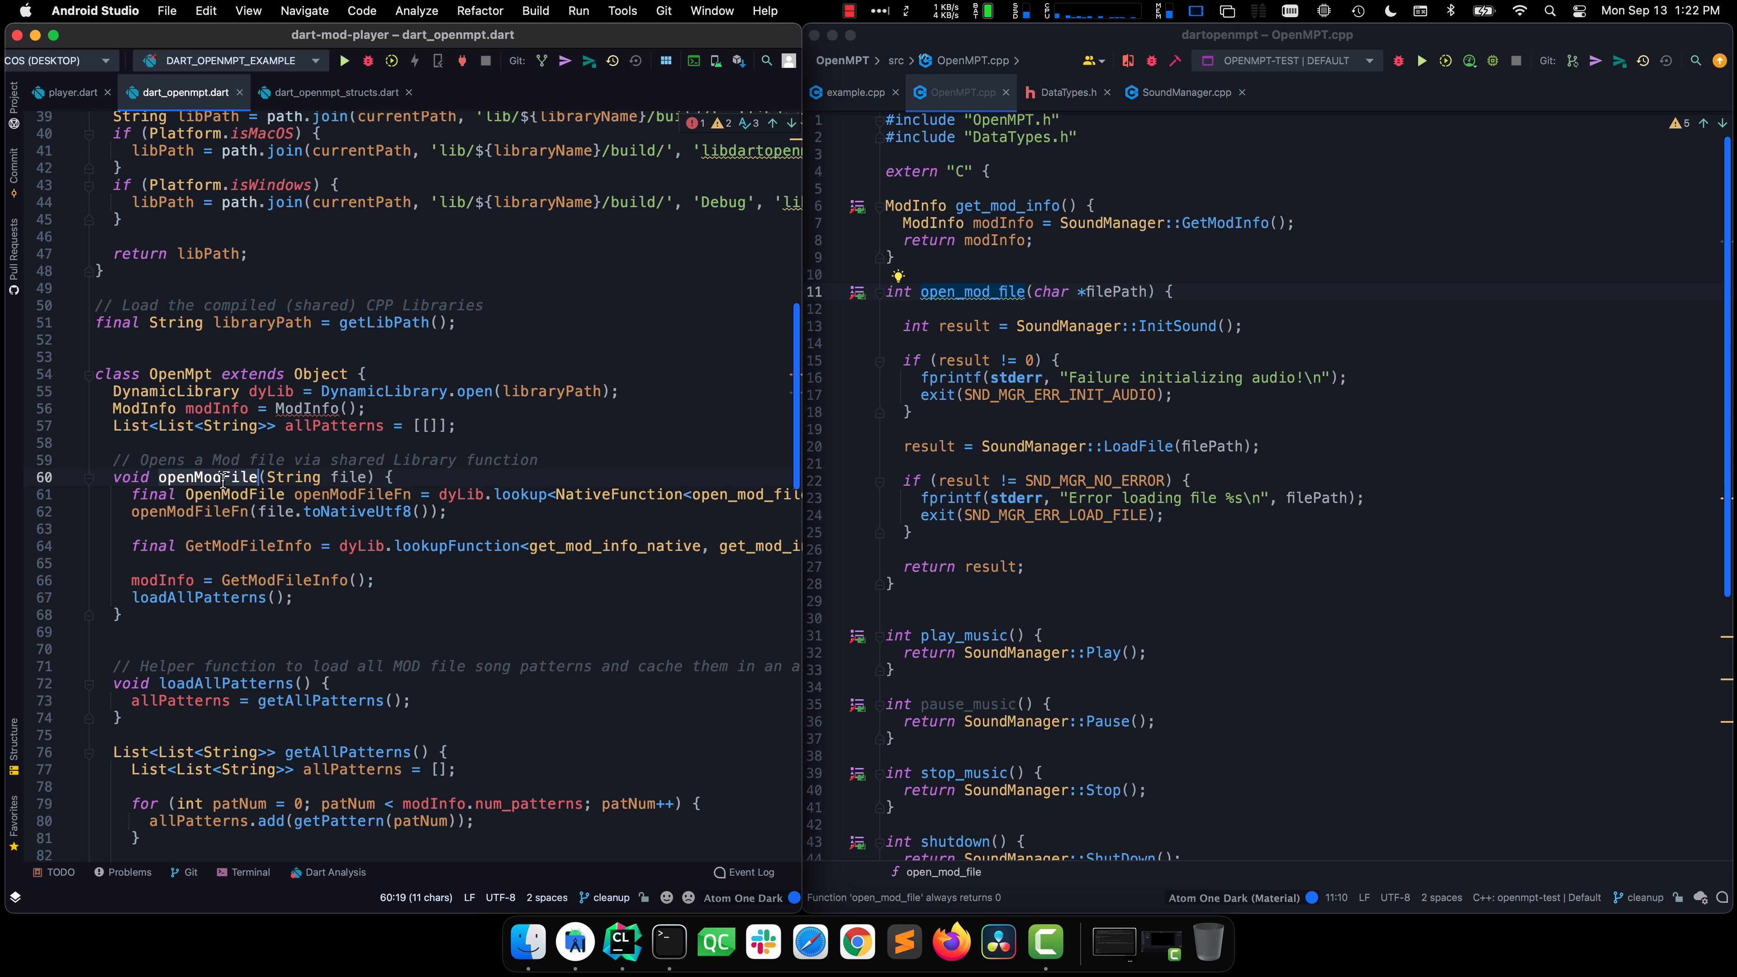
# Step: Scroll to the OpenMpt class and highlight the looked-up 'open_mod_file' symbol name
pyautogui.scroll(-3)
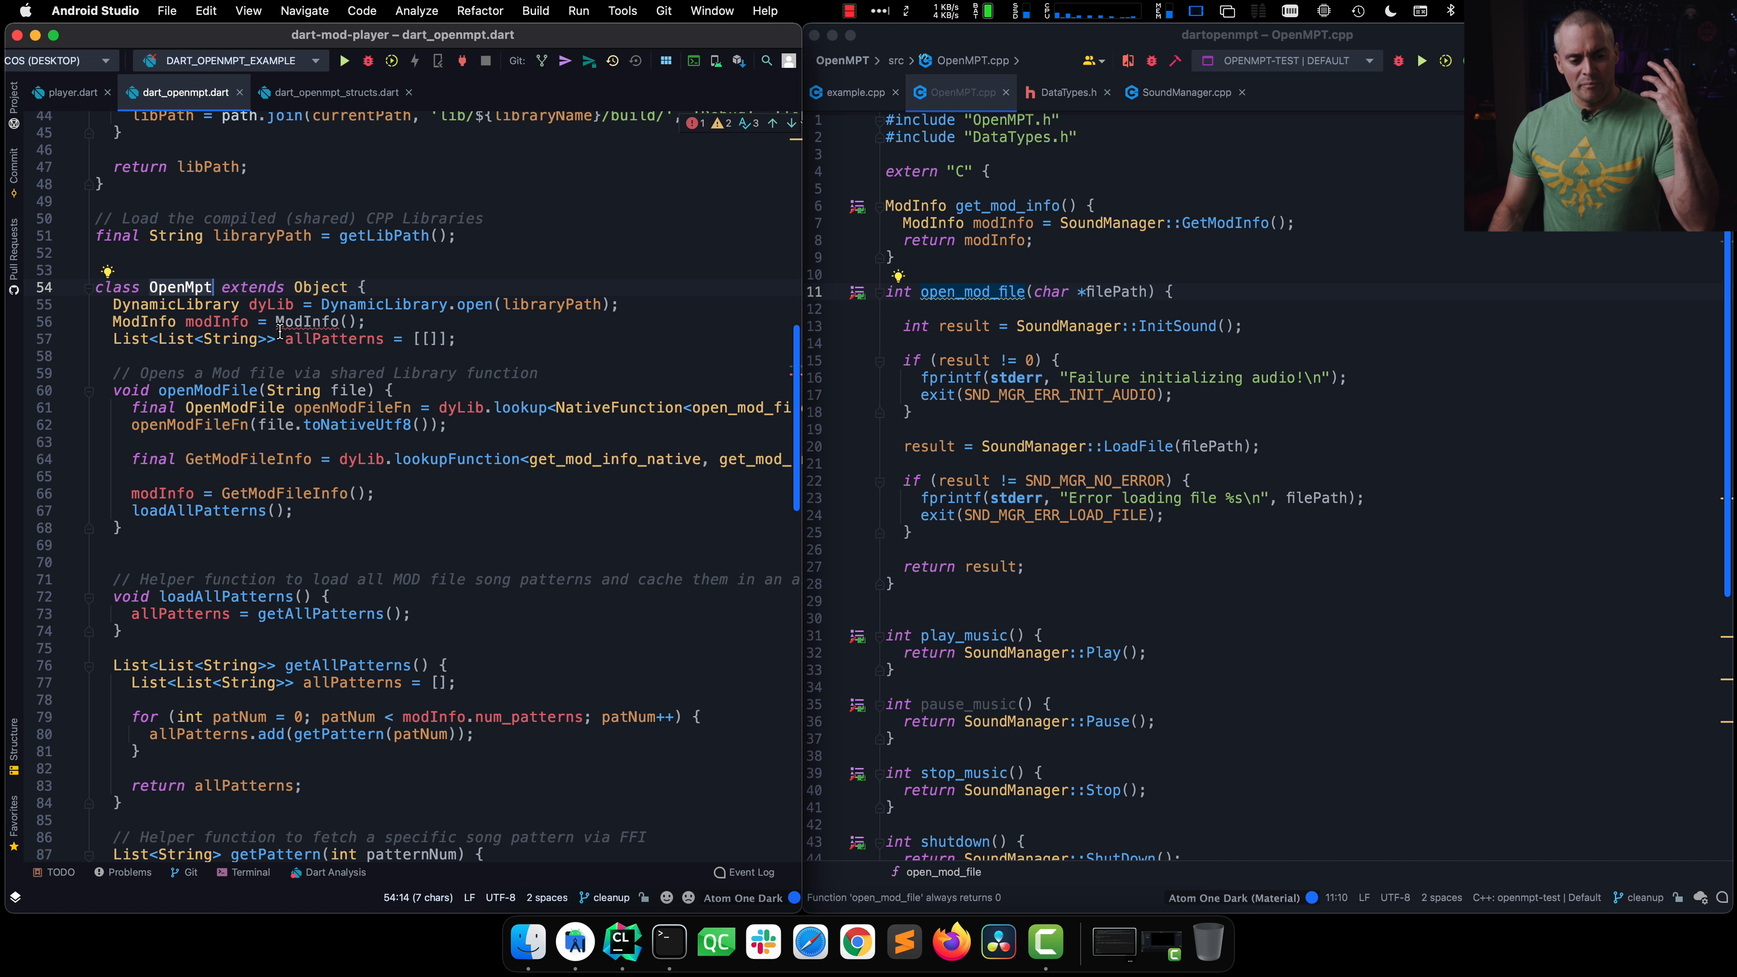
pyautogui.scroll(-3)
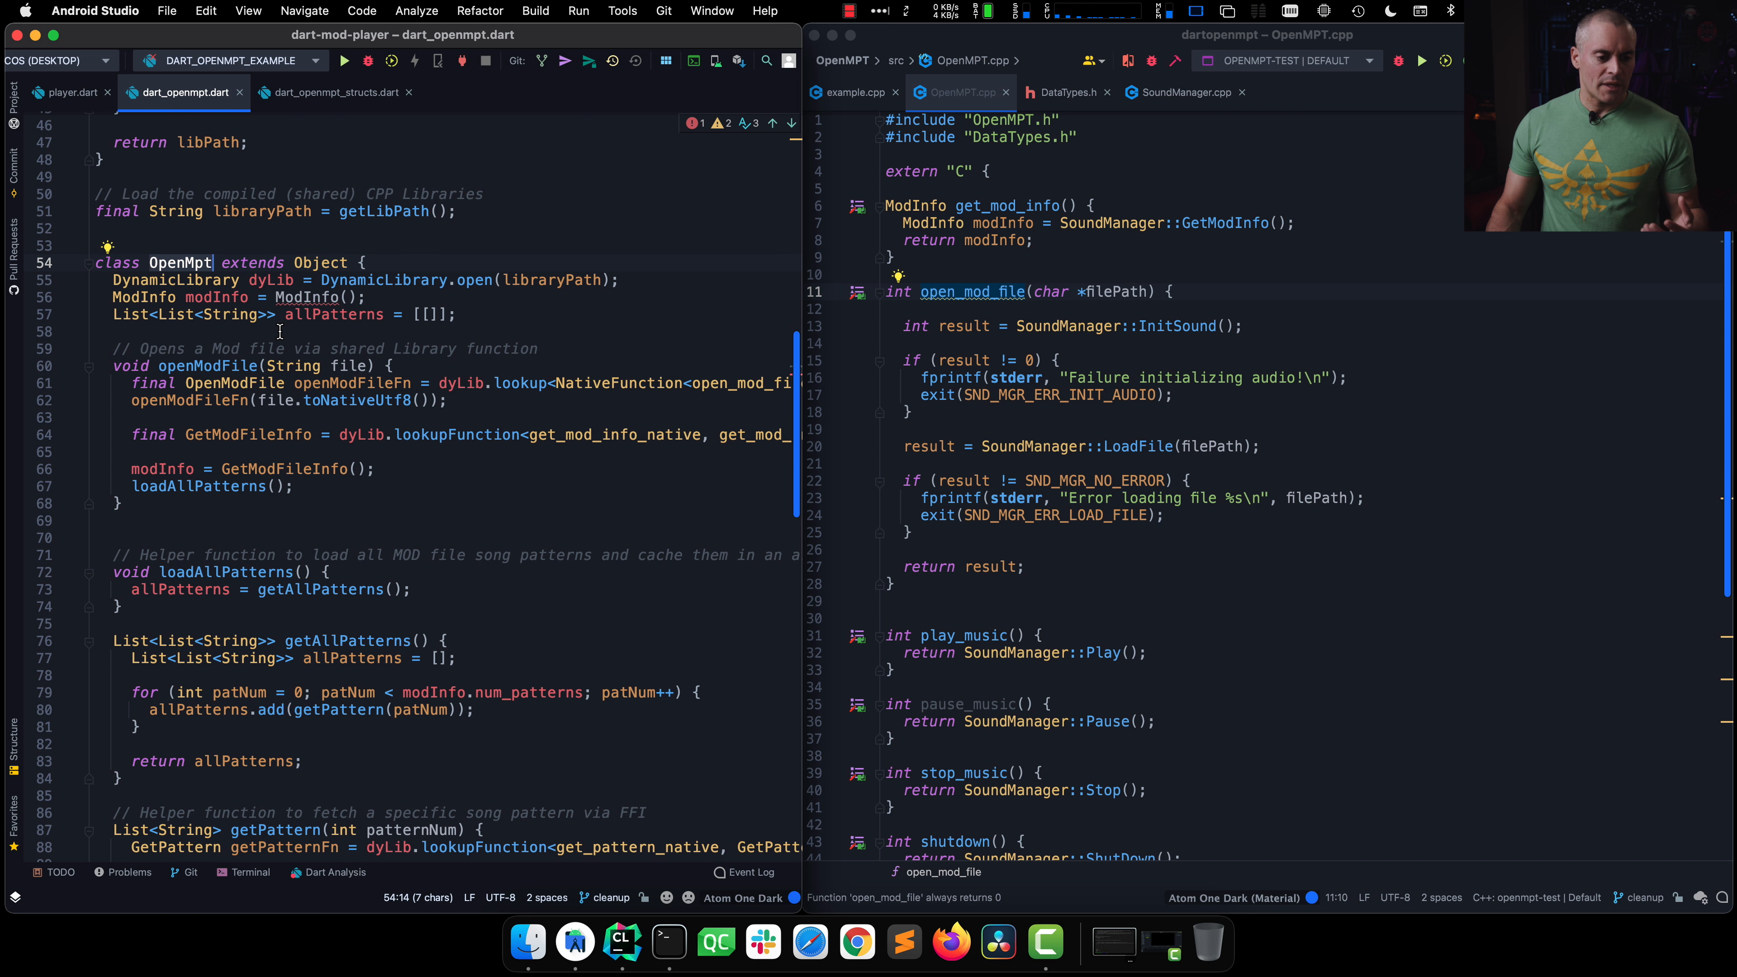
pyautogui.moveTo(795, 384)
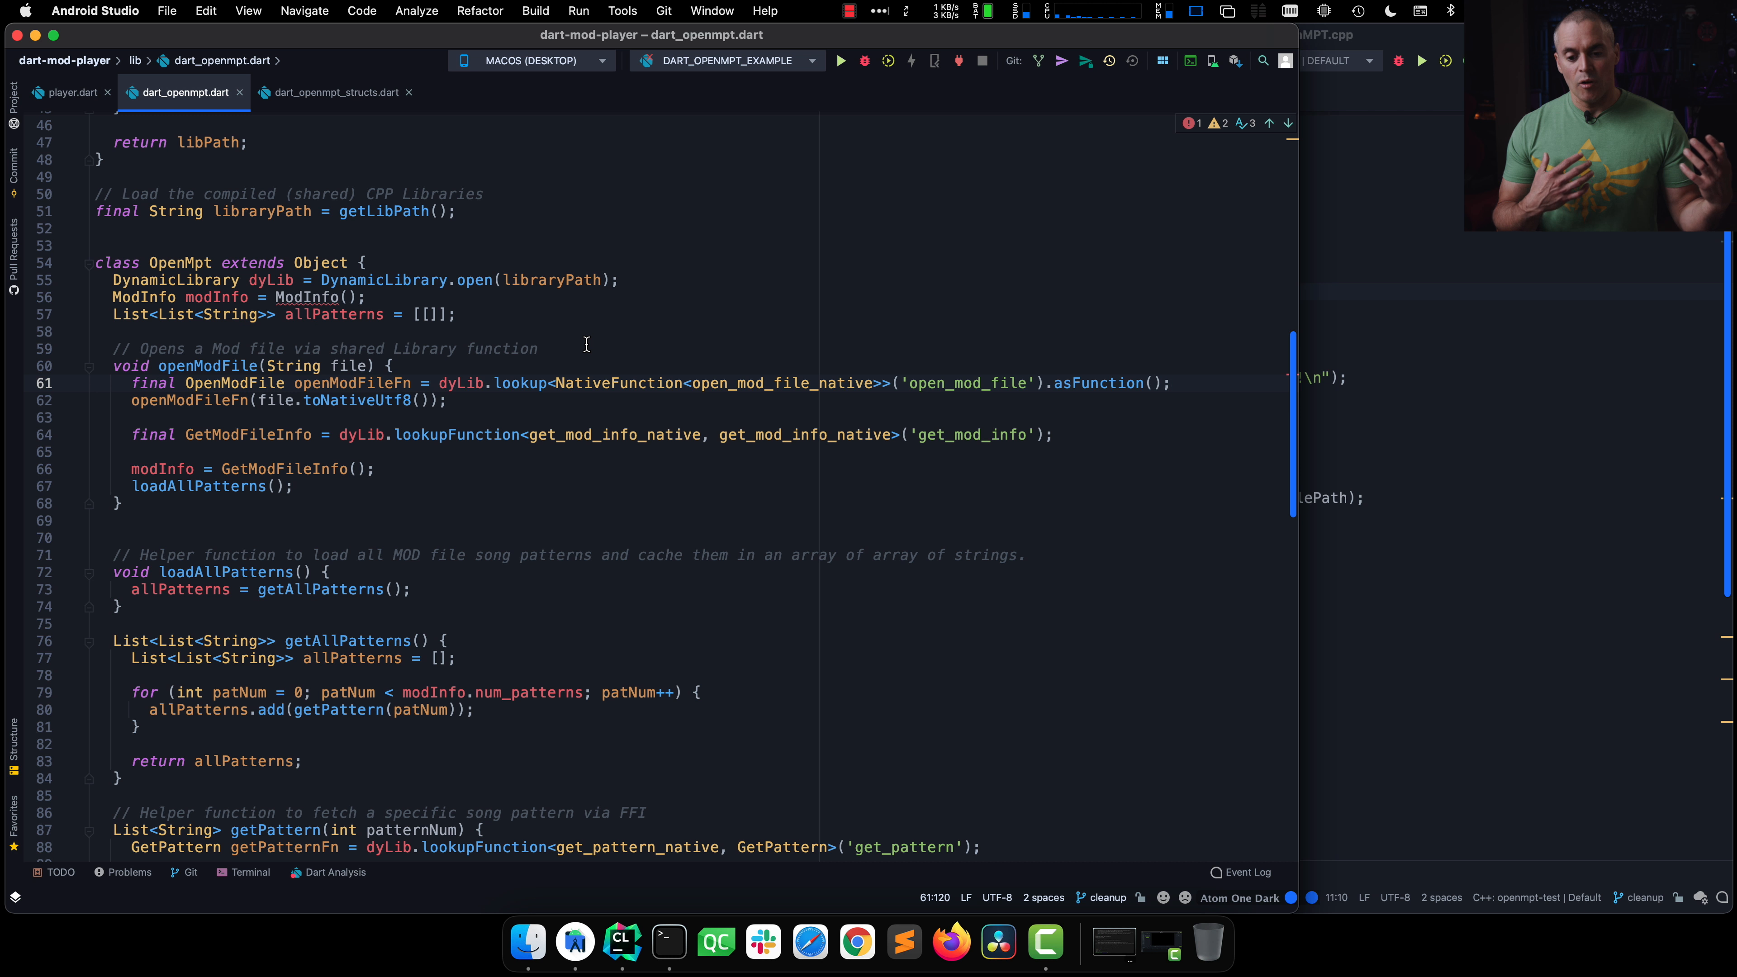
pyautogui.moveTo(957, 390)
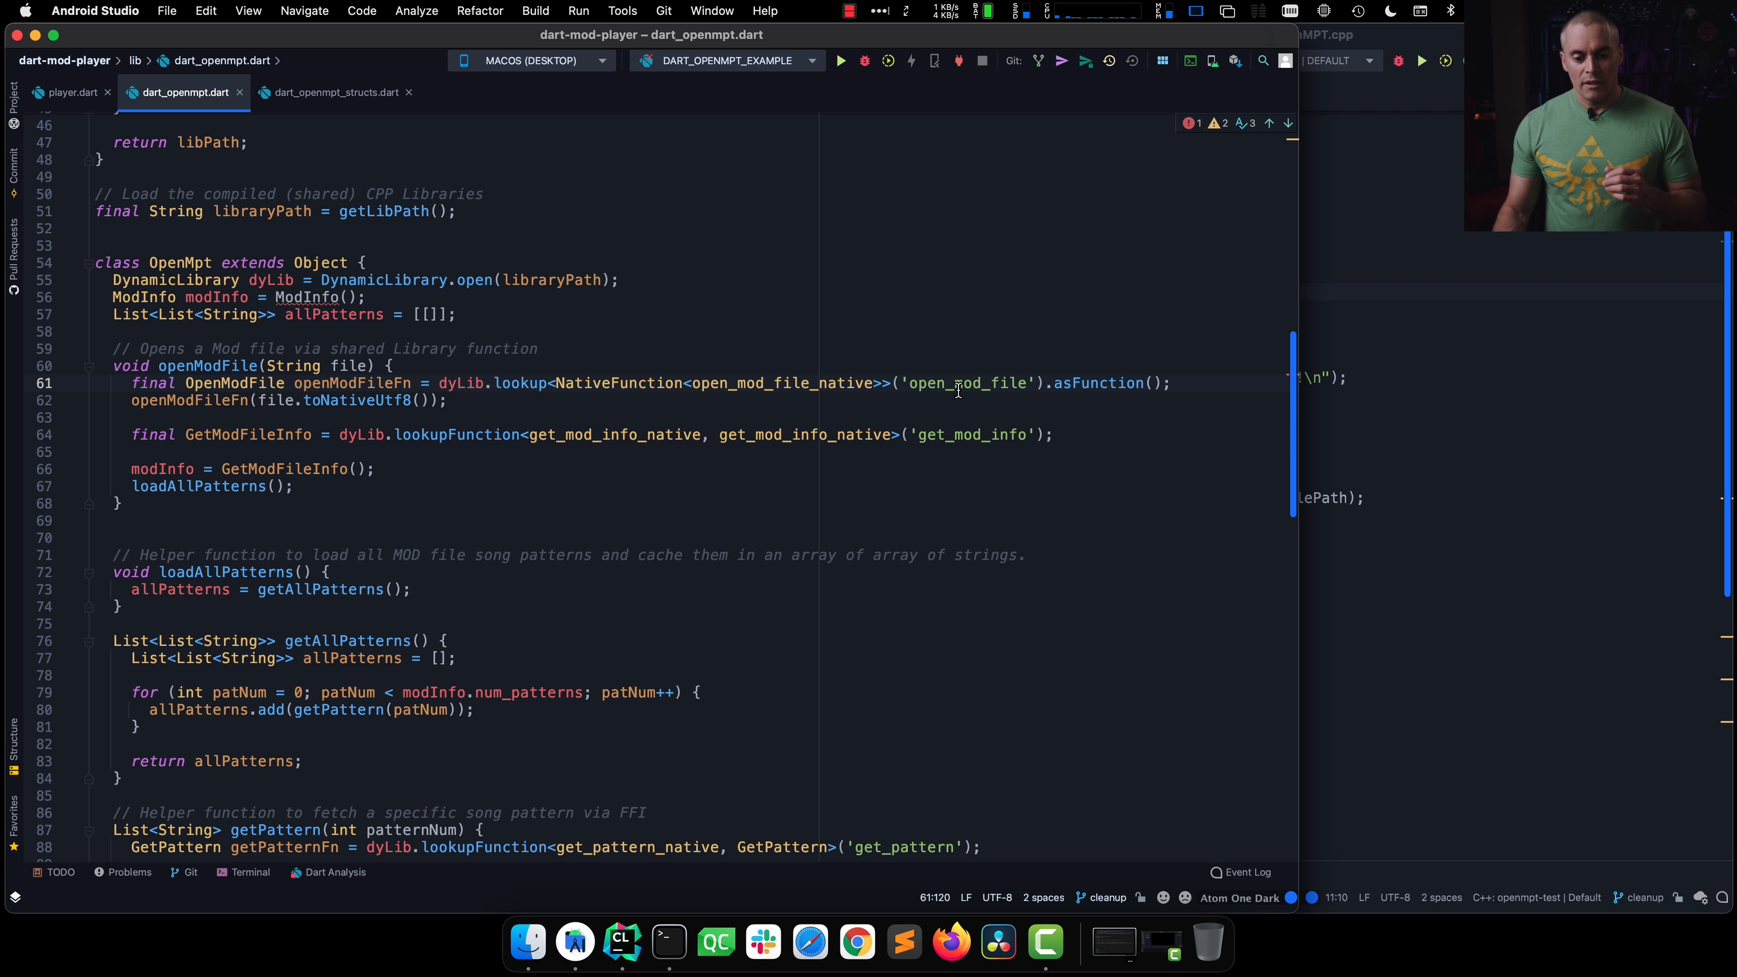
pyautogui.doubleClick(781, 384)
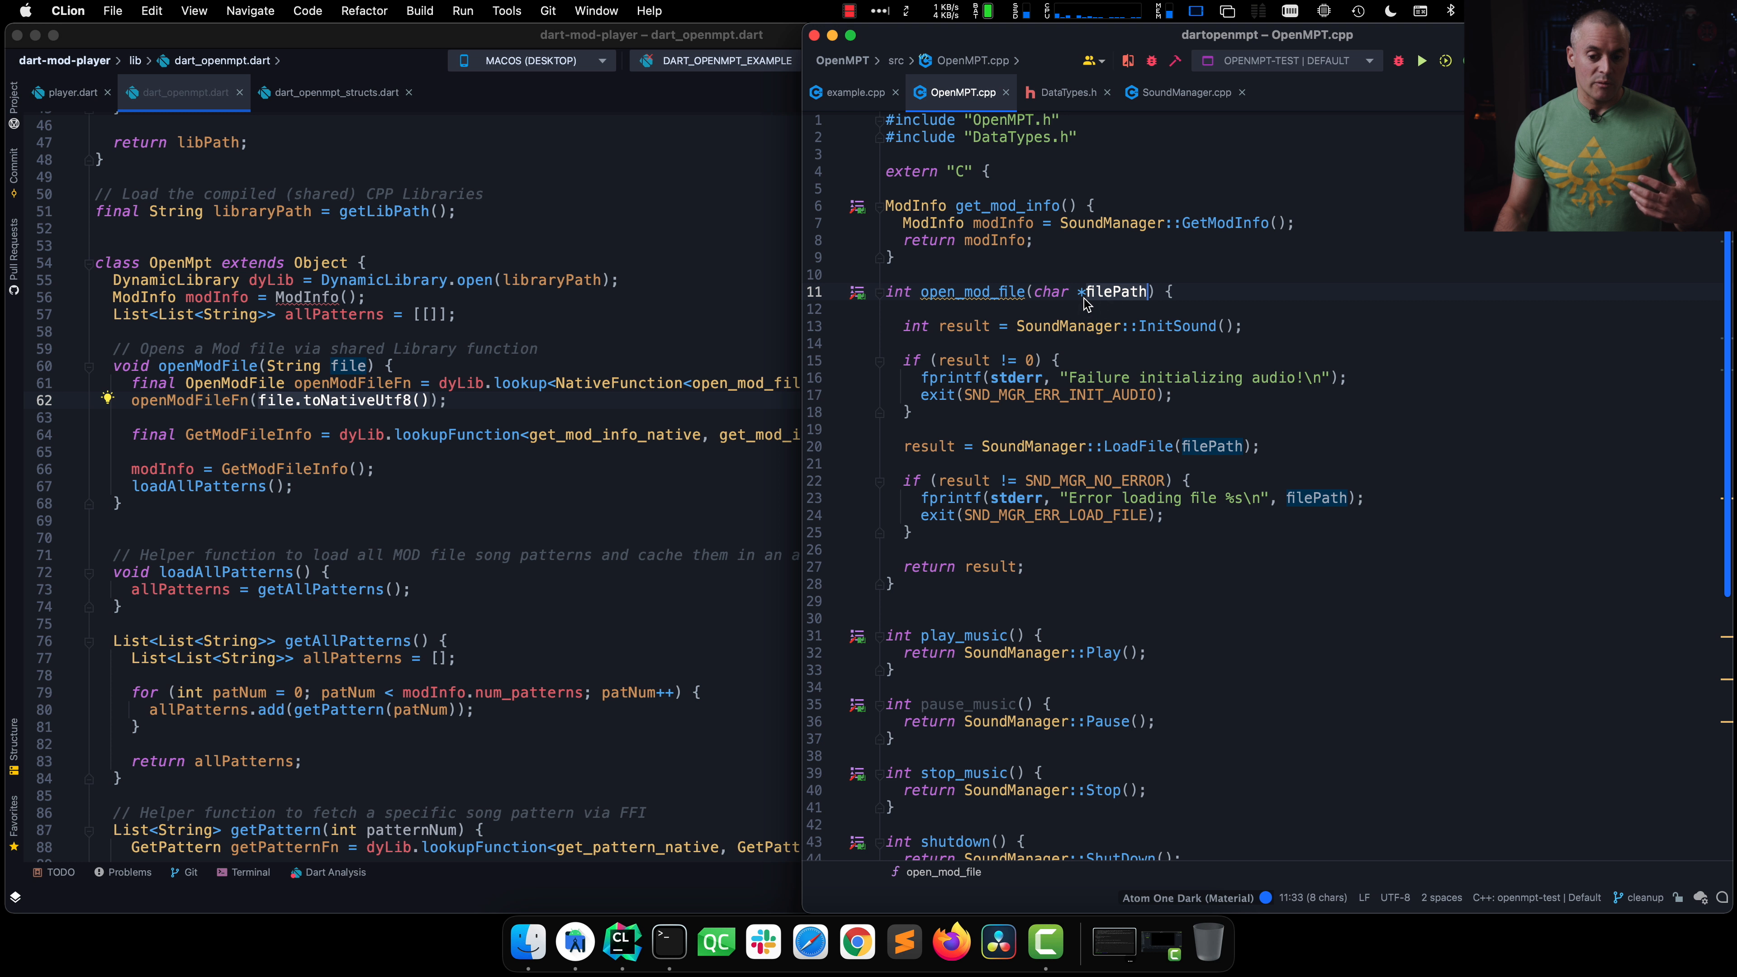
pyautogui.moveTo(1141, 400)
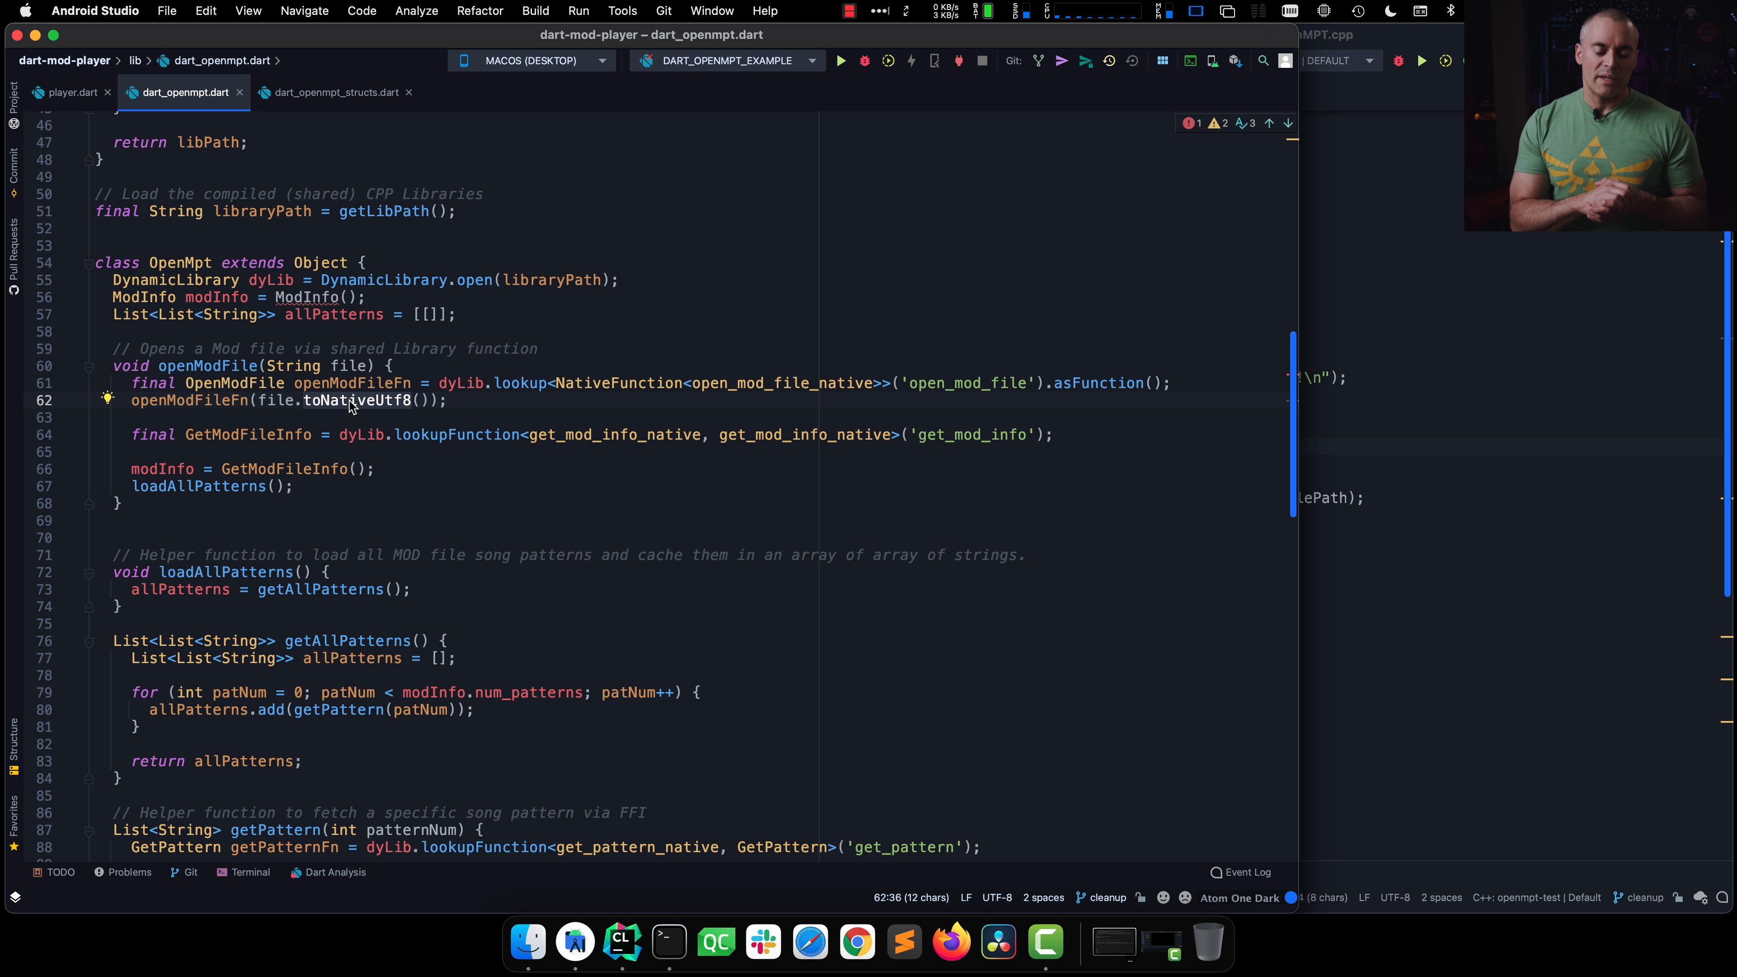
pyautogui.moveTo(458, 434)
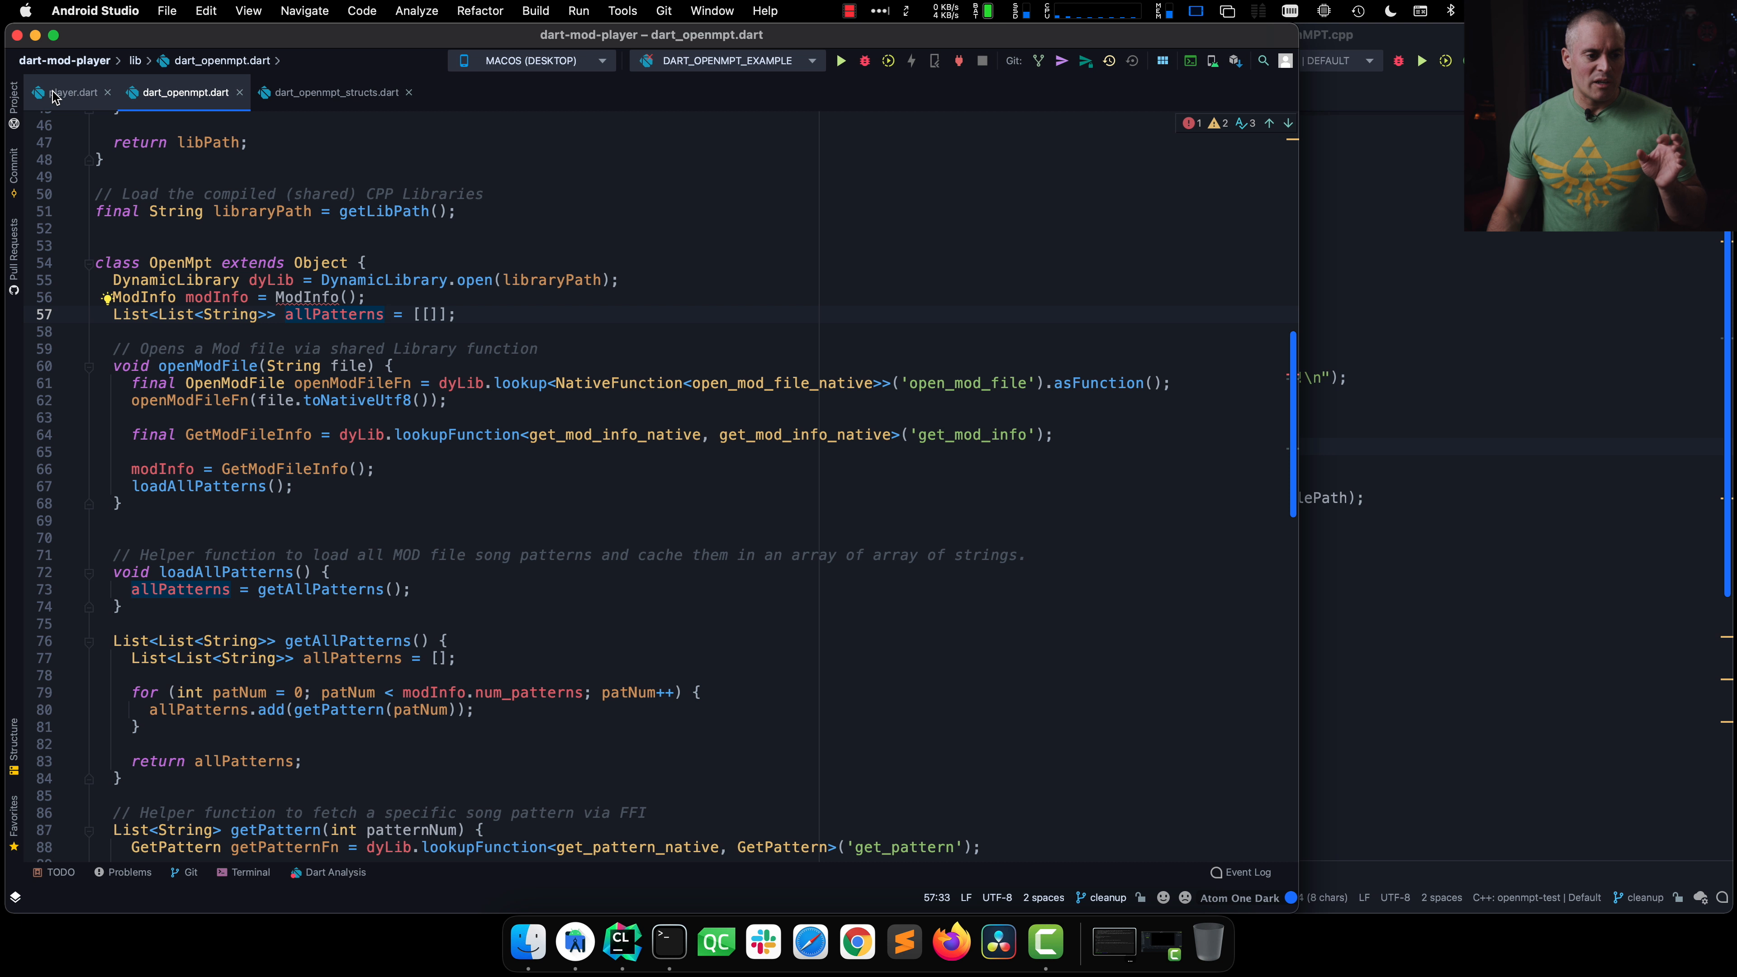
# Step: Show player.dart and highlight its main function
pyautogui.click(69, 92)
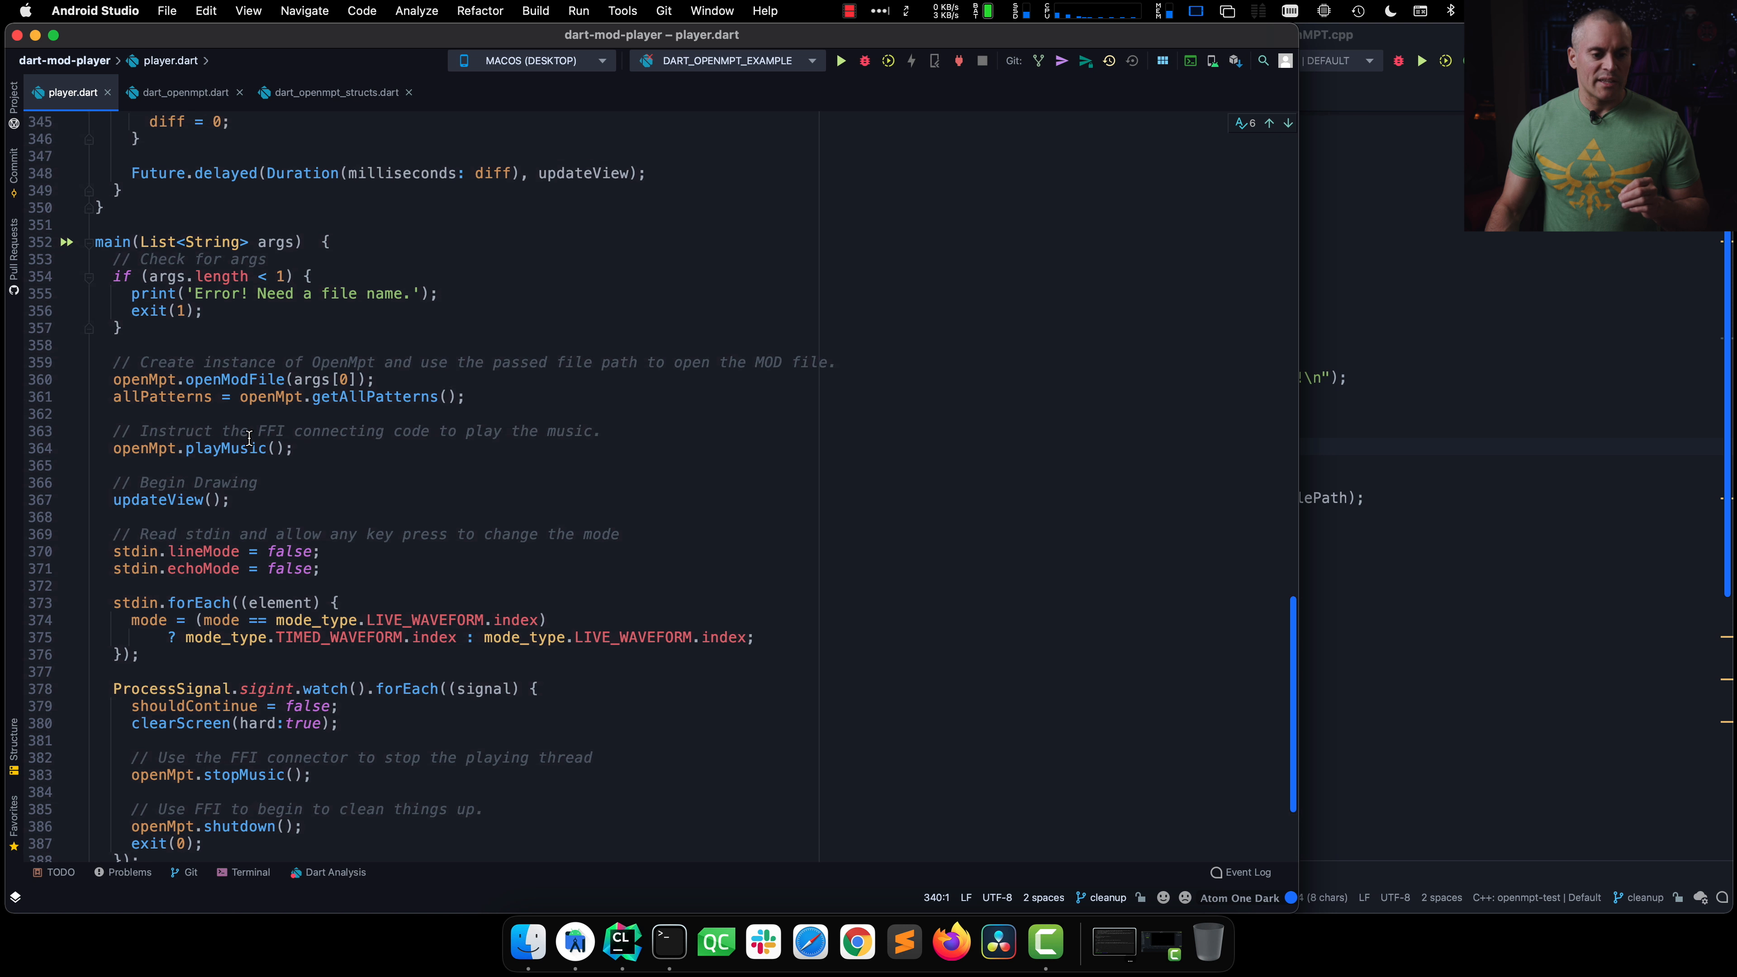
pyautogui.doubleClick(113, 242)
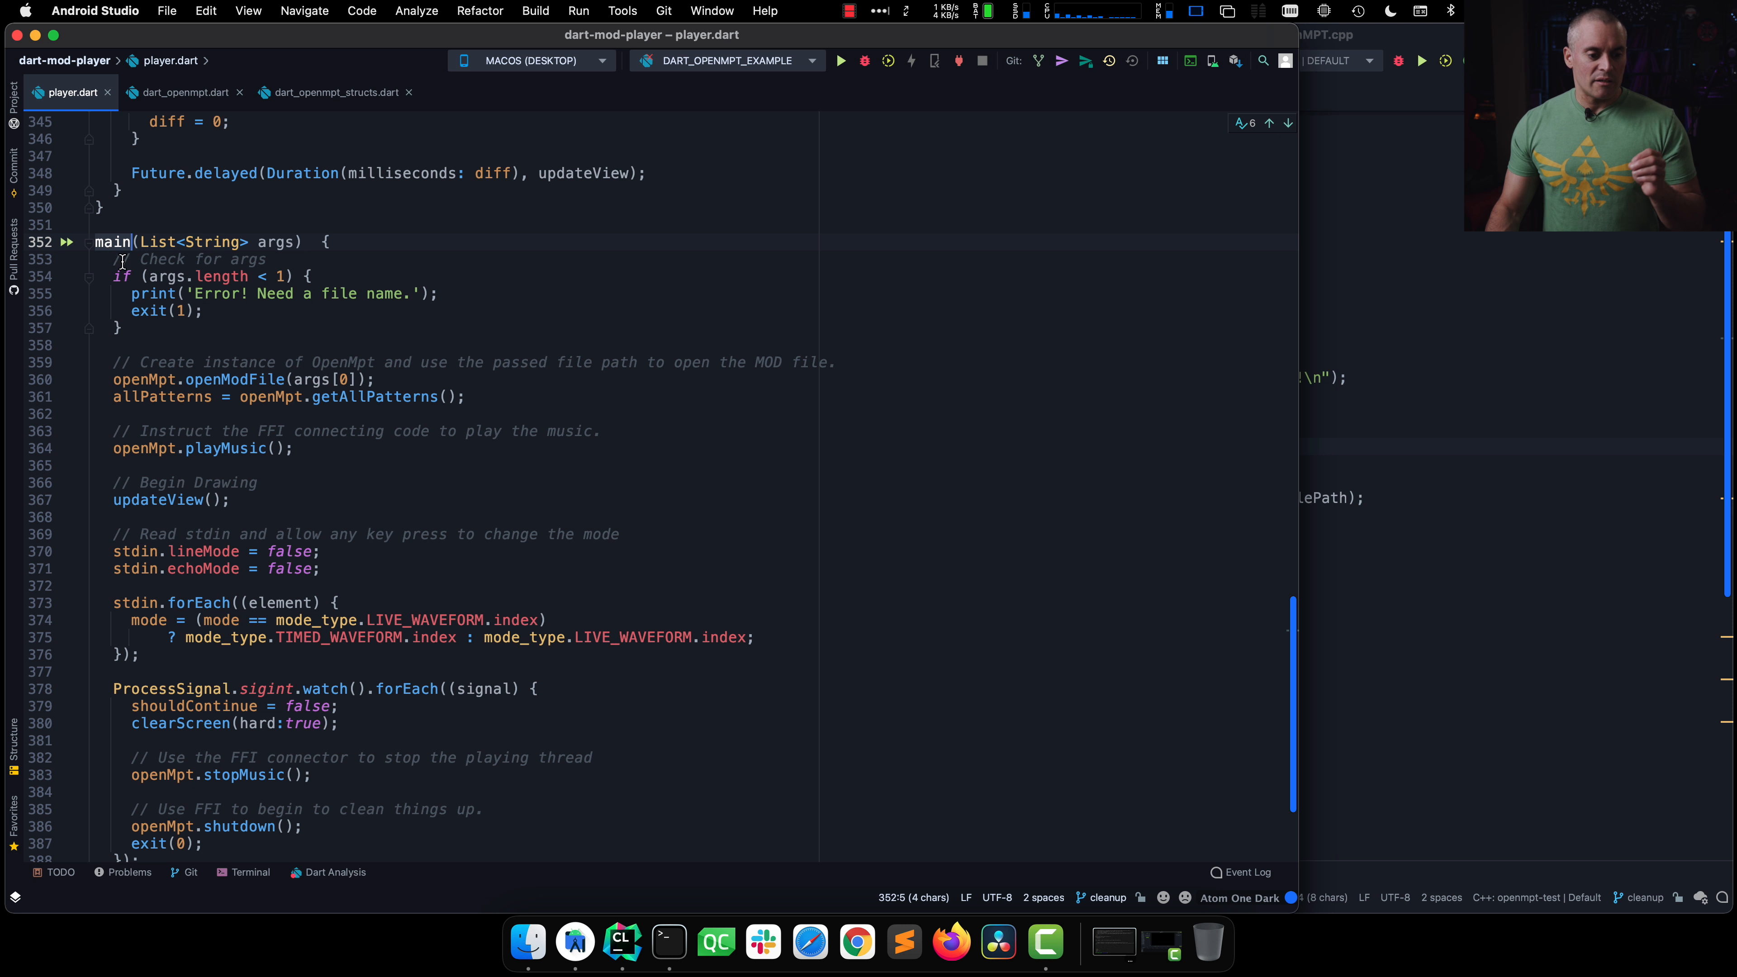
pyautogui.click(232, 379)
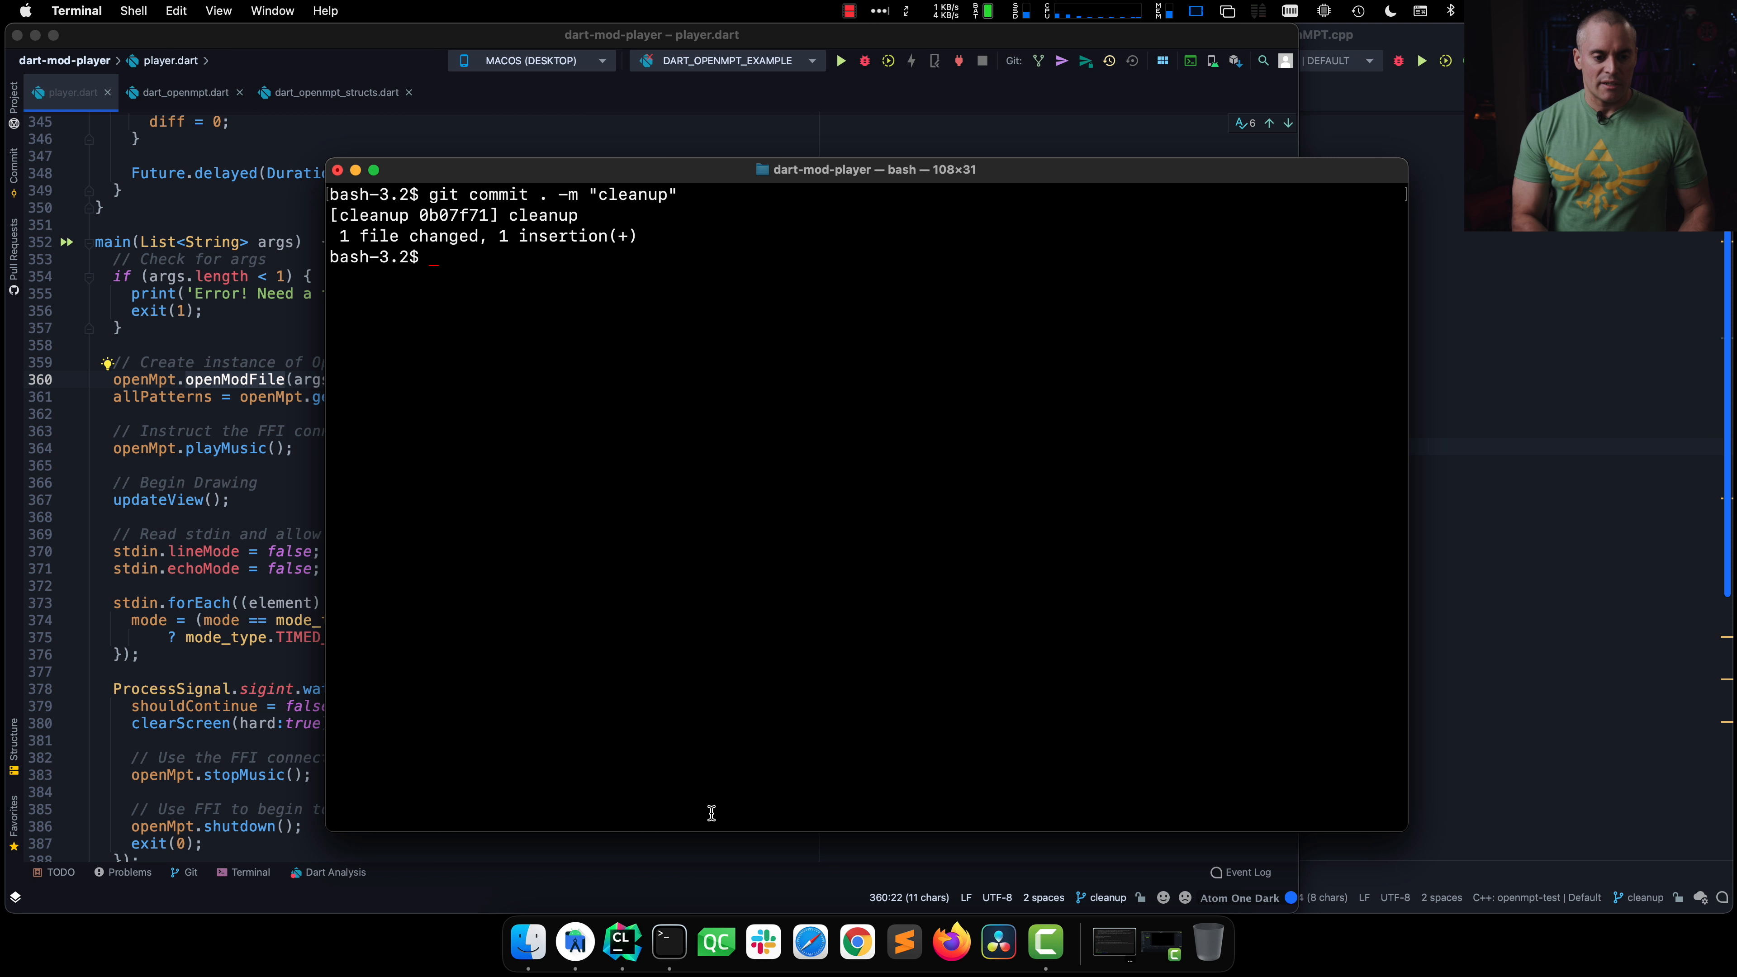
# Step: Prepare 'dart player.dart zalza-karate_muffins.xm' at the prompt, then refocus the Dart player code
pyautogui.write('dart')
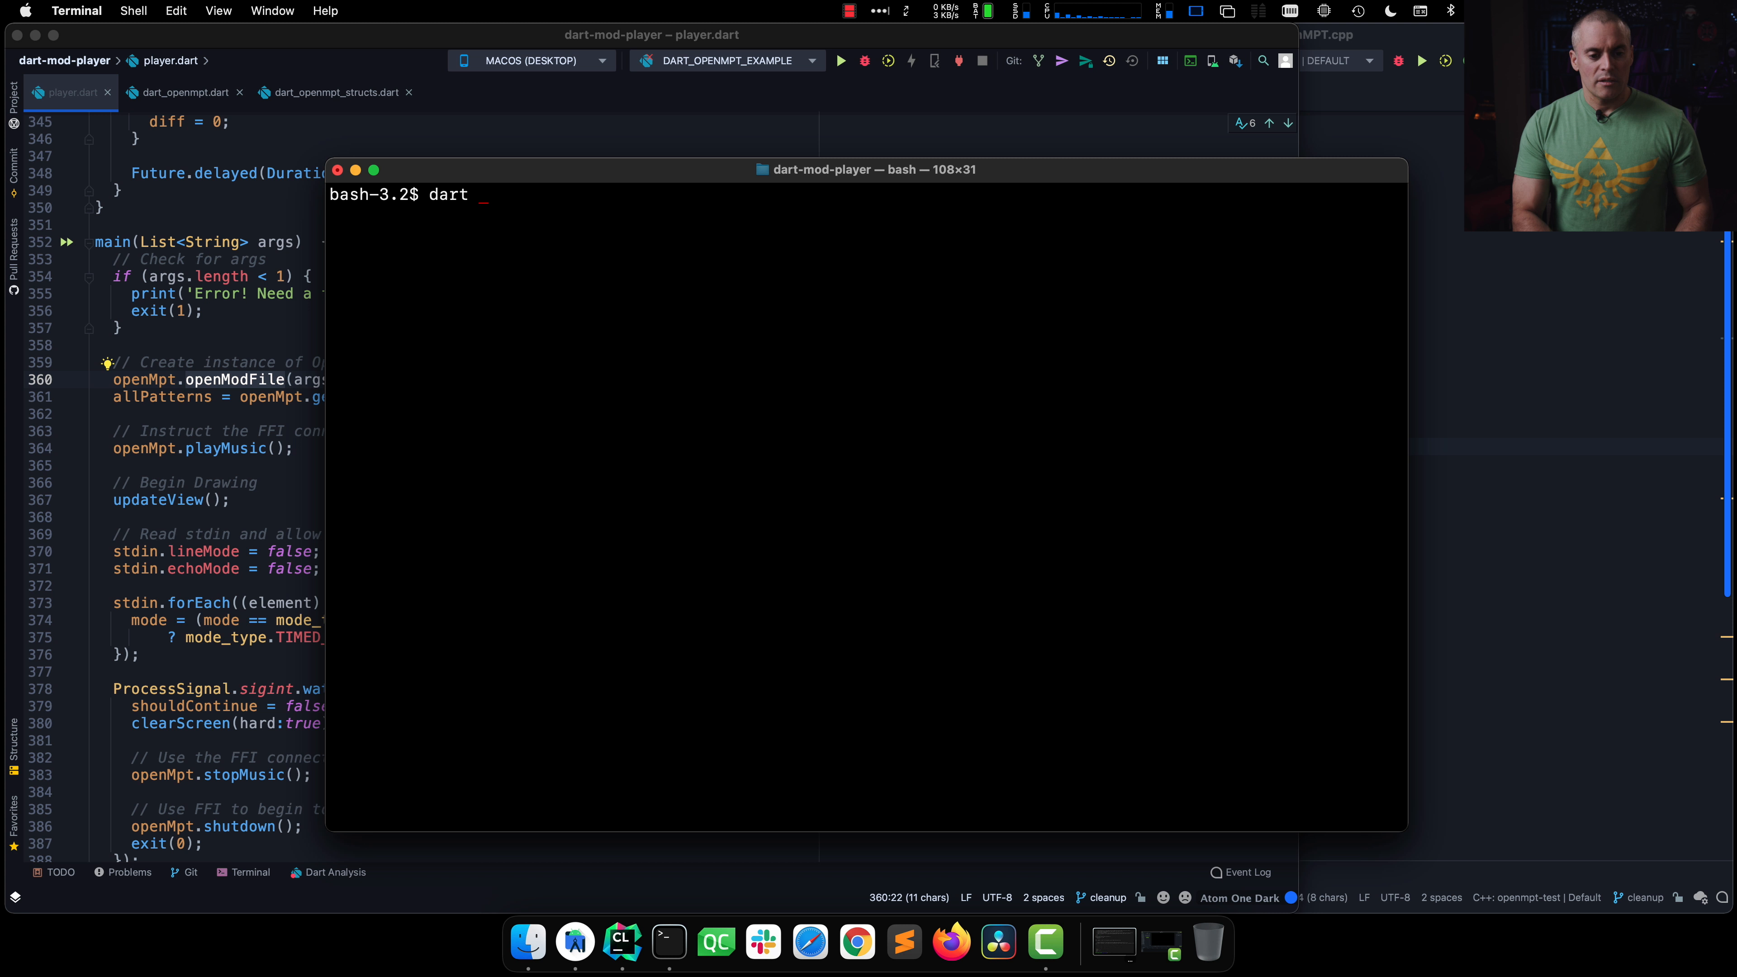
pyautogui.write('player.dart')
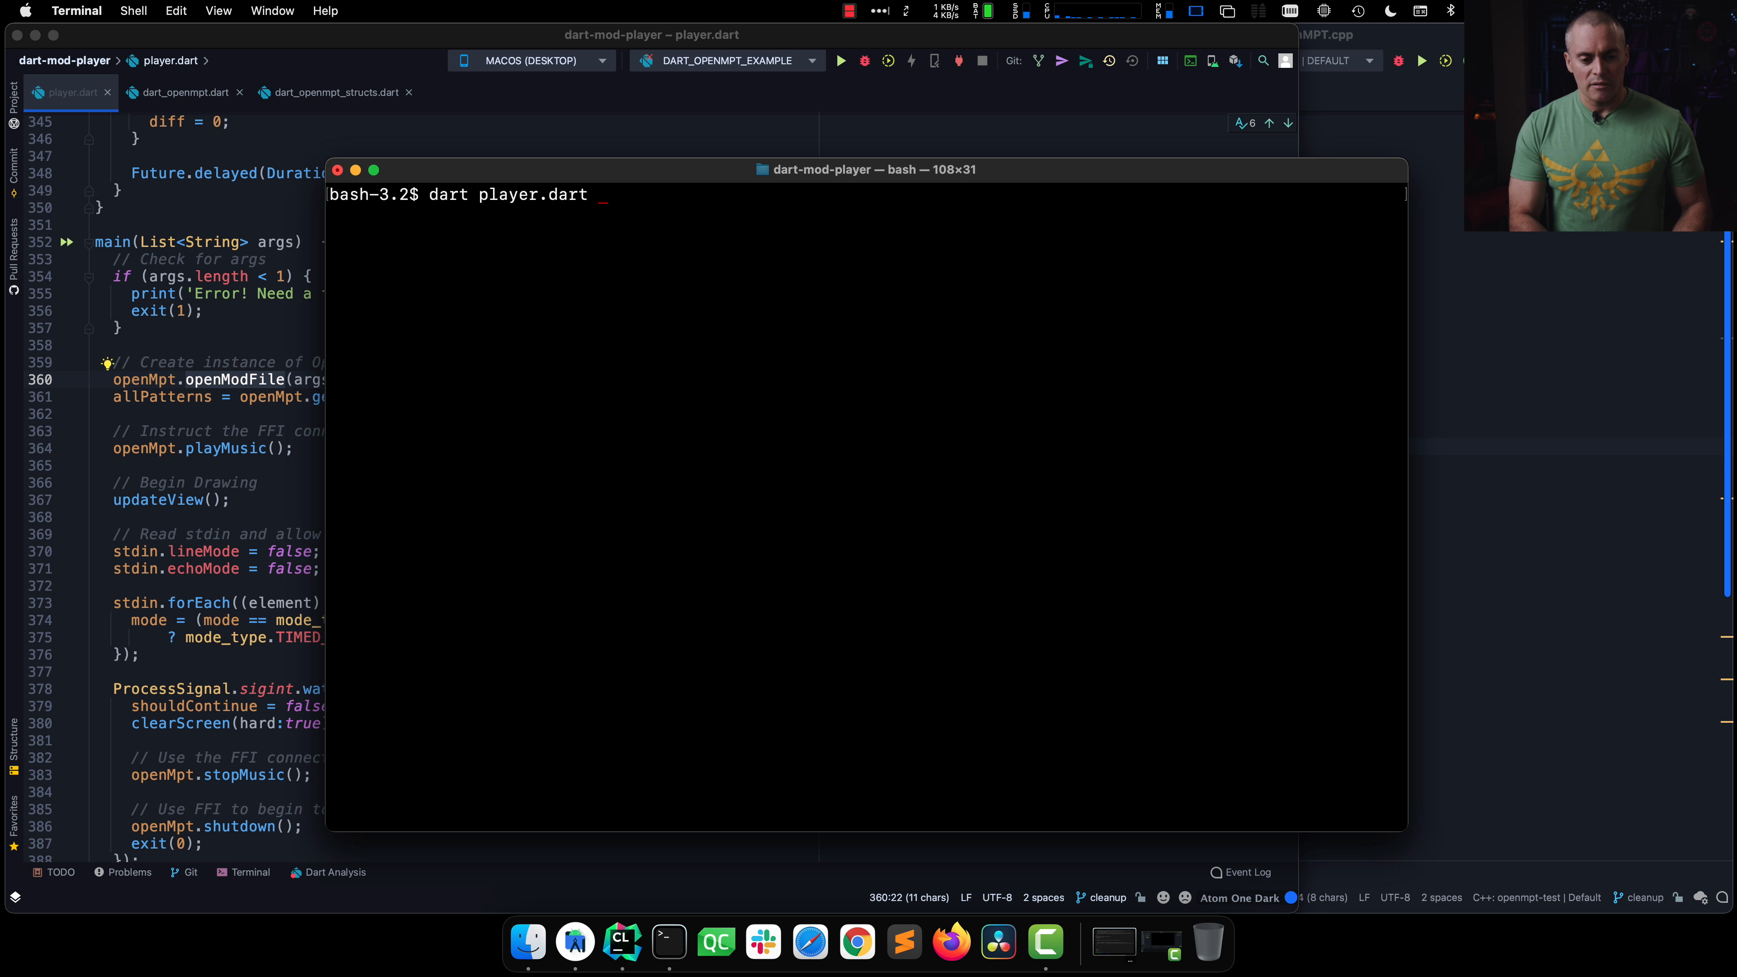
pyautogui.write('zalza-karate_muffins.xm')
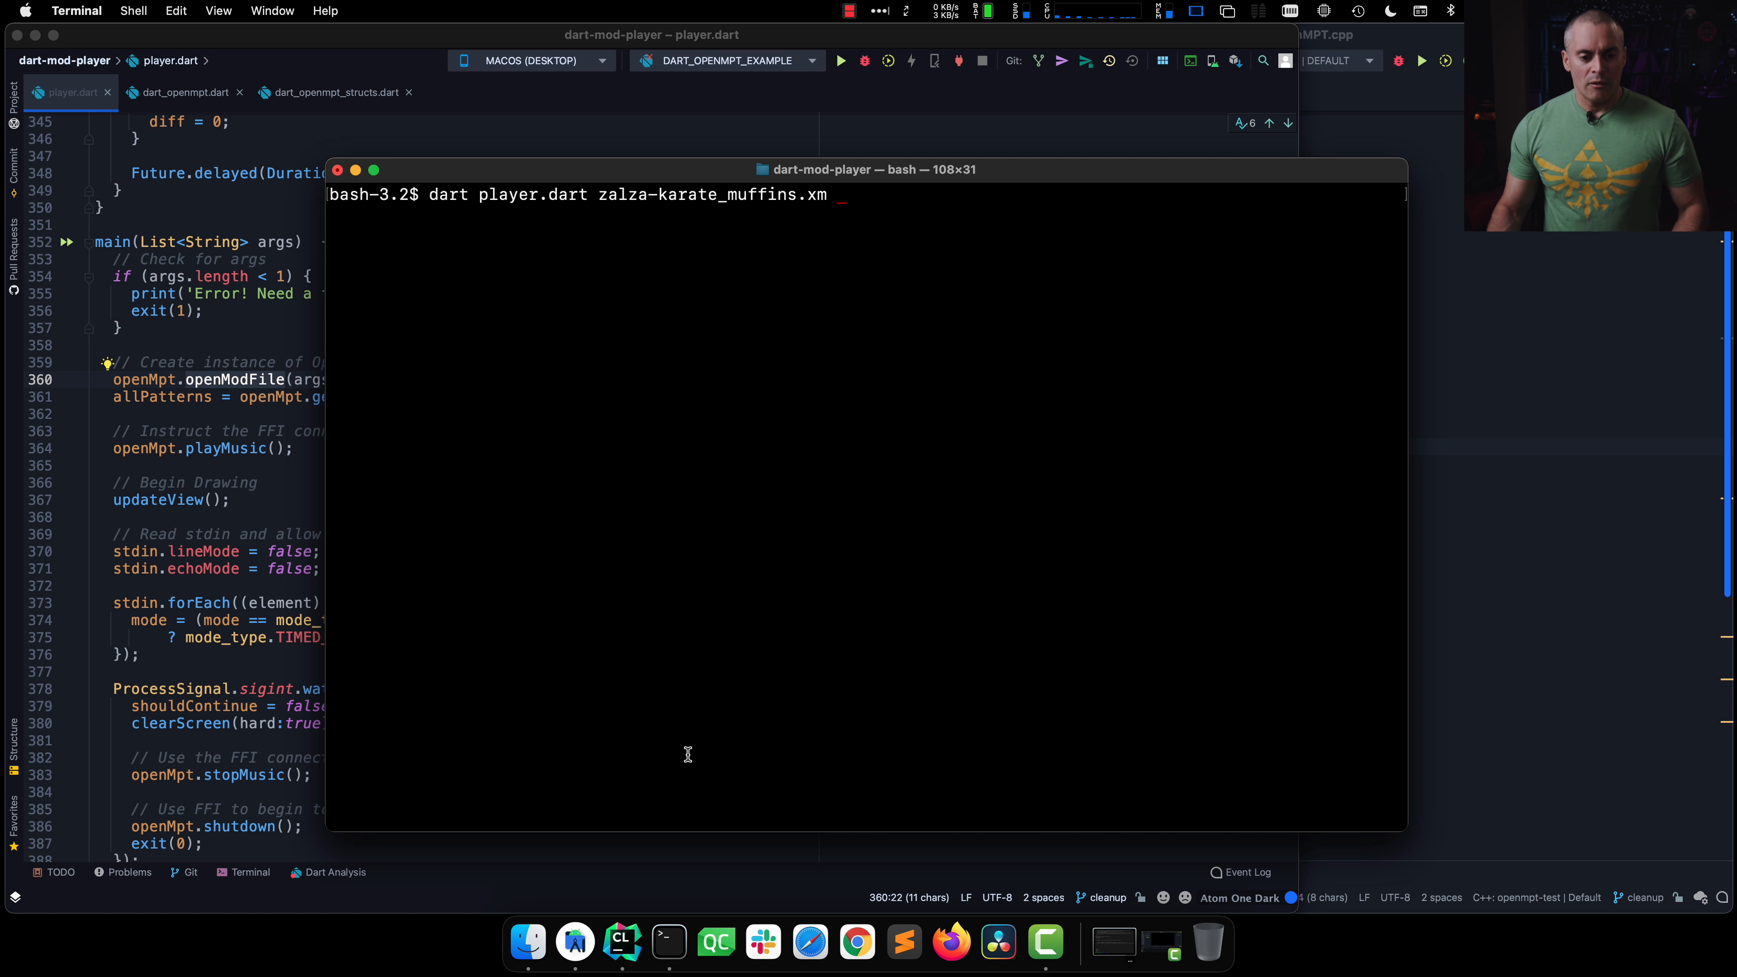
pyautogui.doubleClick(713, 194)
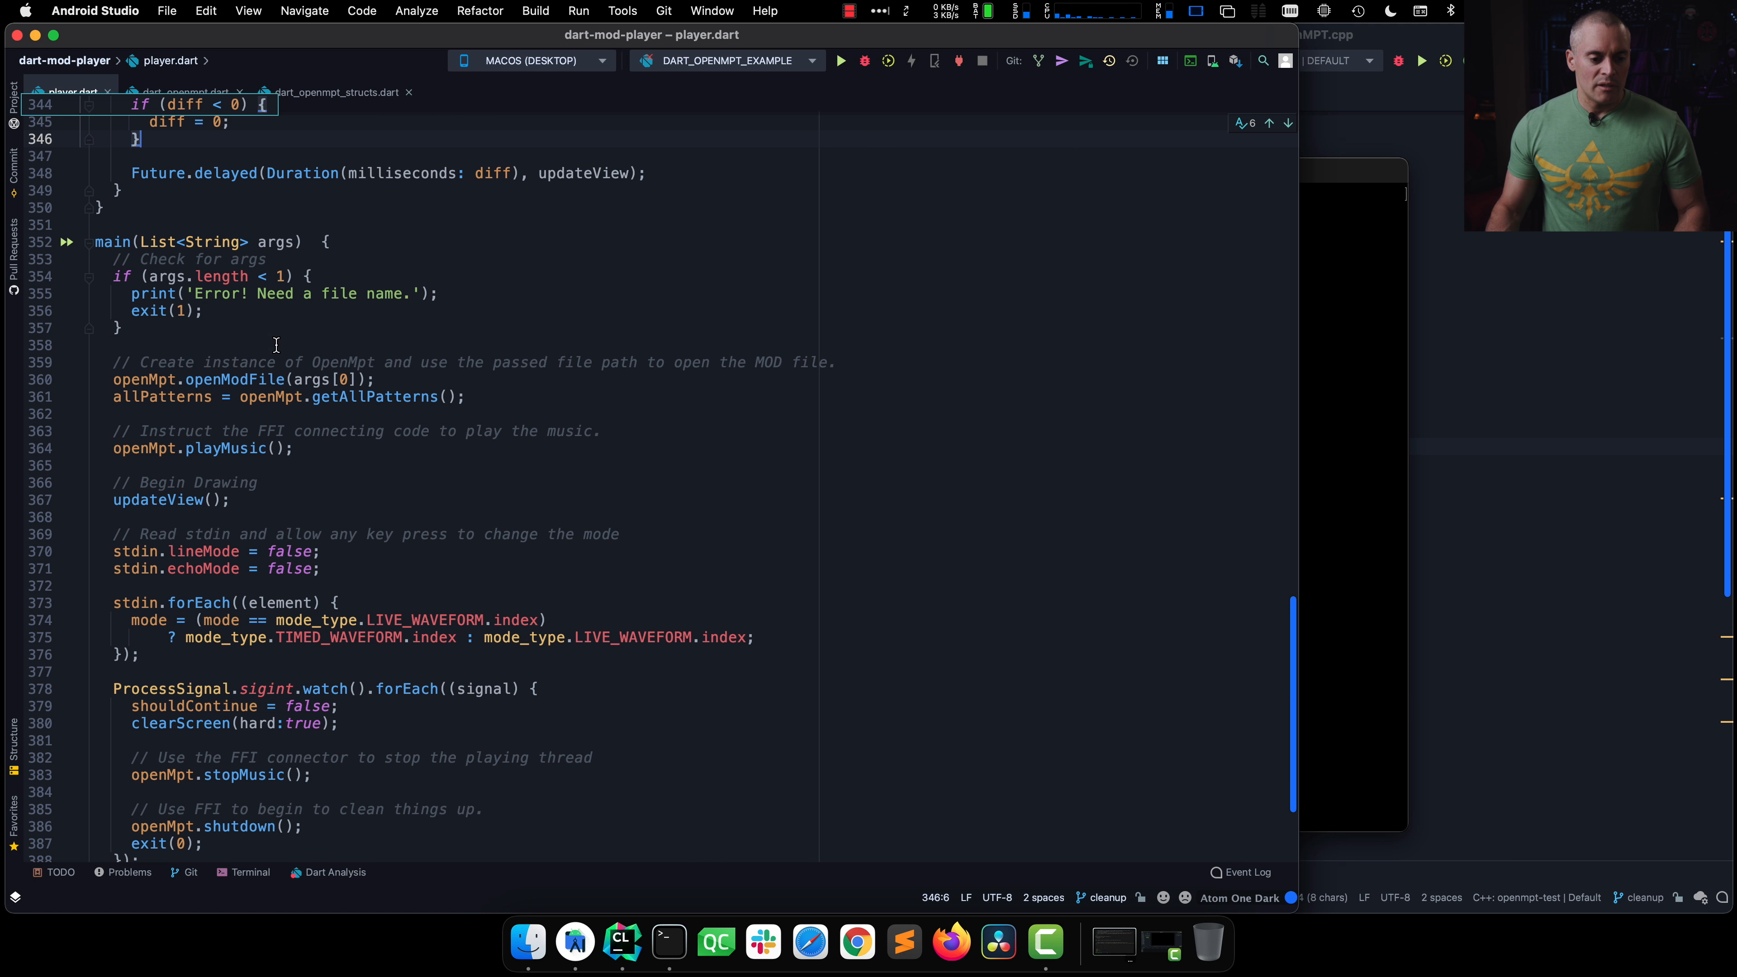
# Step: Jump from the openModFile call to its definition in dart_openmpt.dart
pyautogui.click(365, 379)
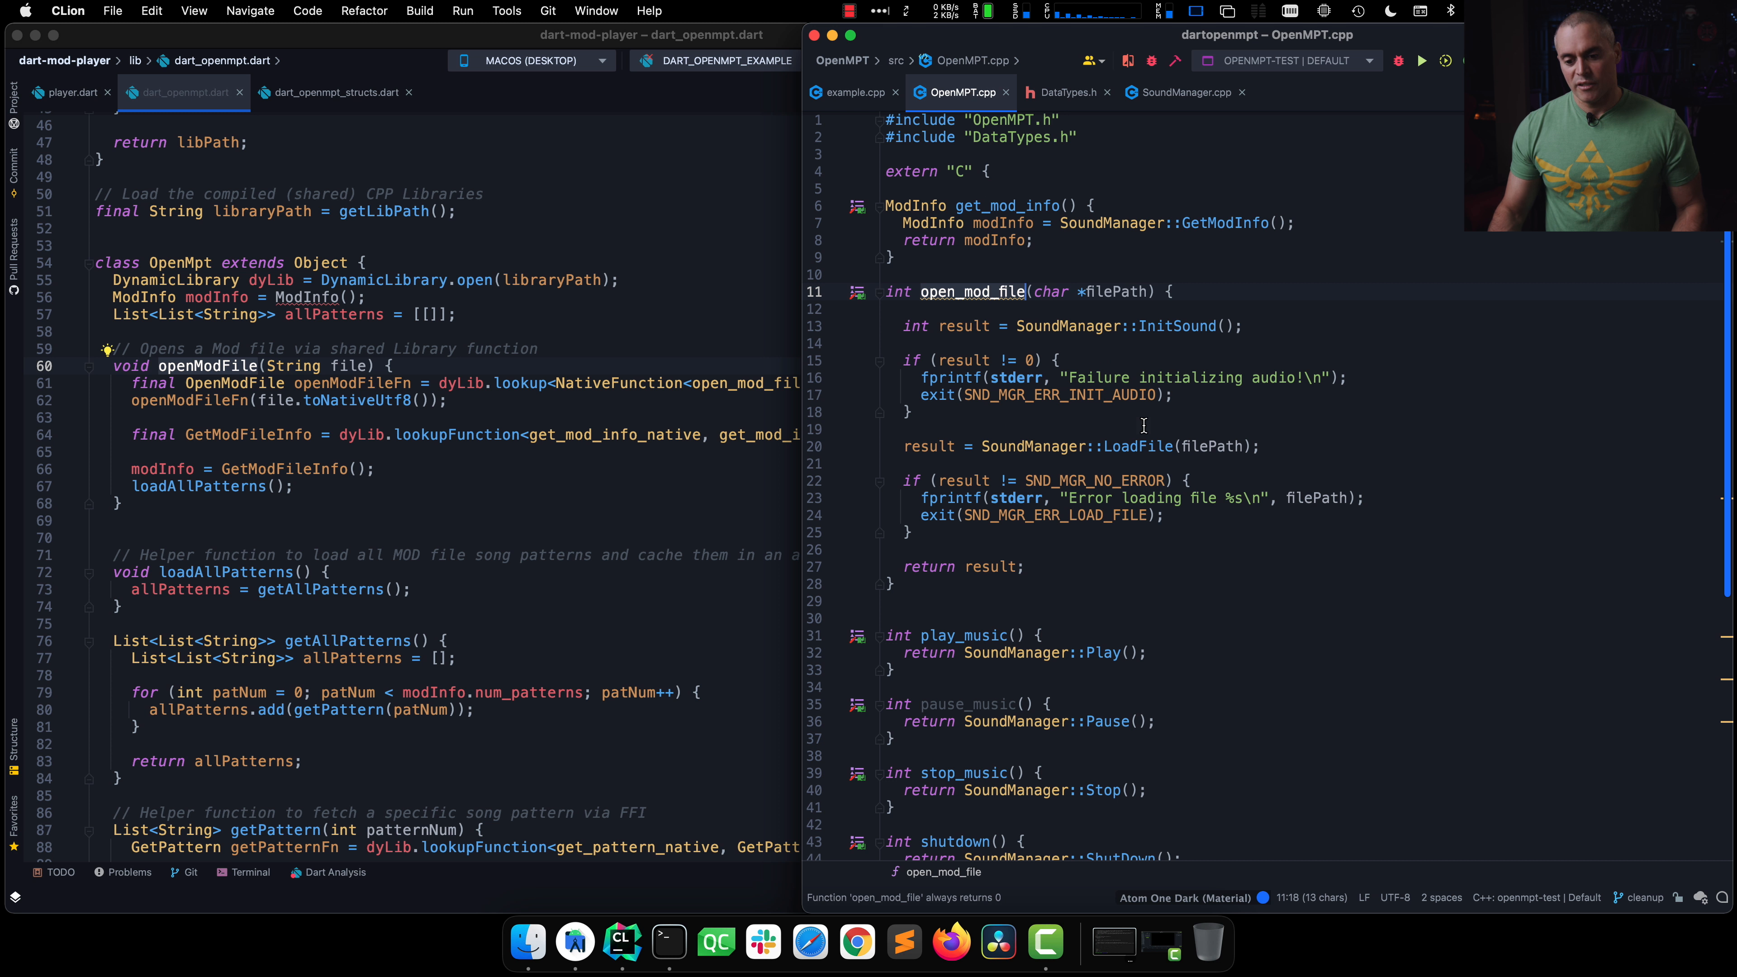
# Step: Jump to the SoundManager::LoadFile implementation in SoundManager.cpp
pyautogui.click(1184, 92)
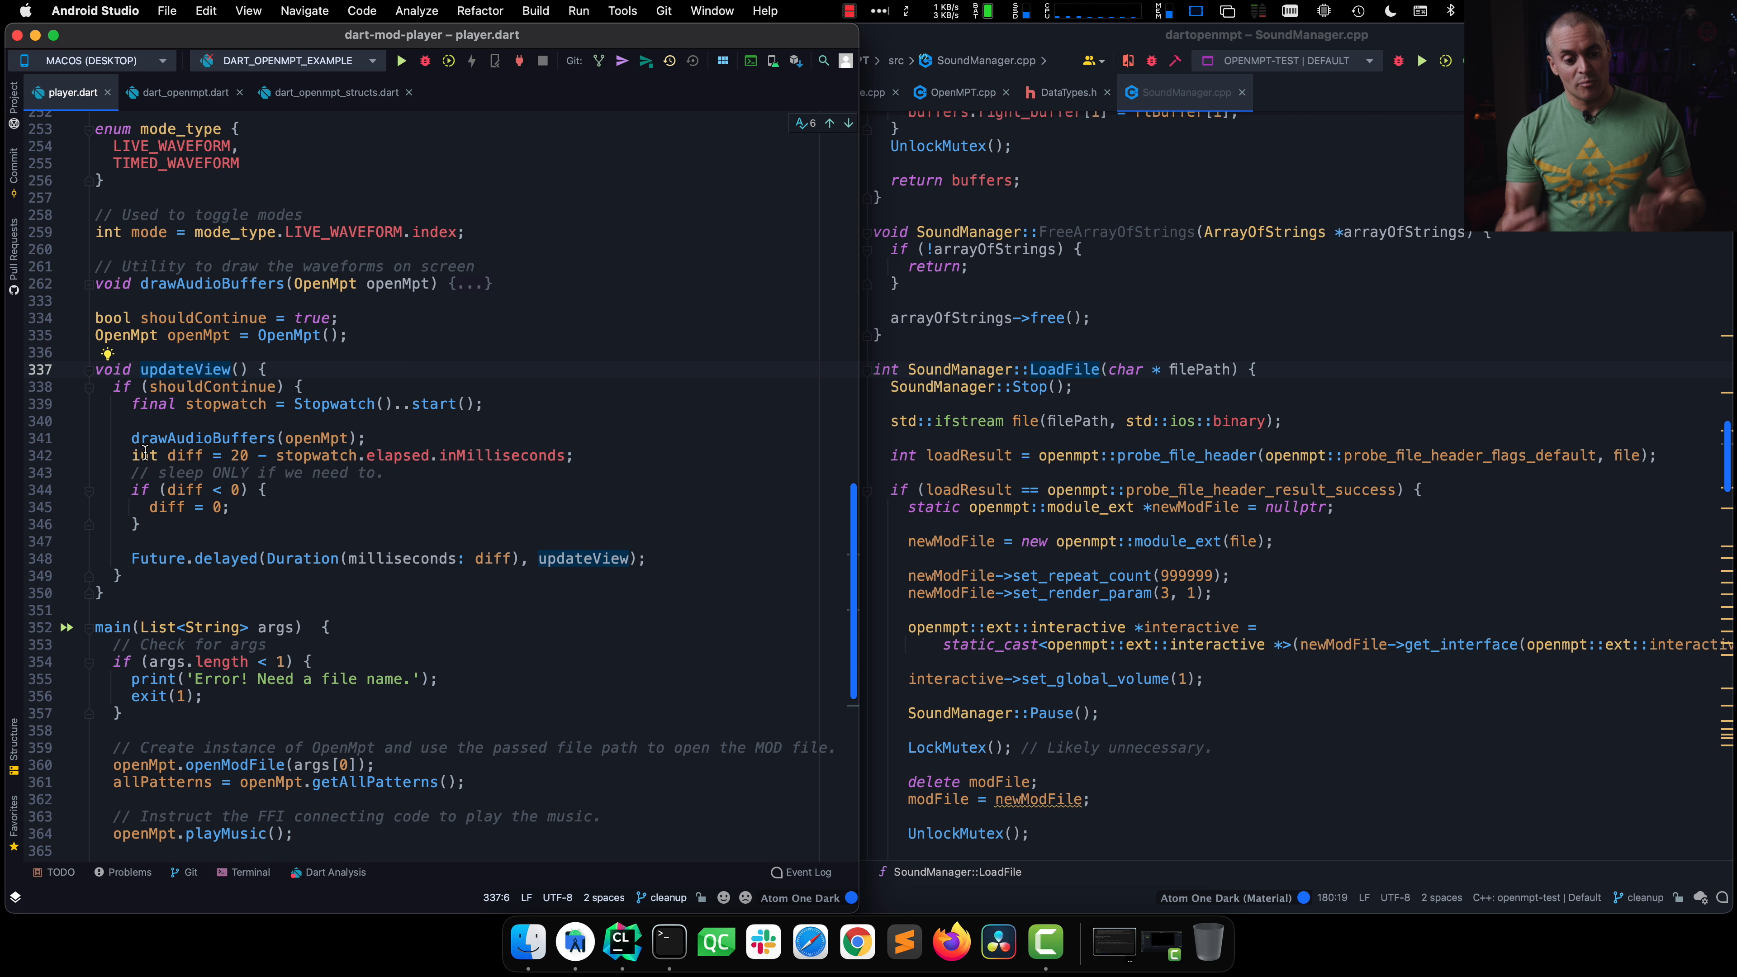
# Step: Switch to Android Studio and expand the collapsed drawAudioBuffers body in player.dart
pyautogui.press('cmd+tab')
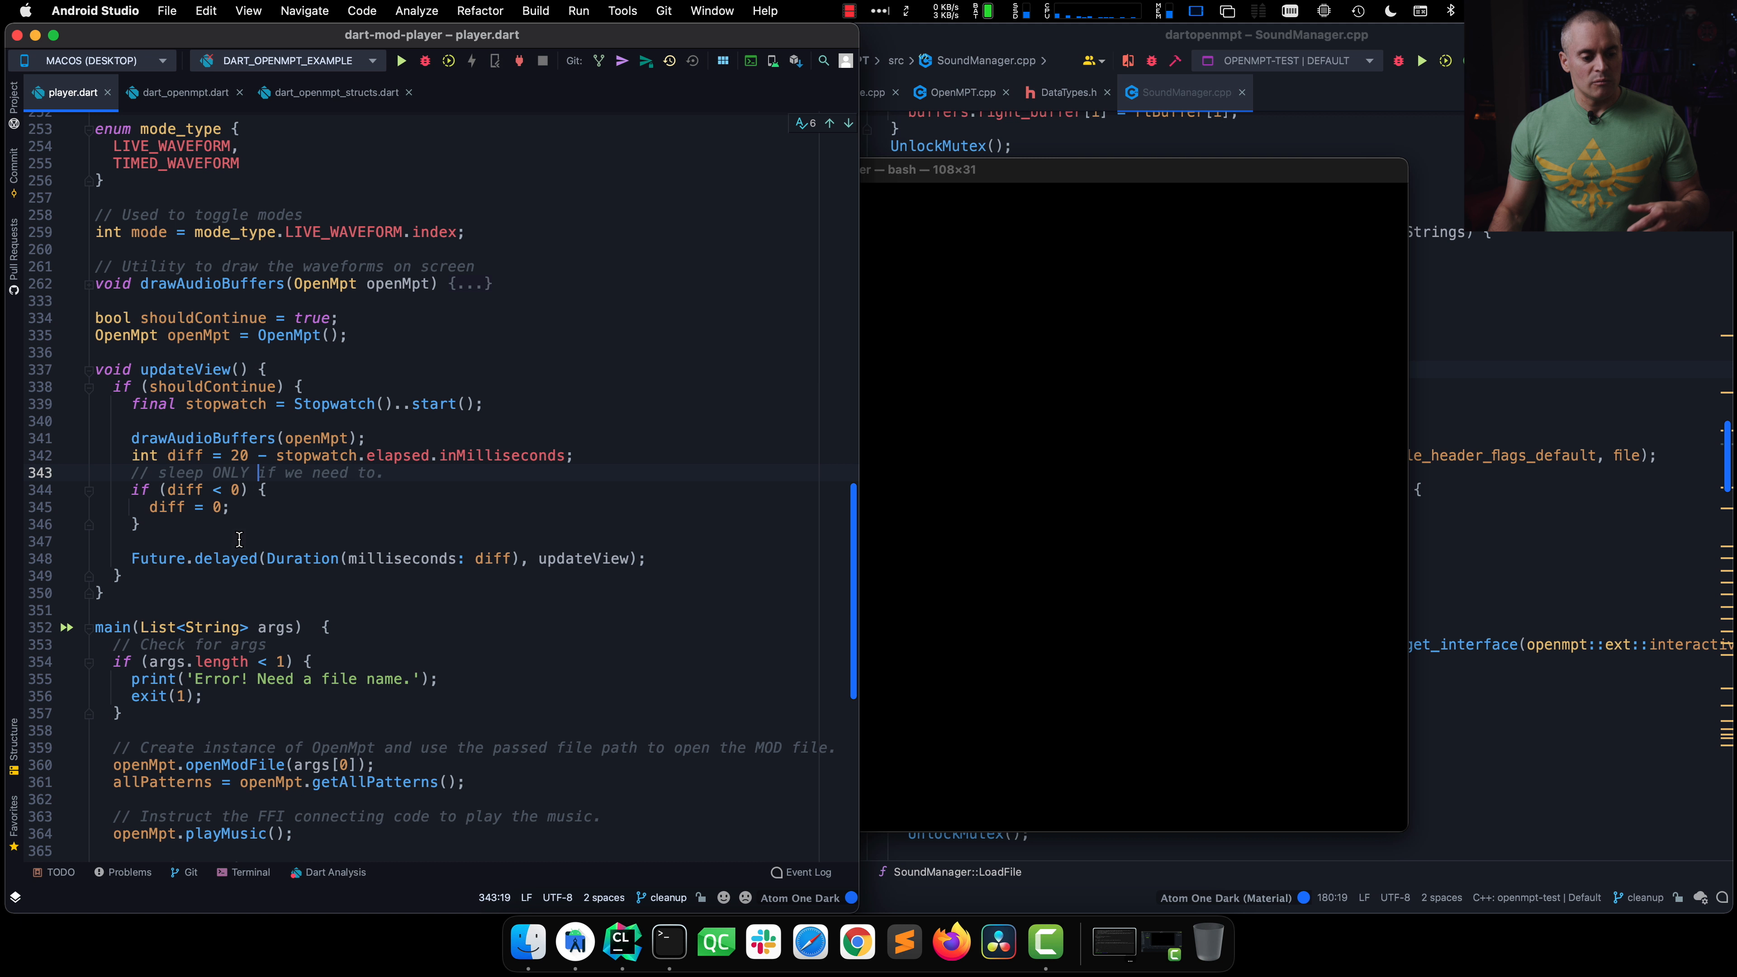
pyautogui.doubleClick(225, 558)
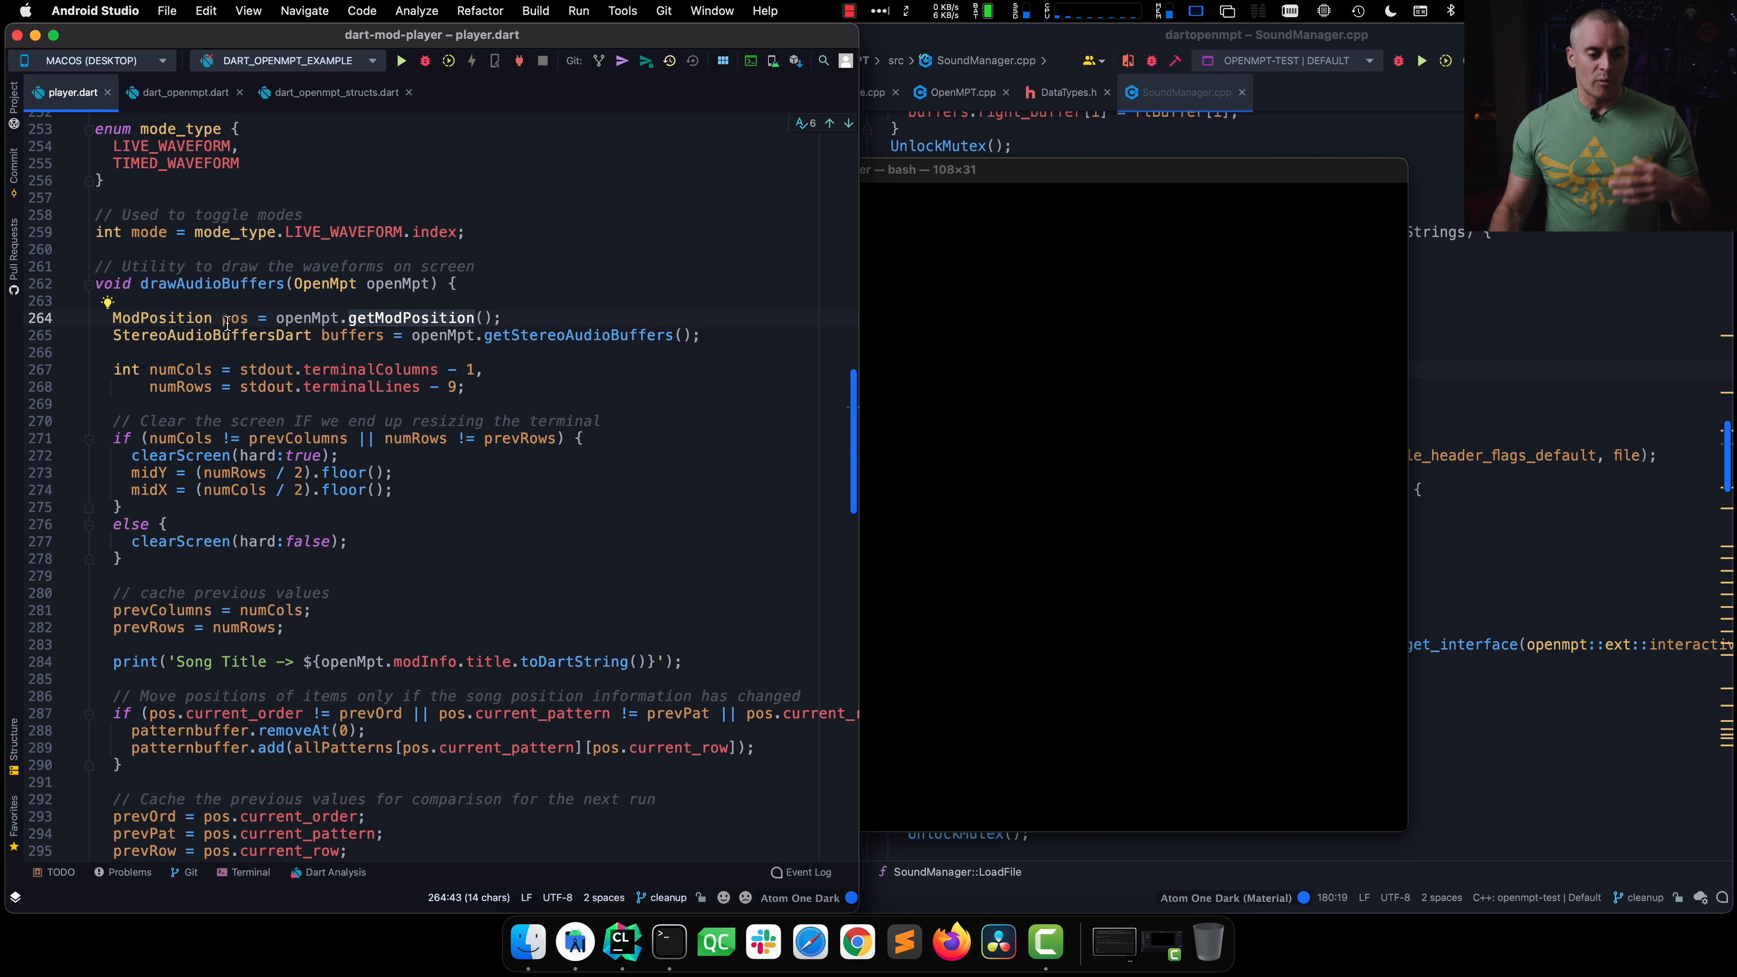
pyautogui.moveTo(233, 318)
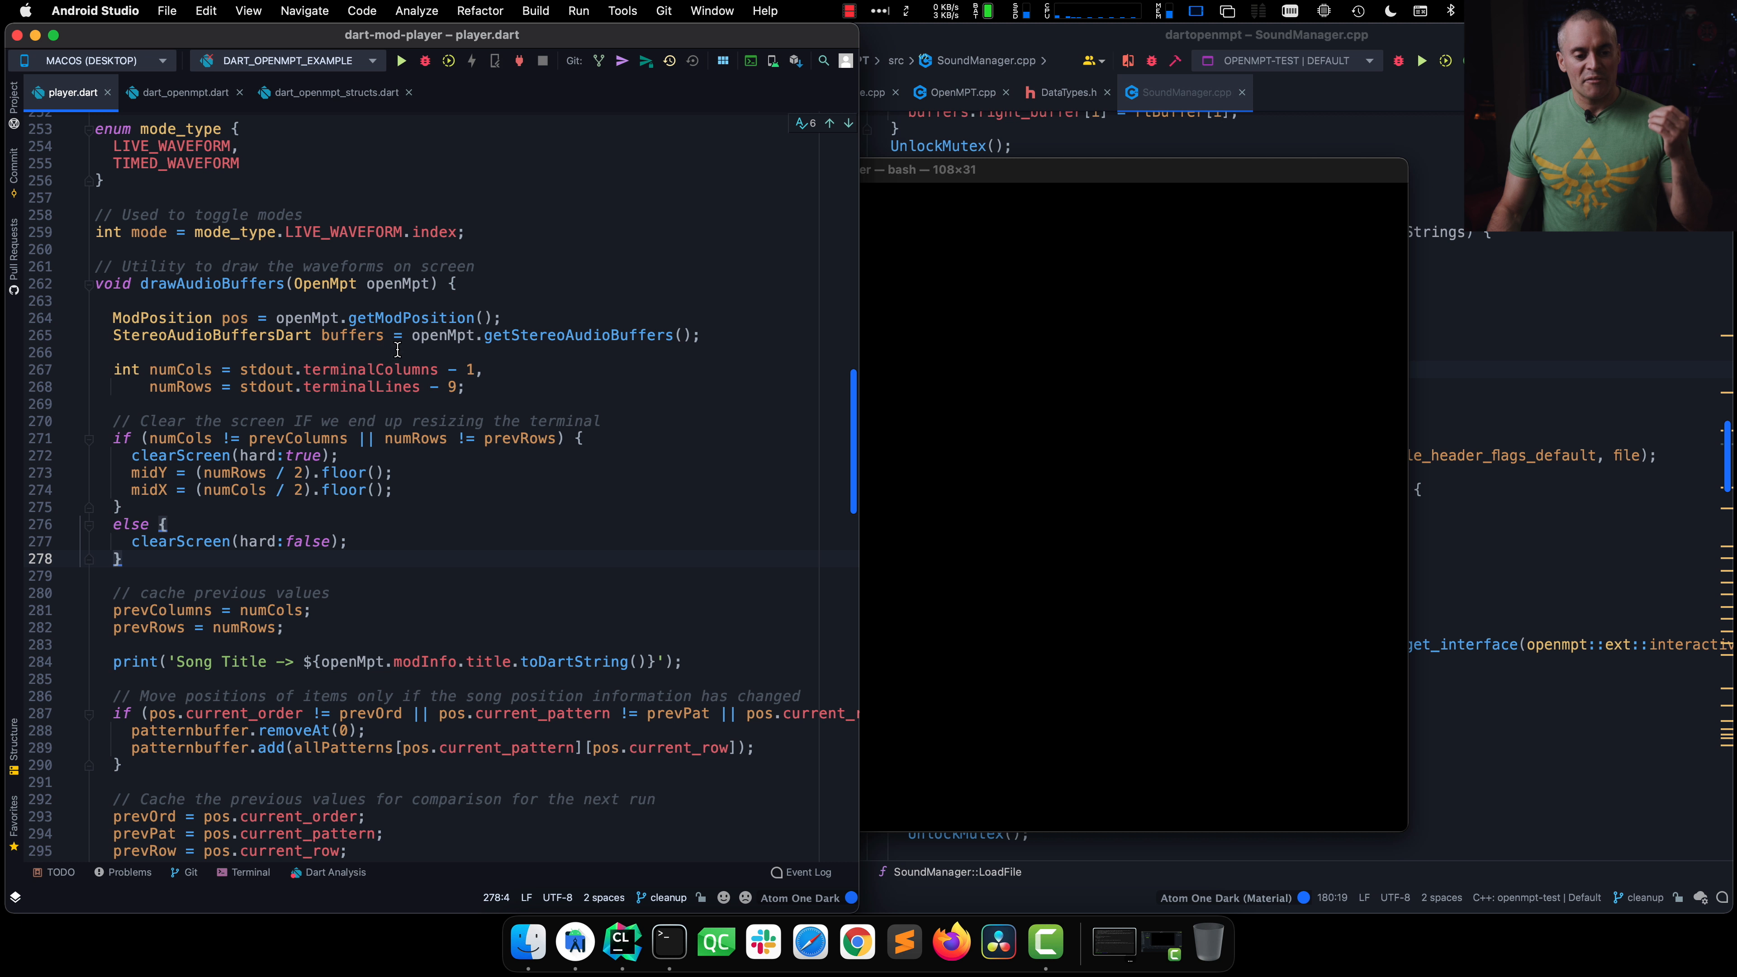
# Step: Navigate from the getStereoAudioBuffers call to its declaration in dart_openmpt.dart
pyautogui.doubleClick(575, 334)
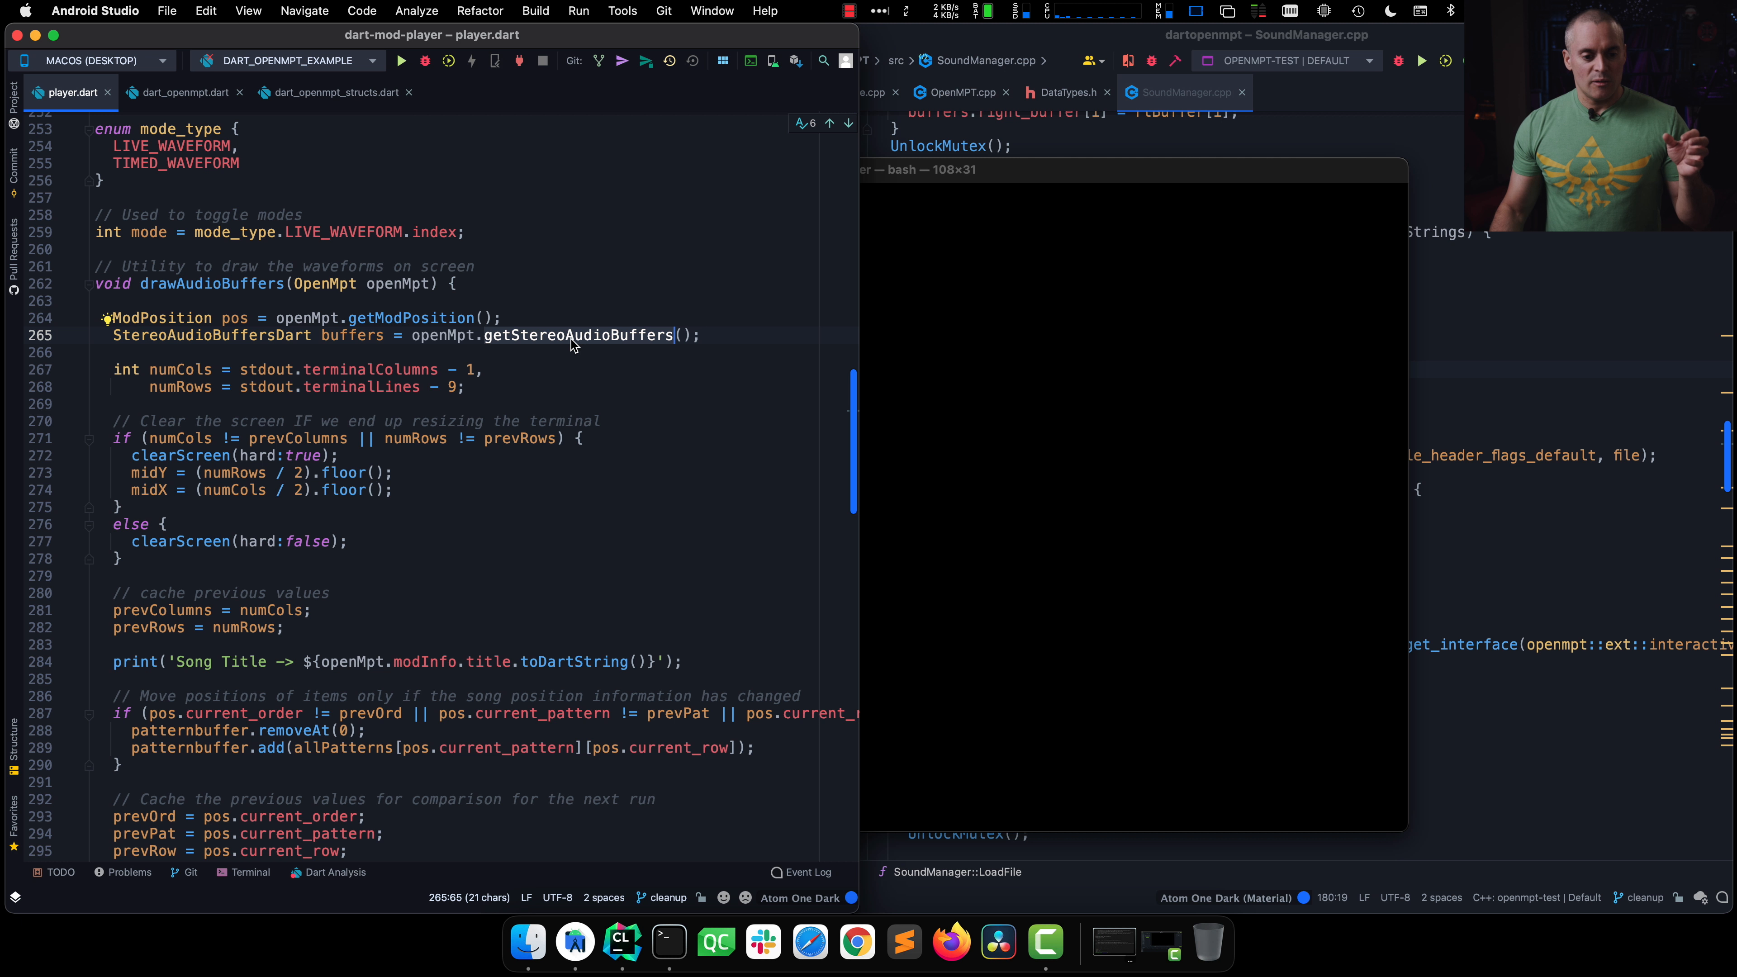
pyautogui.moveTo(517, 341)
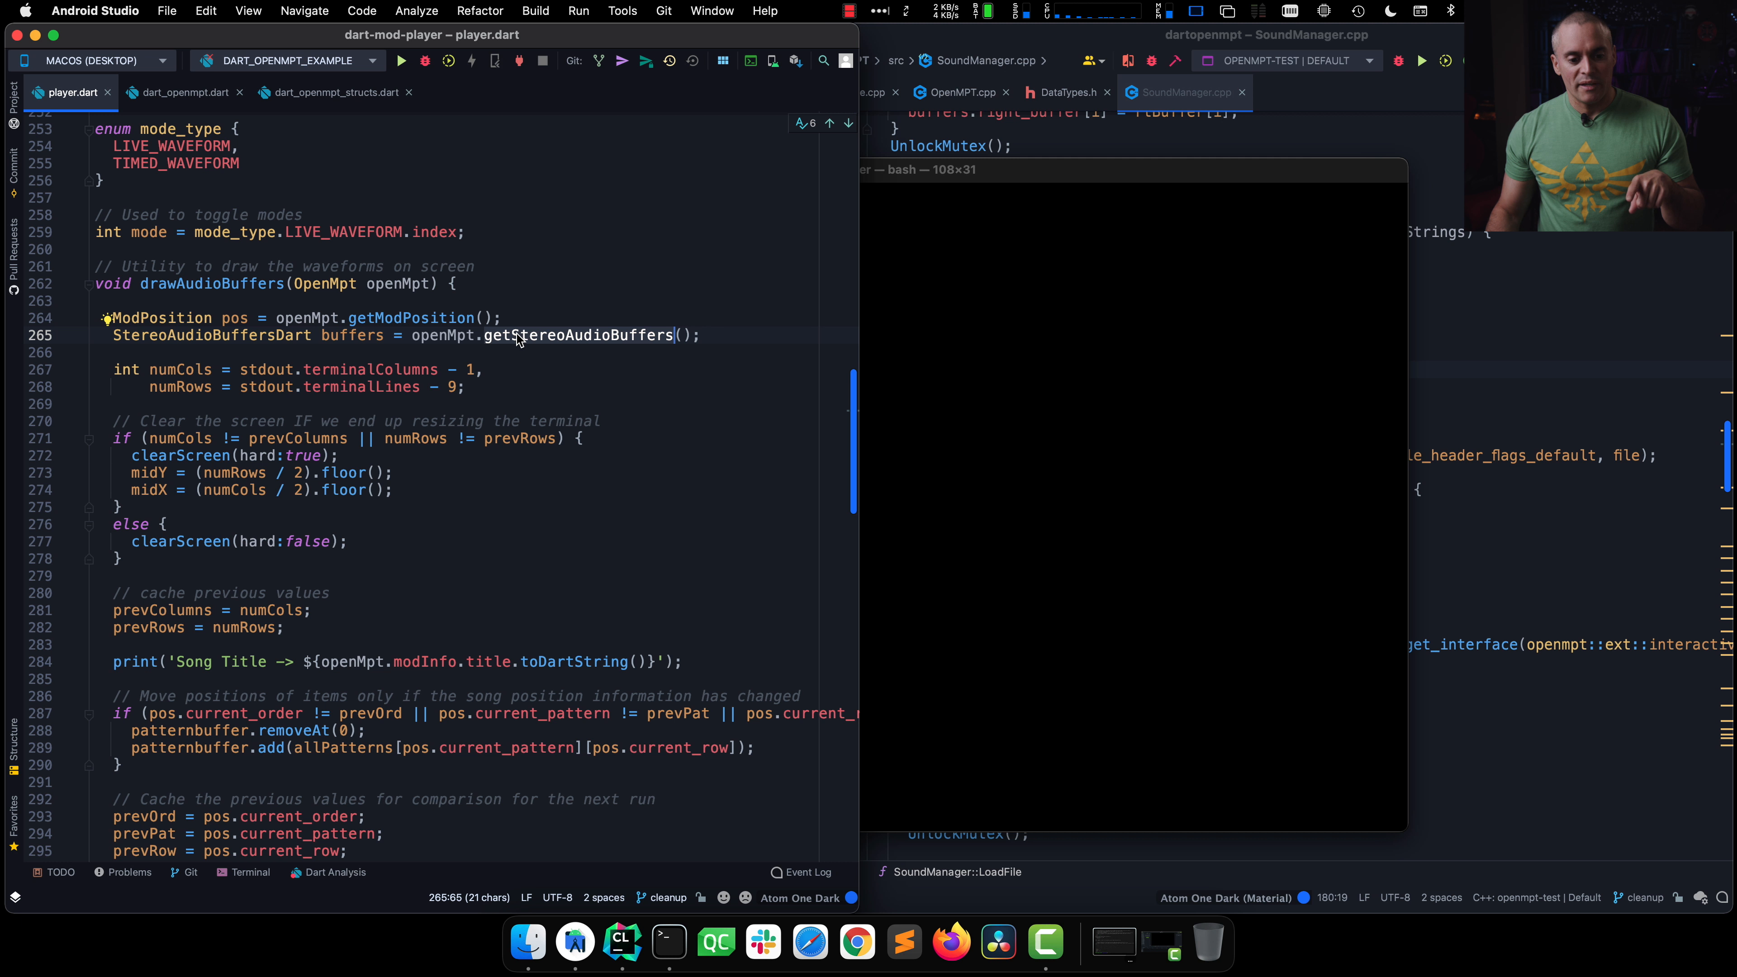
pyautogui.click(183, 93)
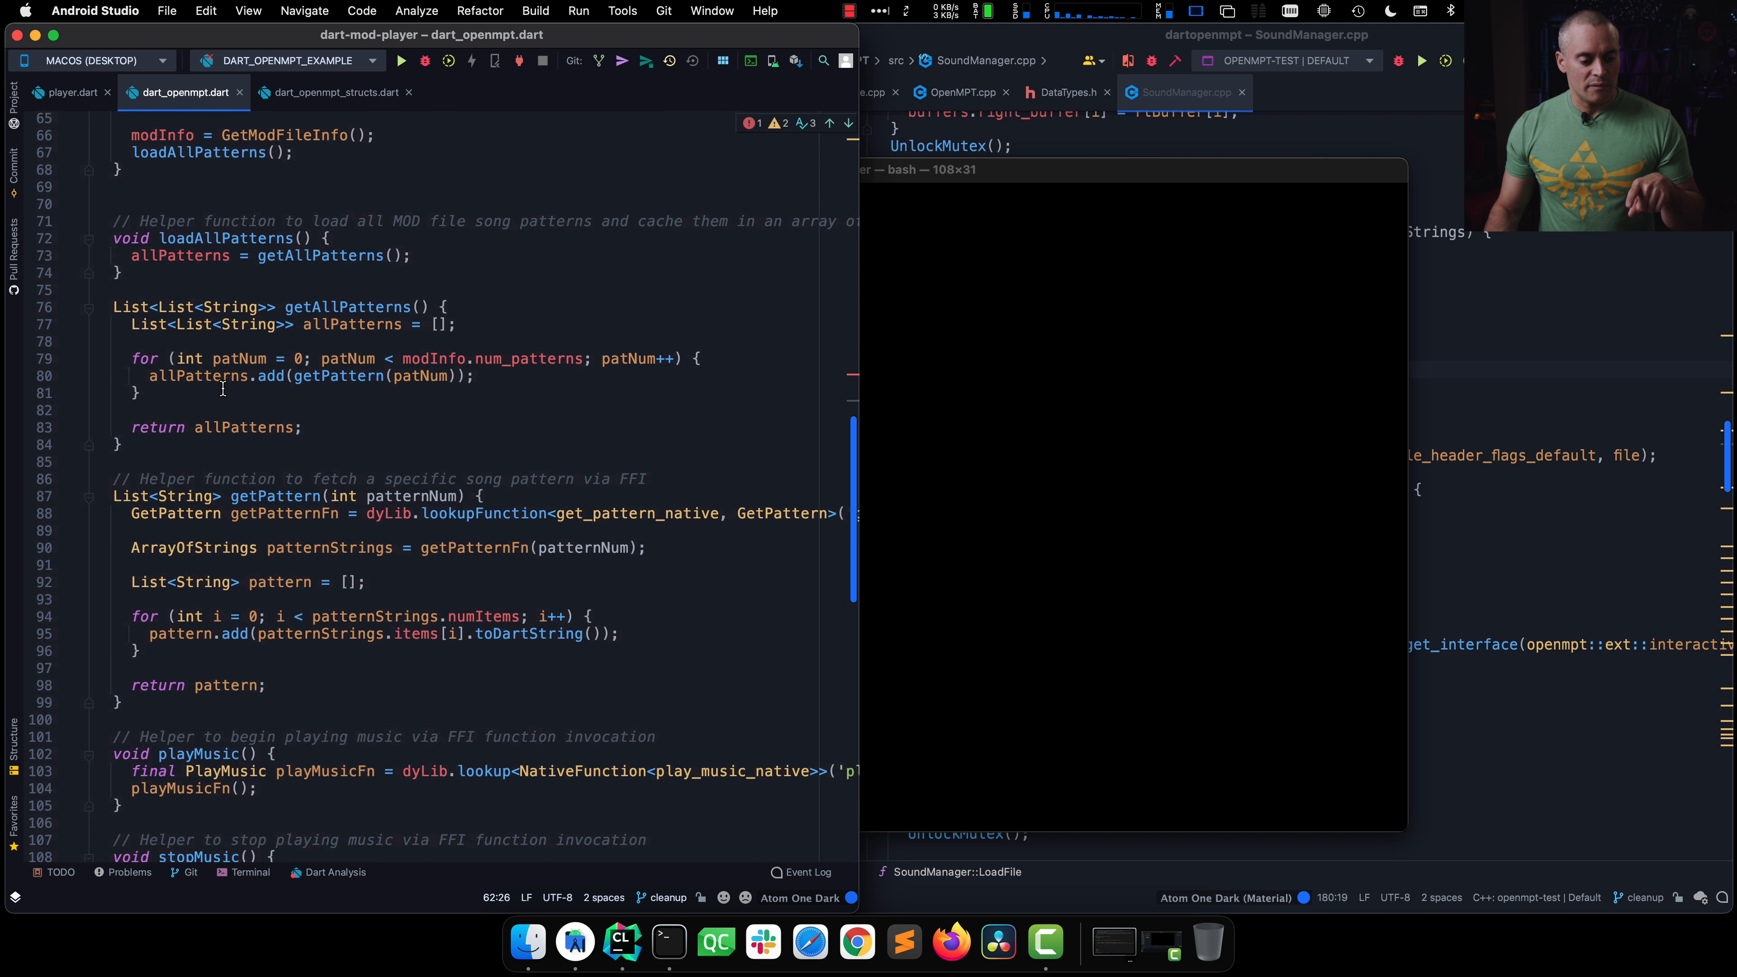
# Step: Locate the get_stereo_audio_buffers lookup inside the getStereoAudioBuffers wrapper
pyautogui.scroll(-3)
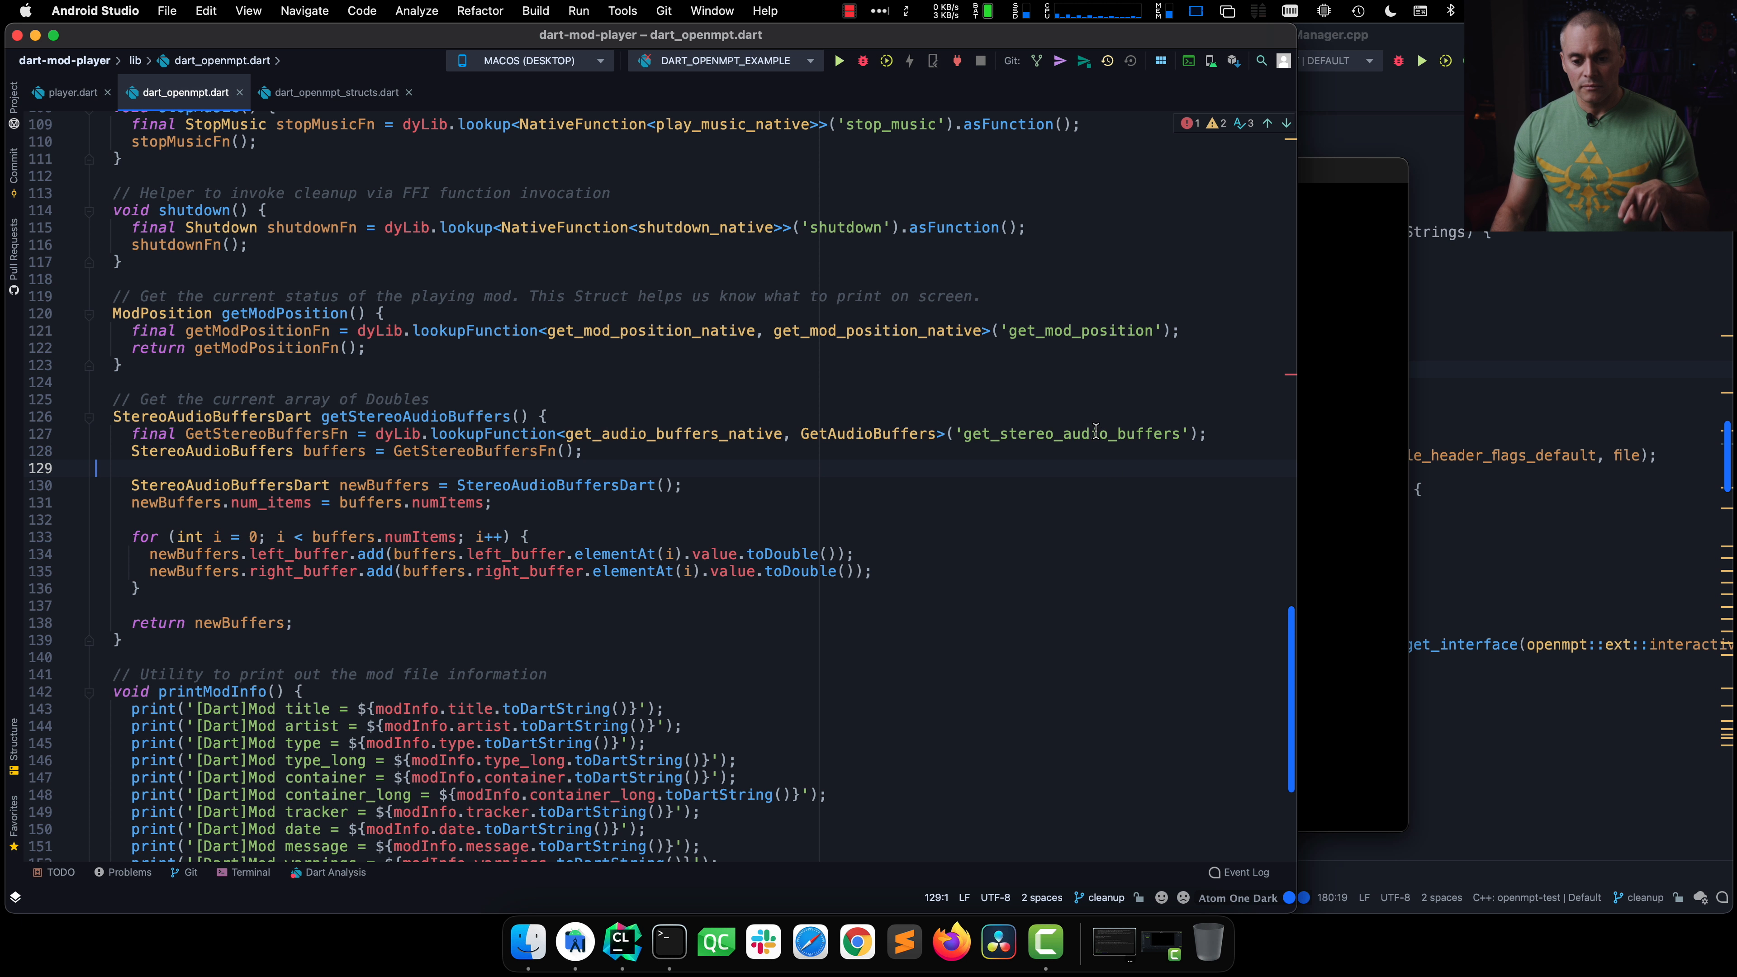
pyautogui.doubleClick(1069, 434)
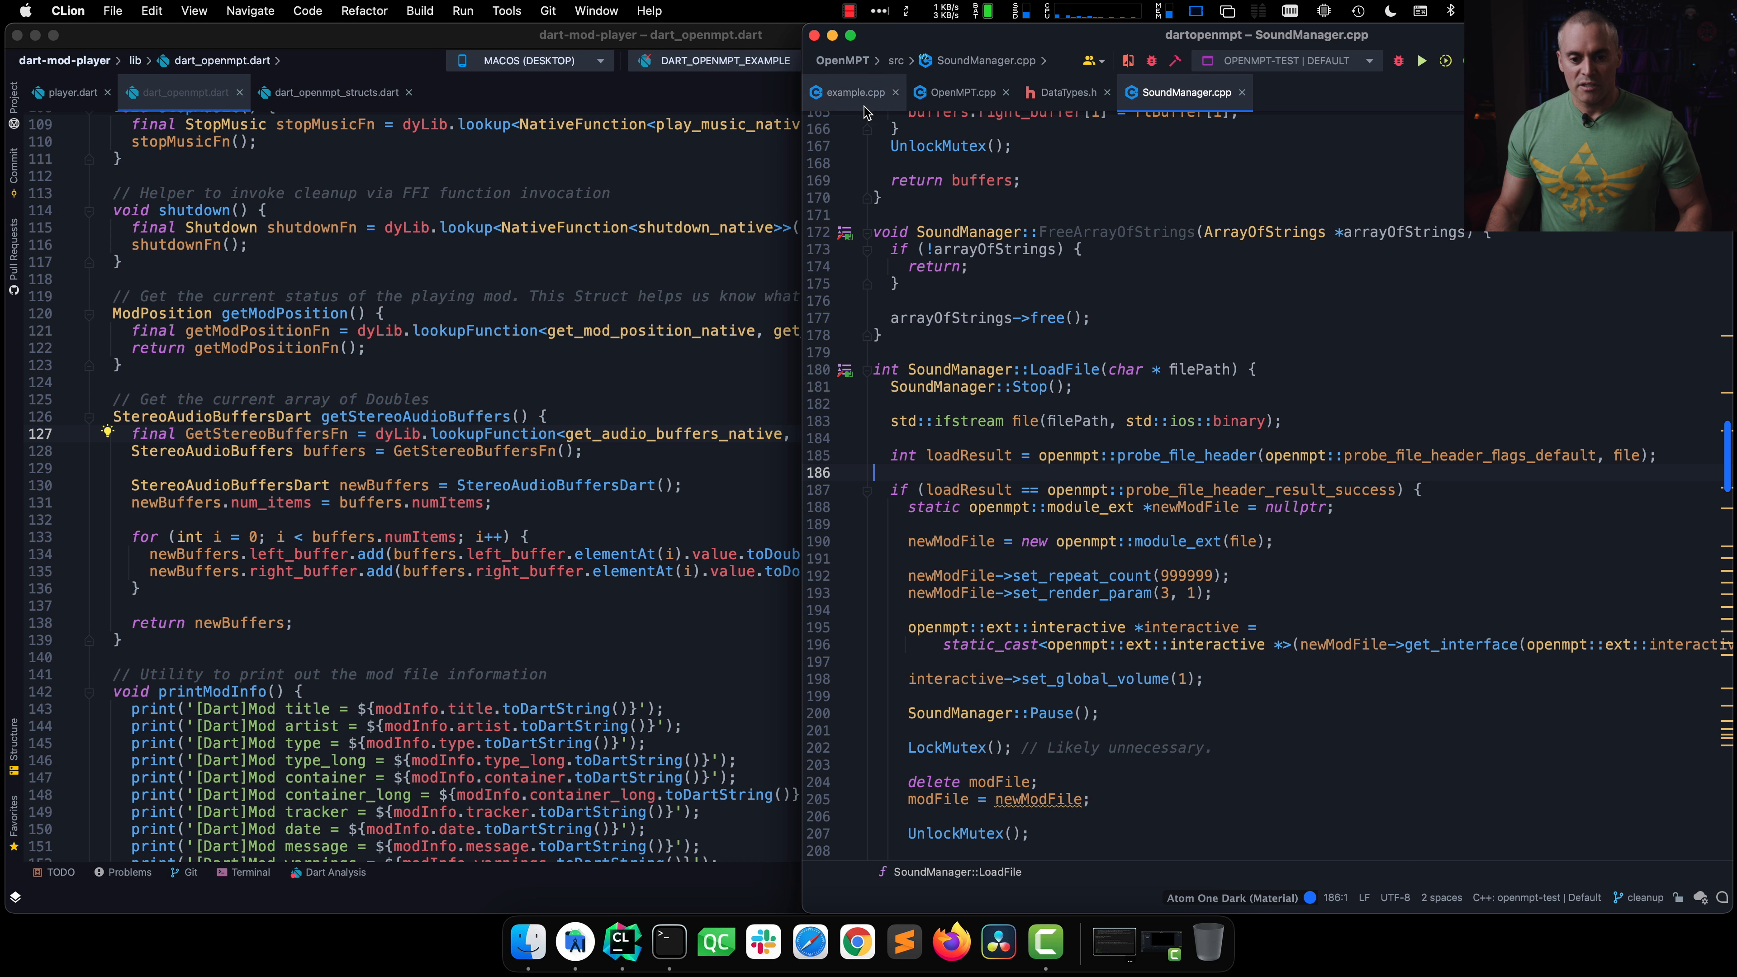
# Step: Review open_mod_file in OpenMPT.cpp within CLion
pyautogui.click(960, 92)
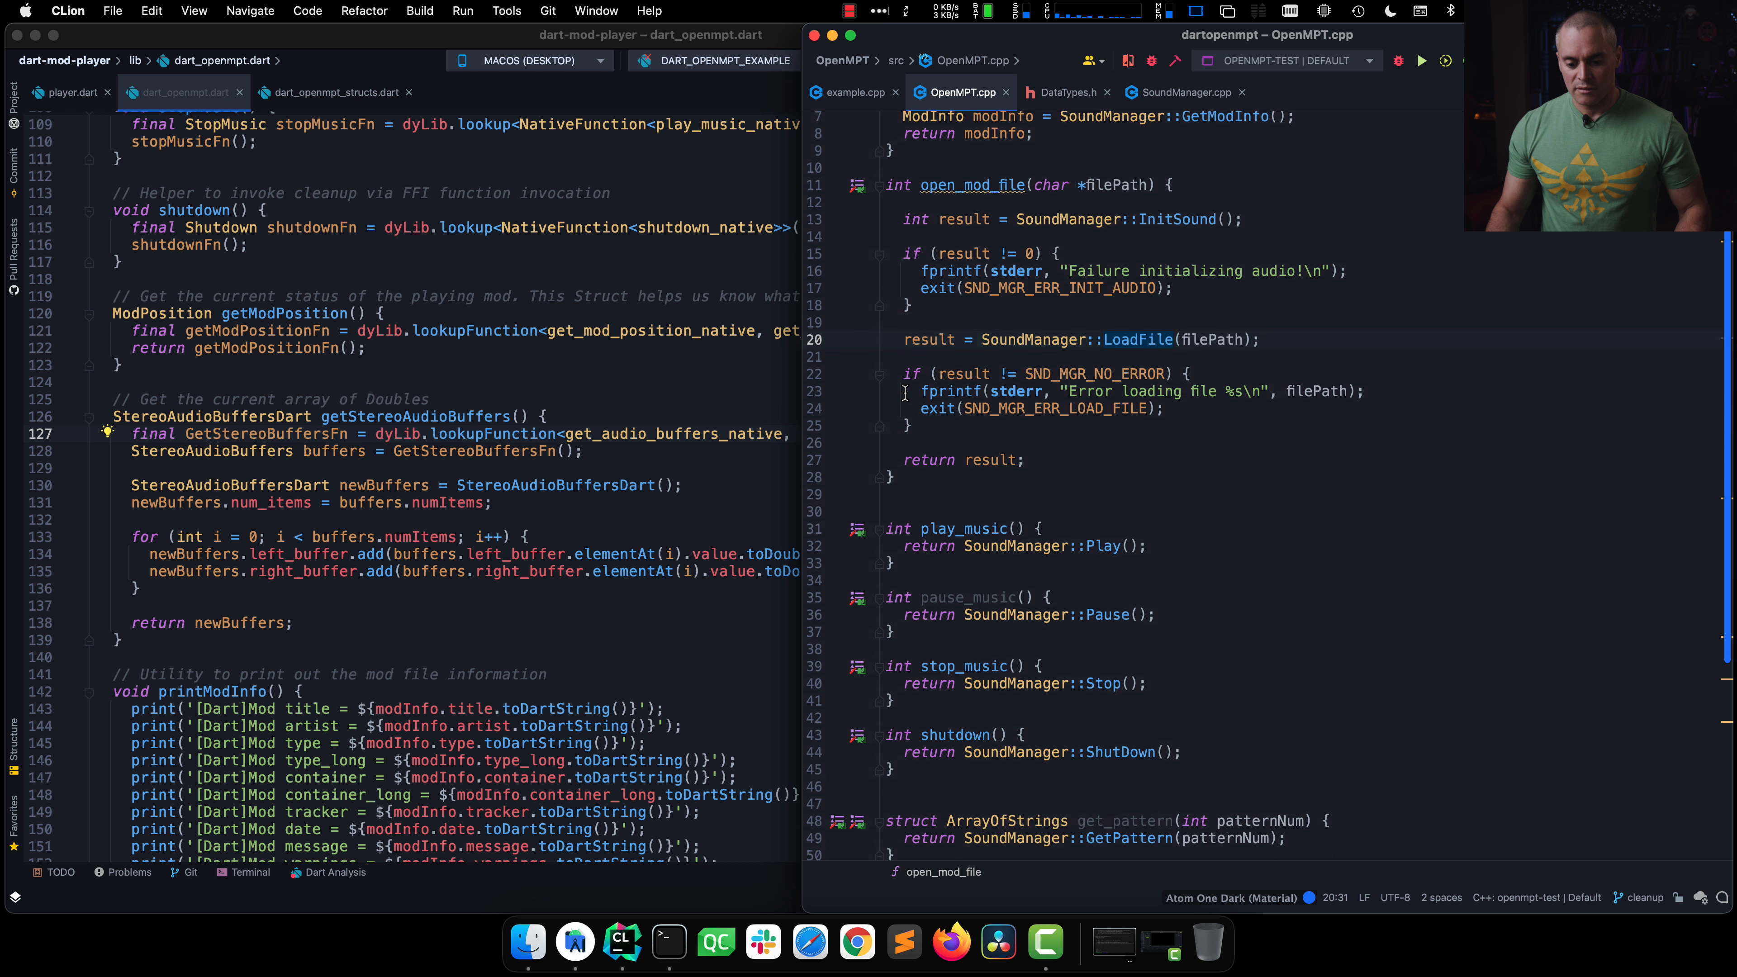
pyautogui.scroll(-3)
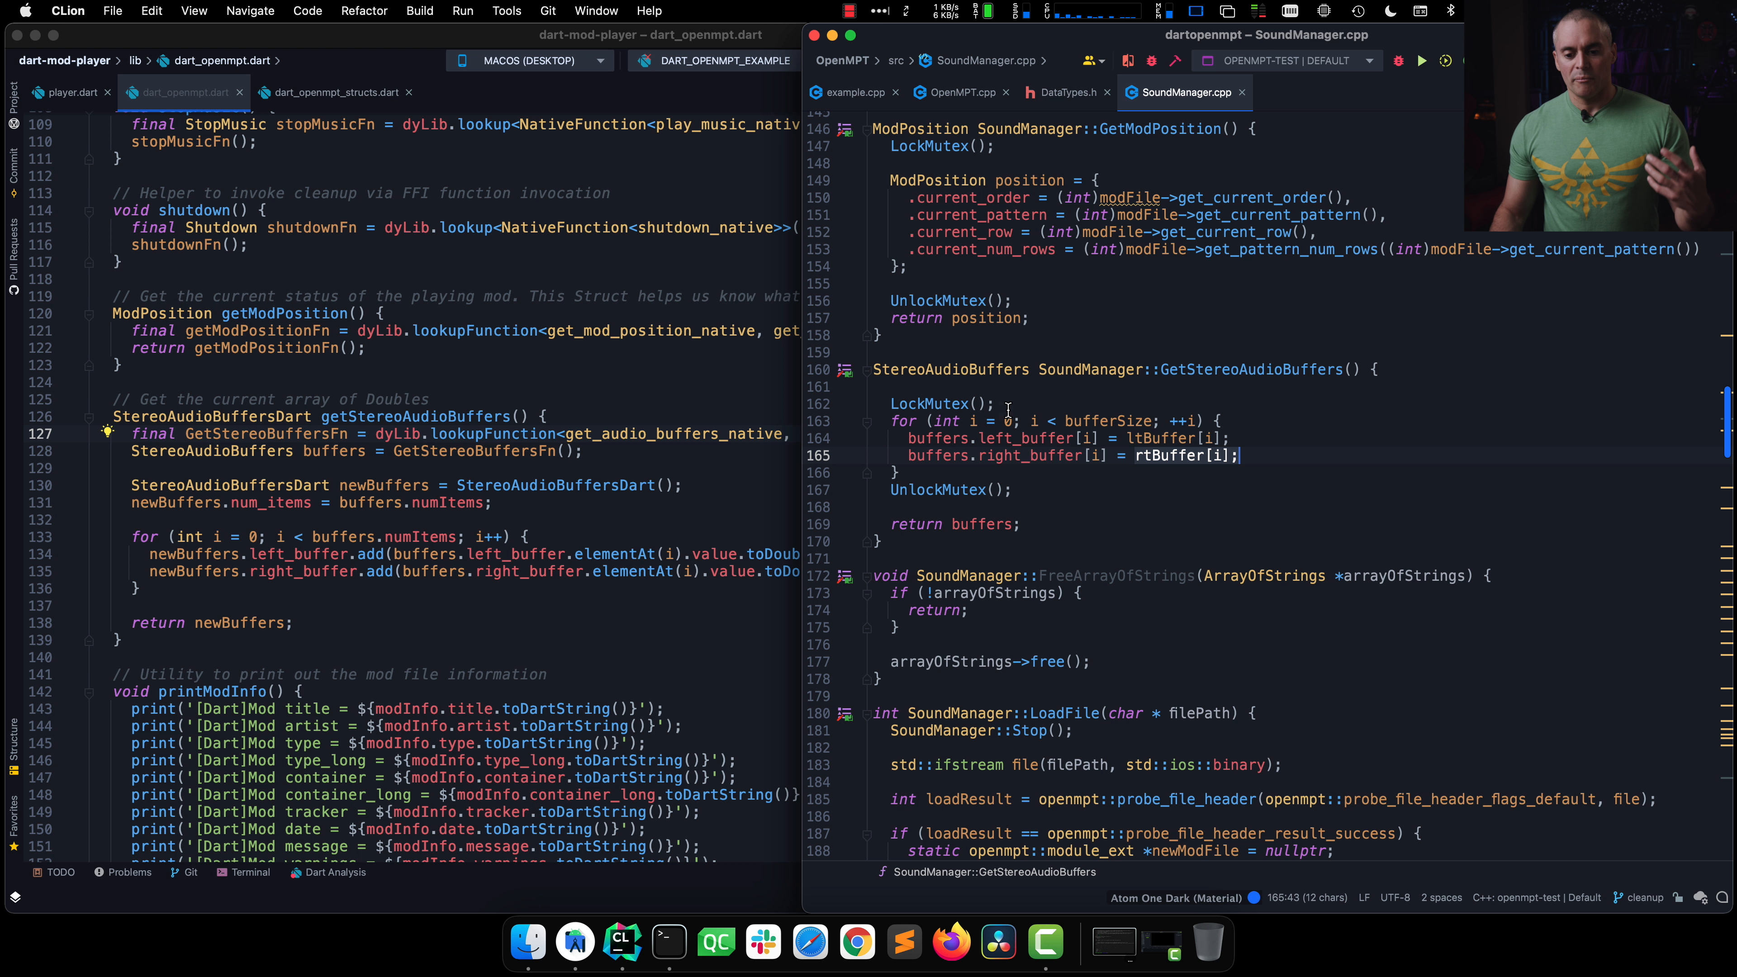
pyautogui.moveTo(938, 489)
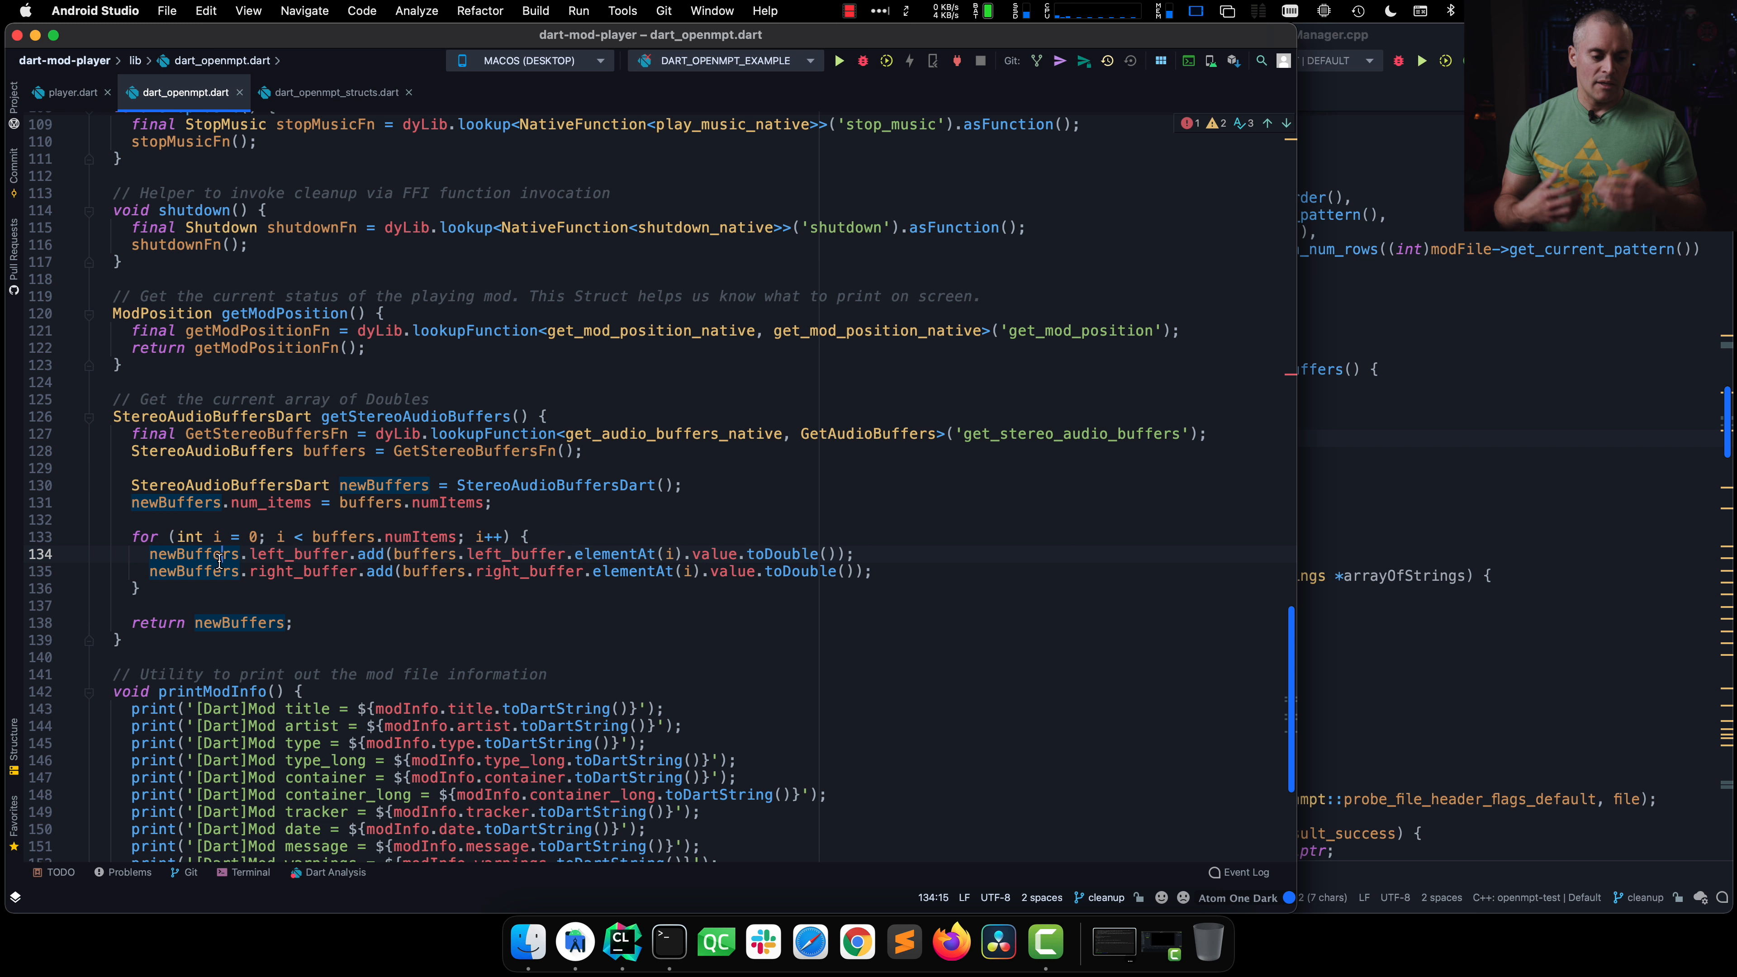
# Step: Return to player.dart and move through drawAudioBuffers down to the trailing-pattern print loop
pyautogui.click(66, 92)
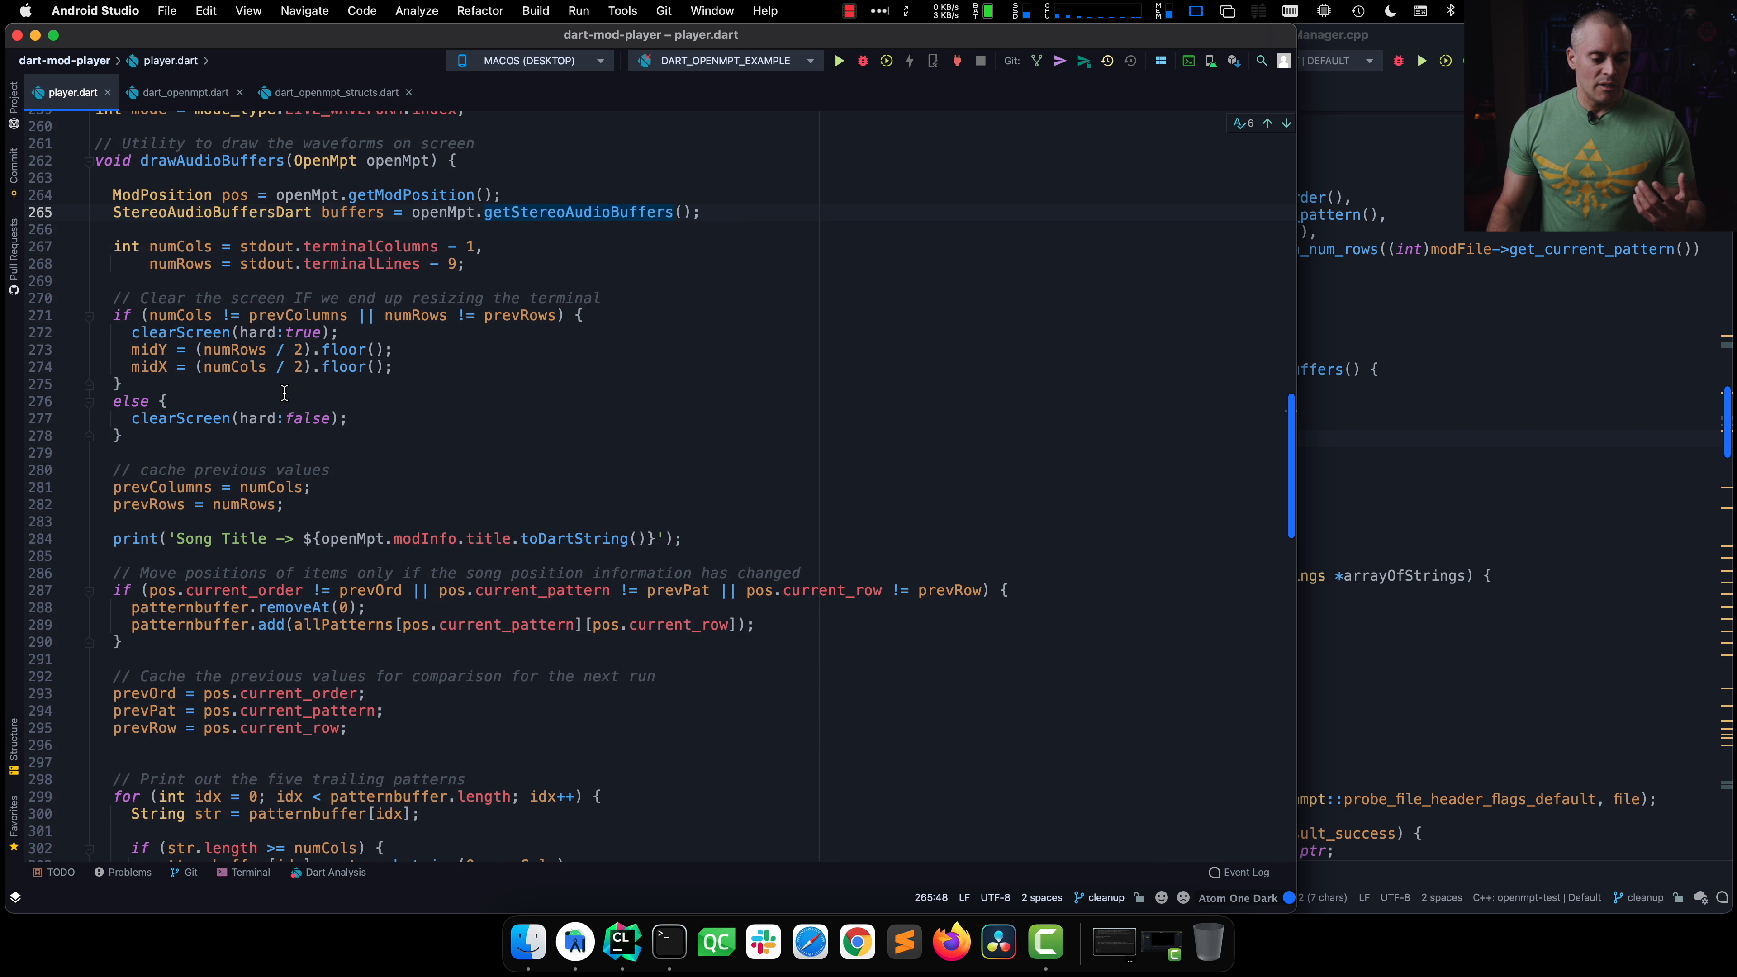
pyautogui.scroll(-3)
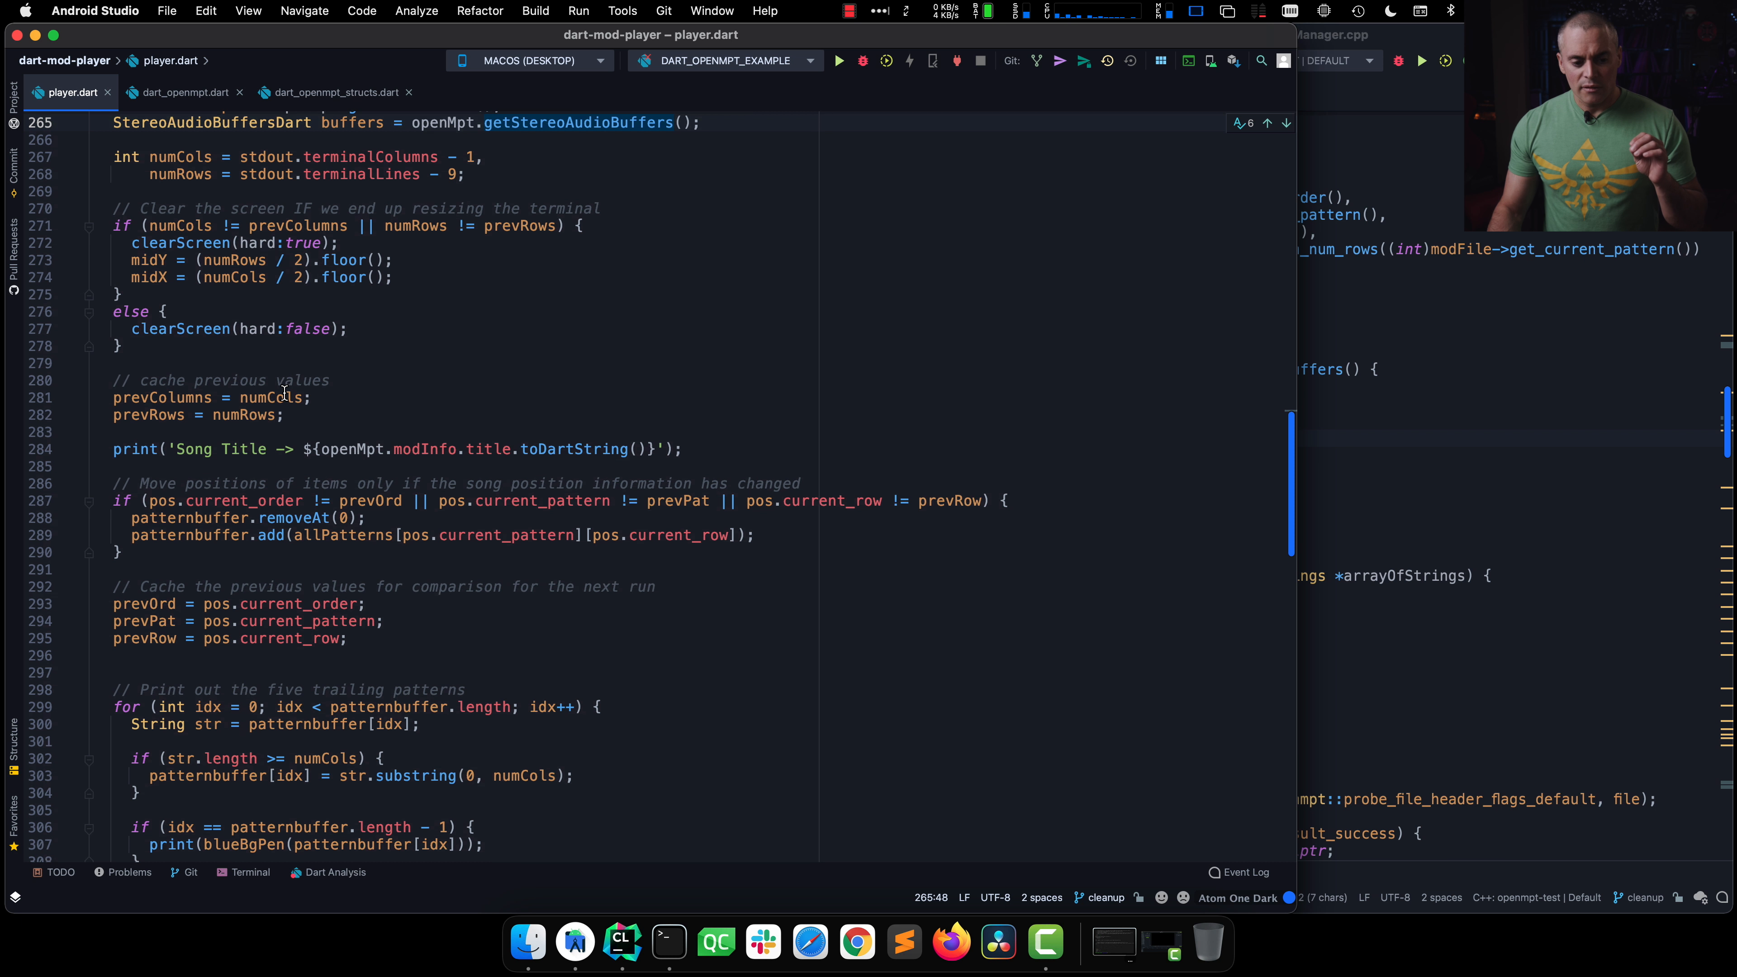
pyautogui.scroll(-3)
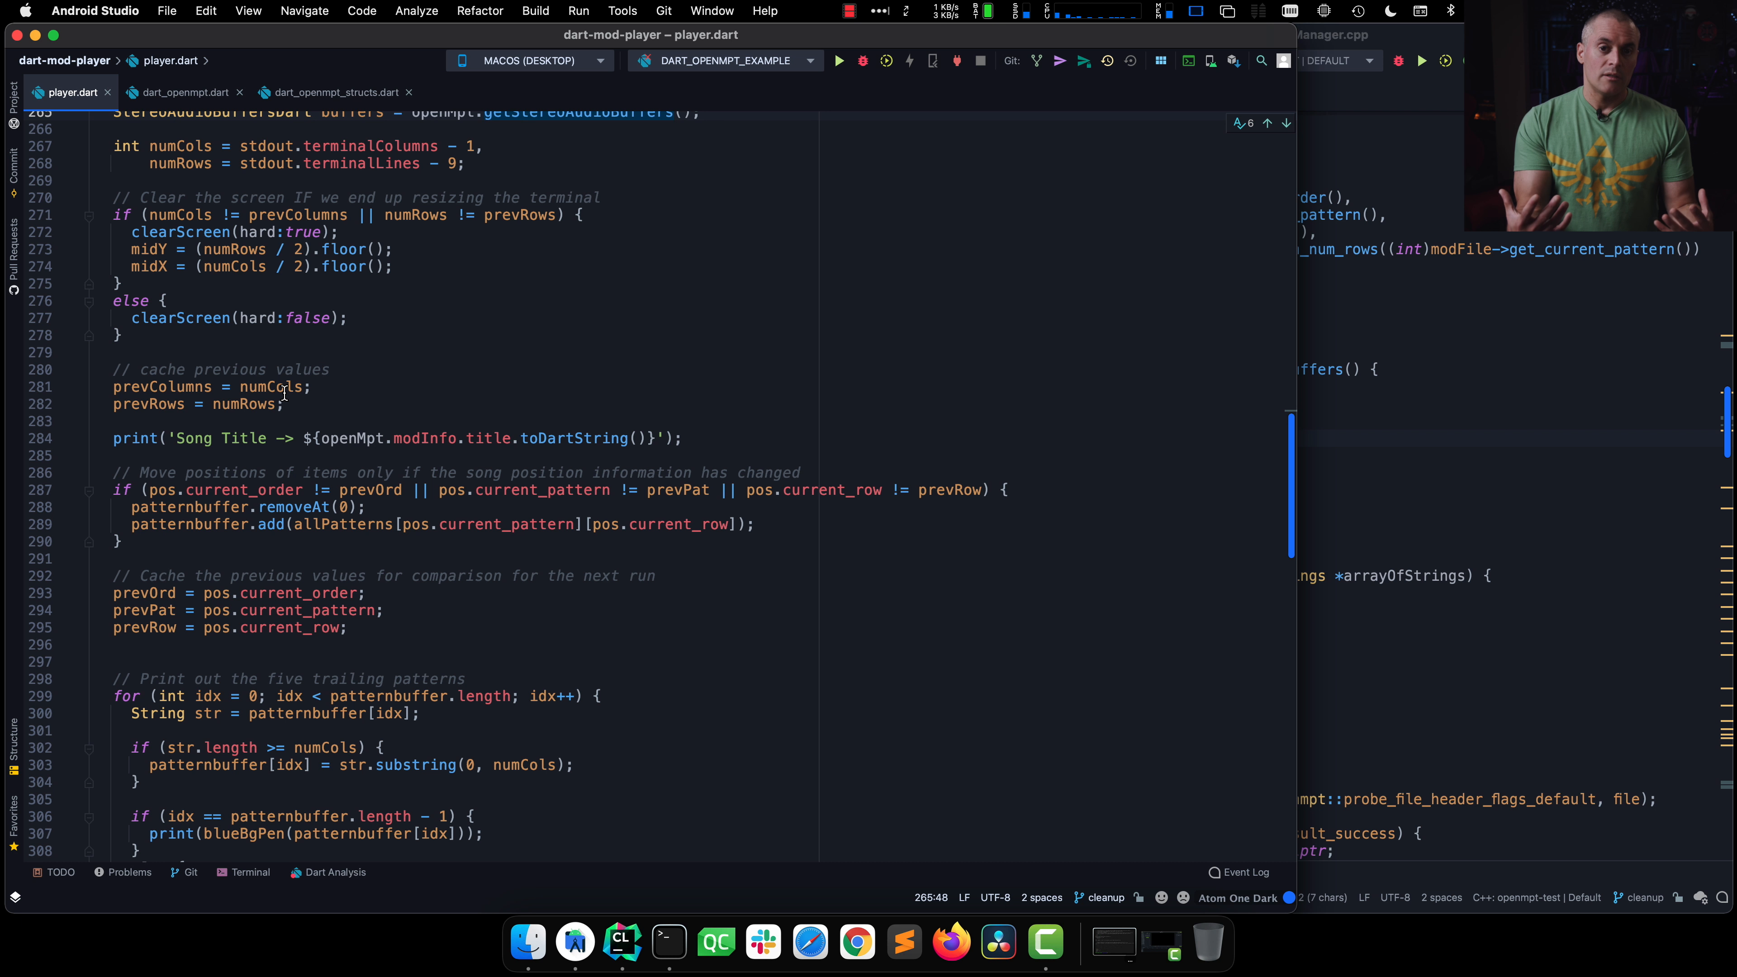
pyautogui.scroll(-3)
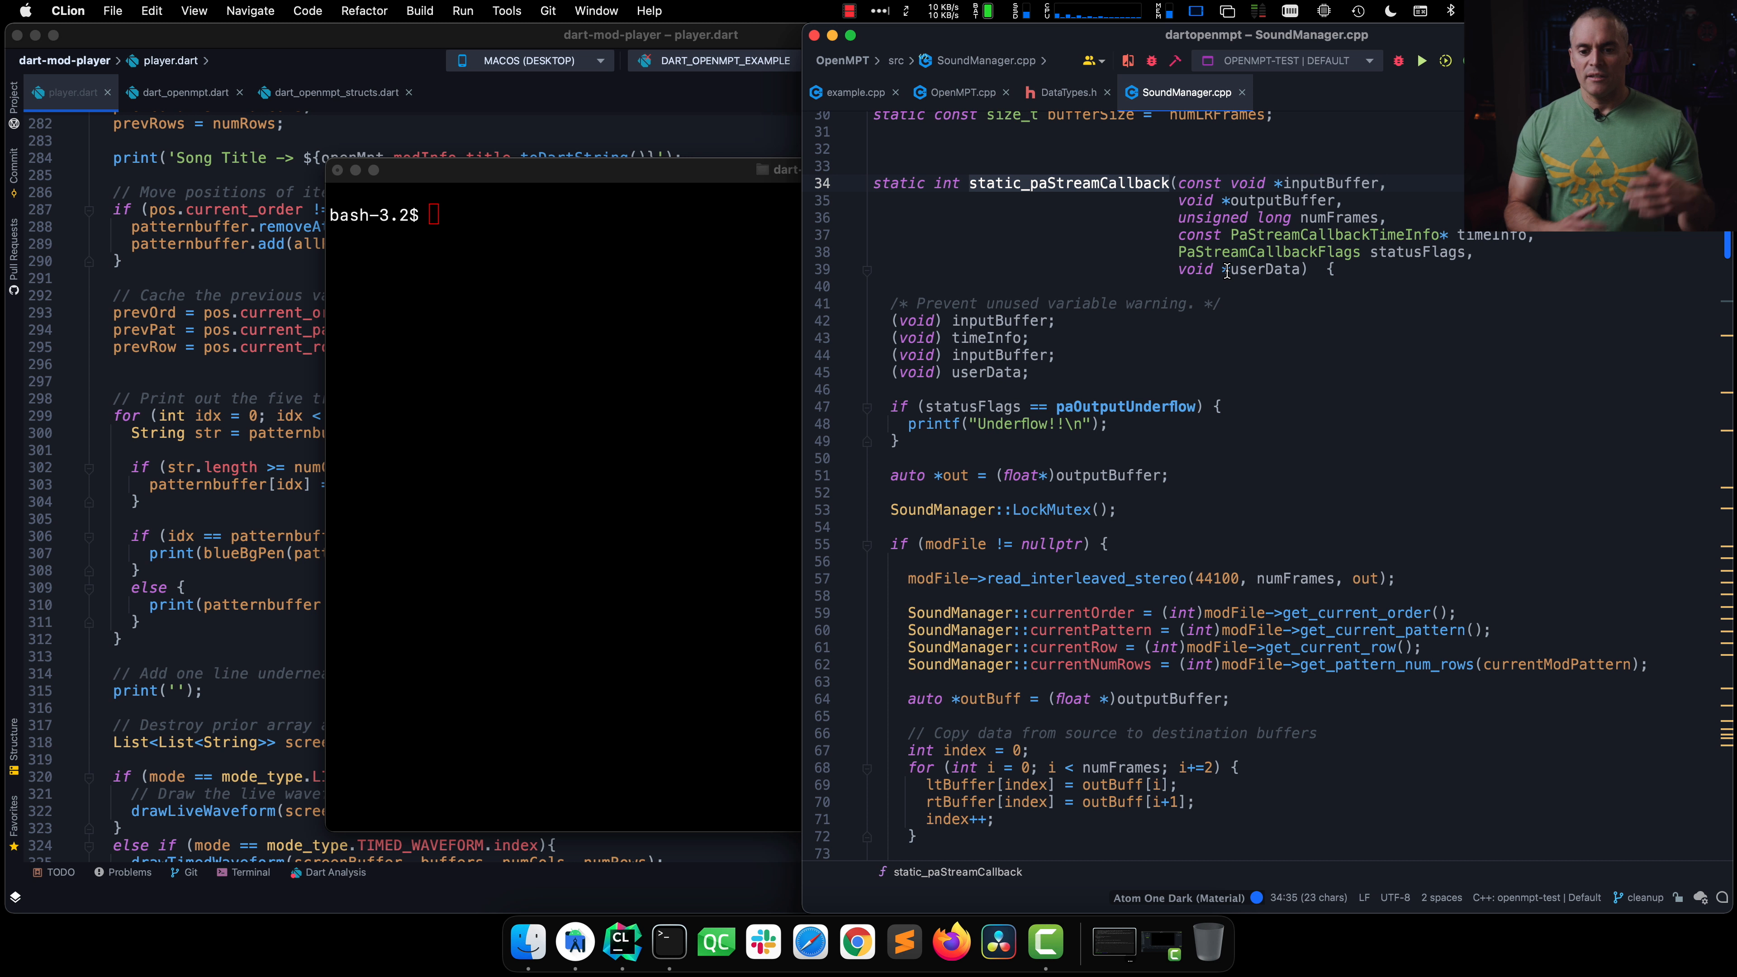
pyautogui.moveTo(1263, 269)
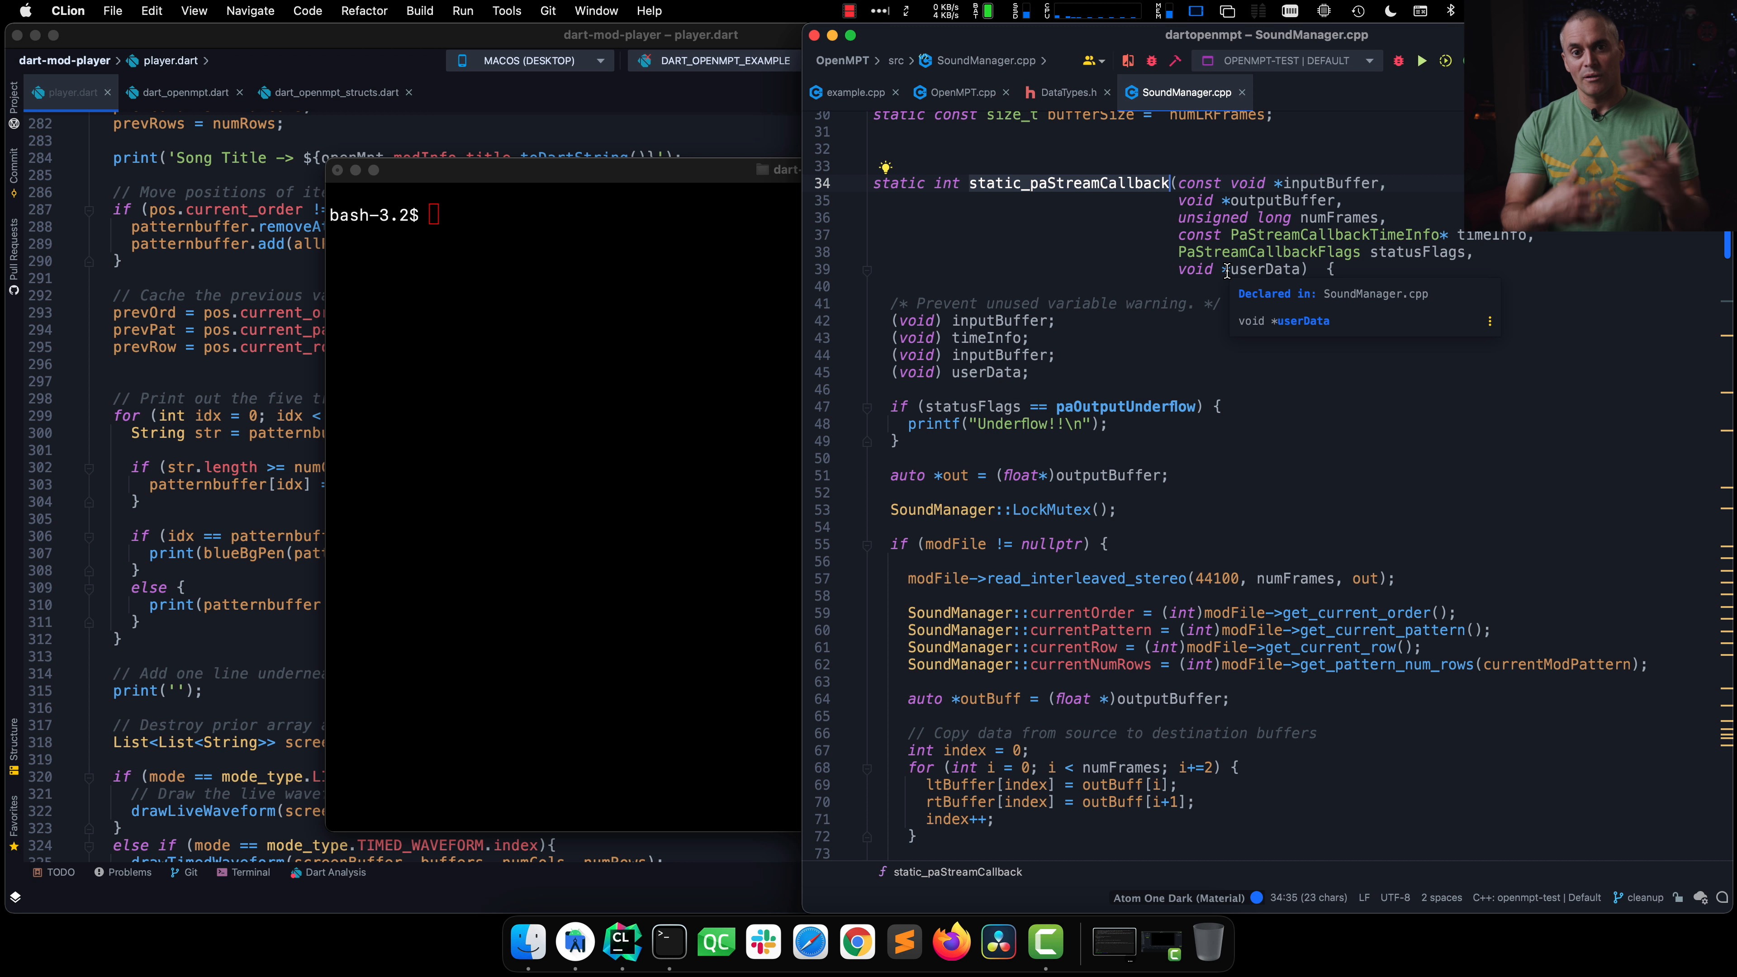
pyautogui.moveTo(1060, 661)
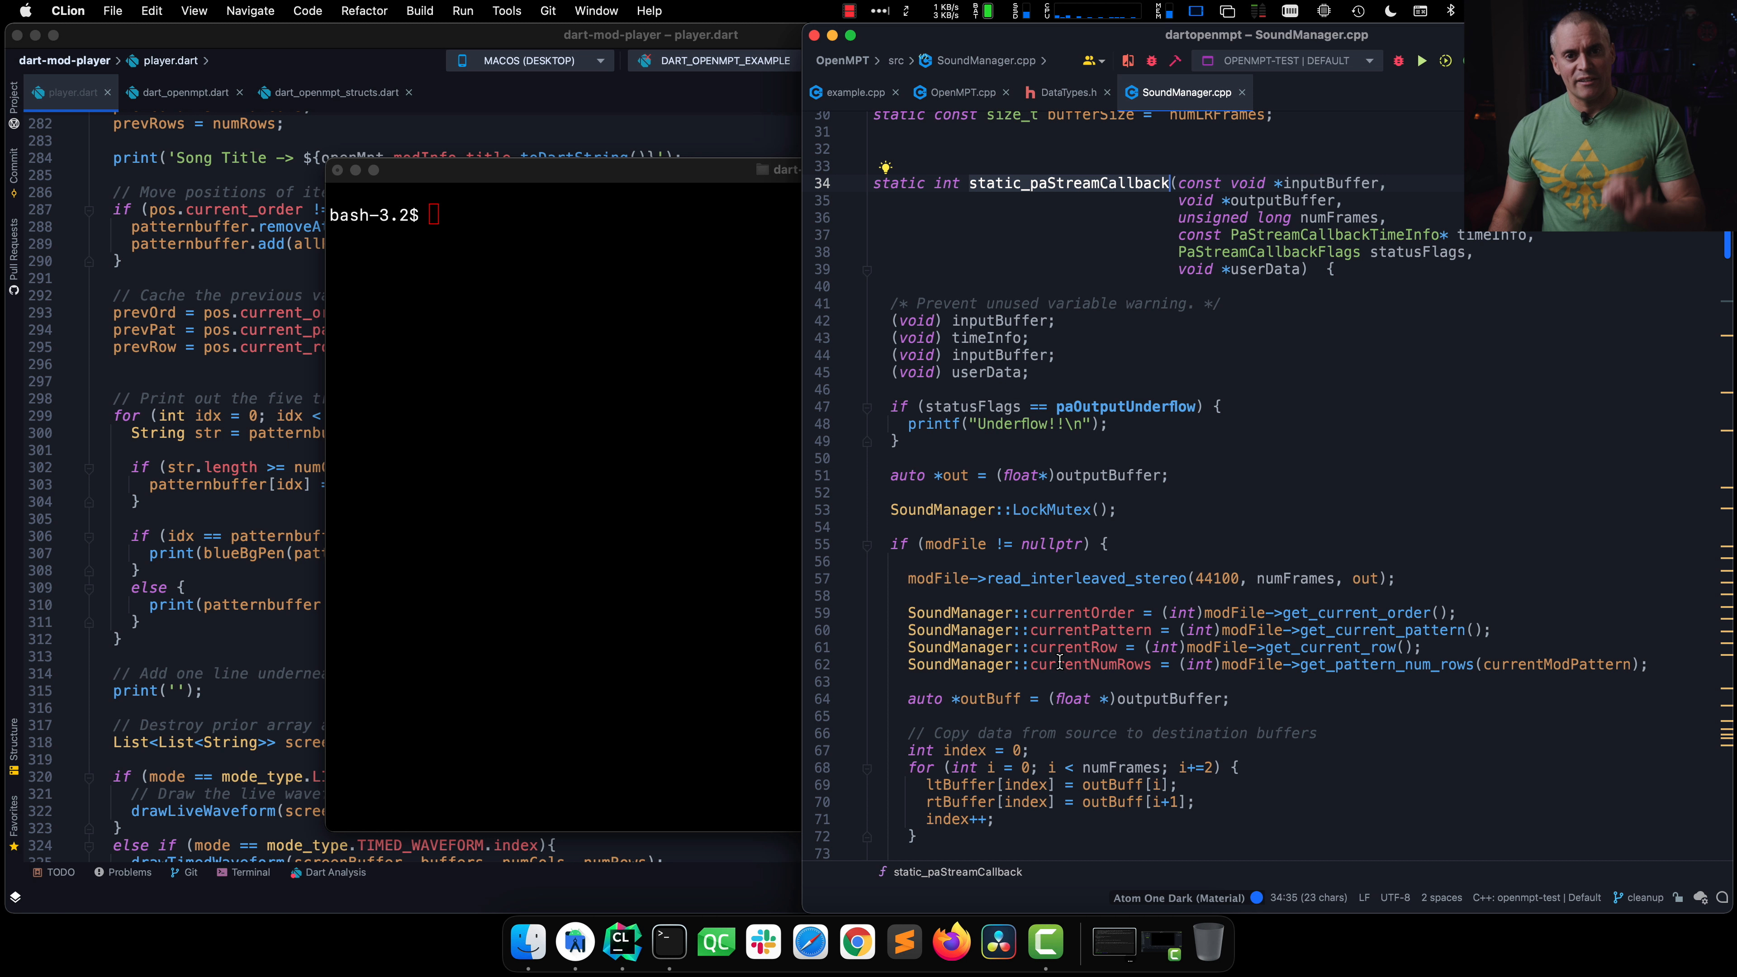
# Step: Walk through static_paStreamCallback and mark the line copying samples into ltBuffer
pyautogui.scroll(-3)
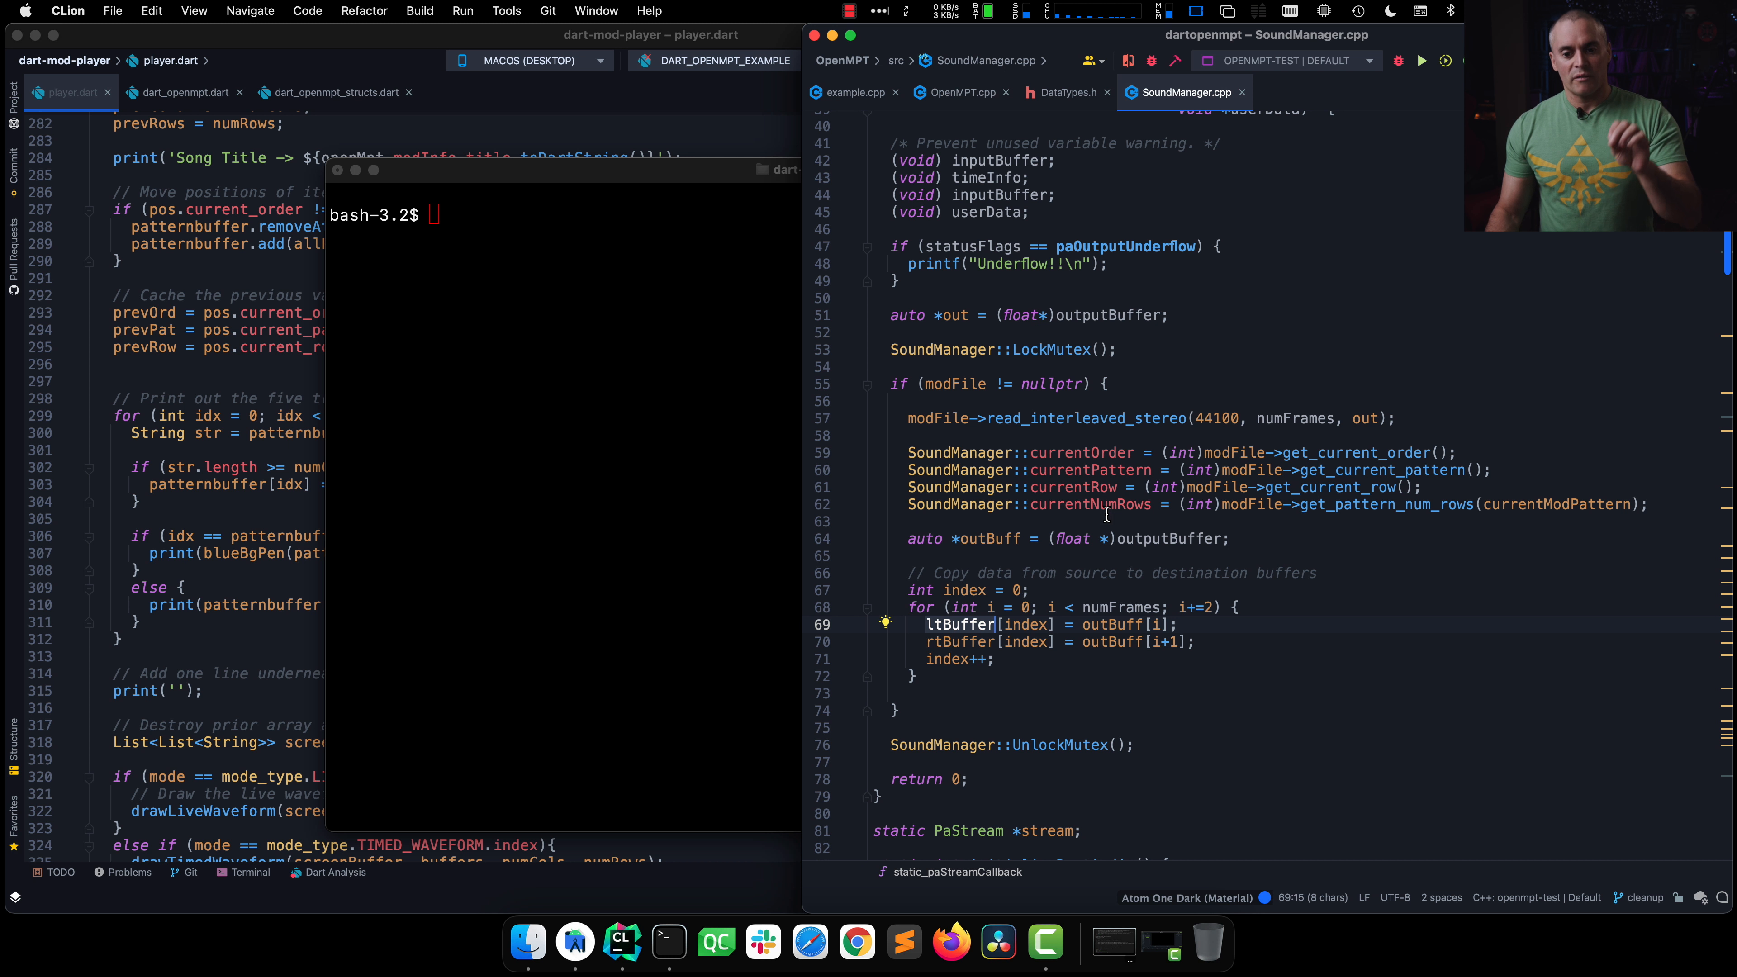
pyautogui.click(959, 93)
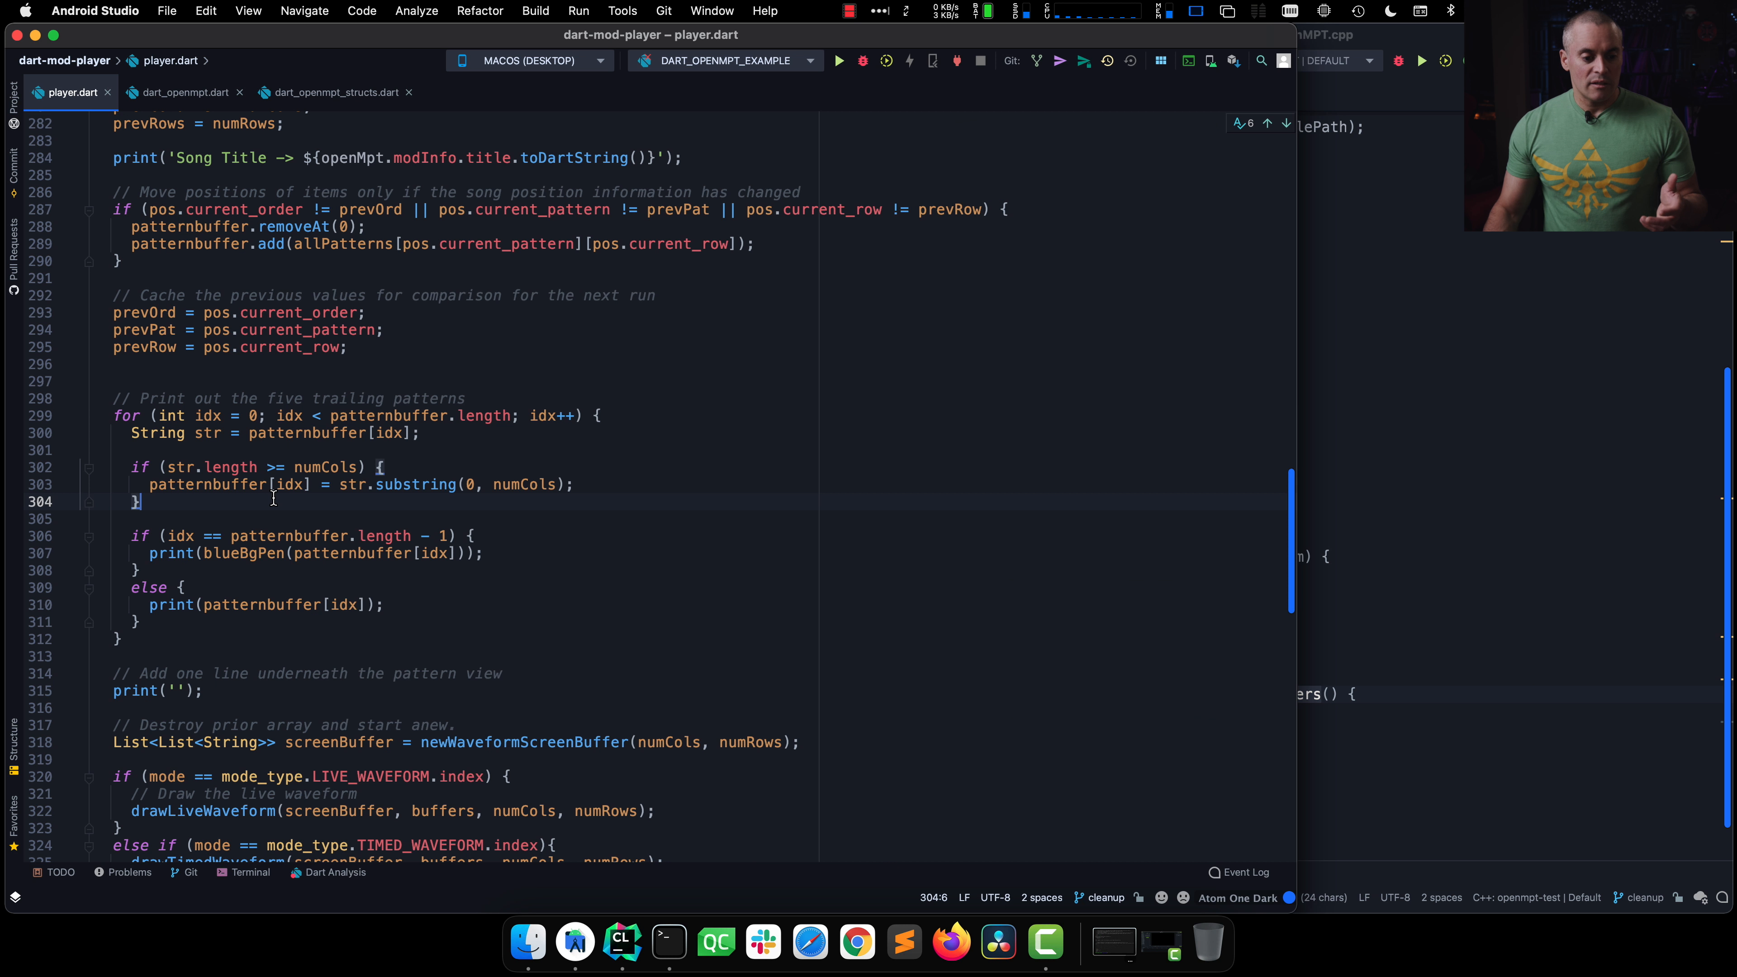
# Step: Review drawLiveWaveform/drawTimedWaveform, then run player.dart on zalza-karate_muffins.xm in Terminal
pyautogui.scroll(-3)
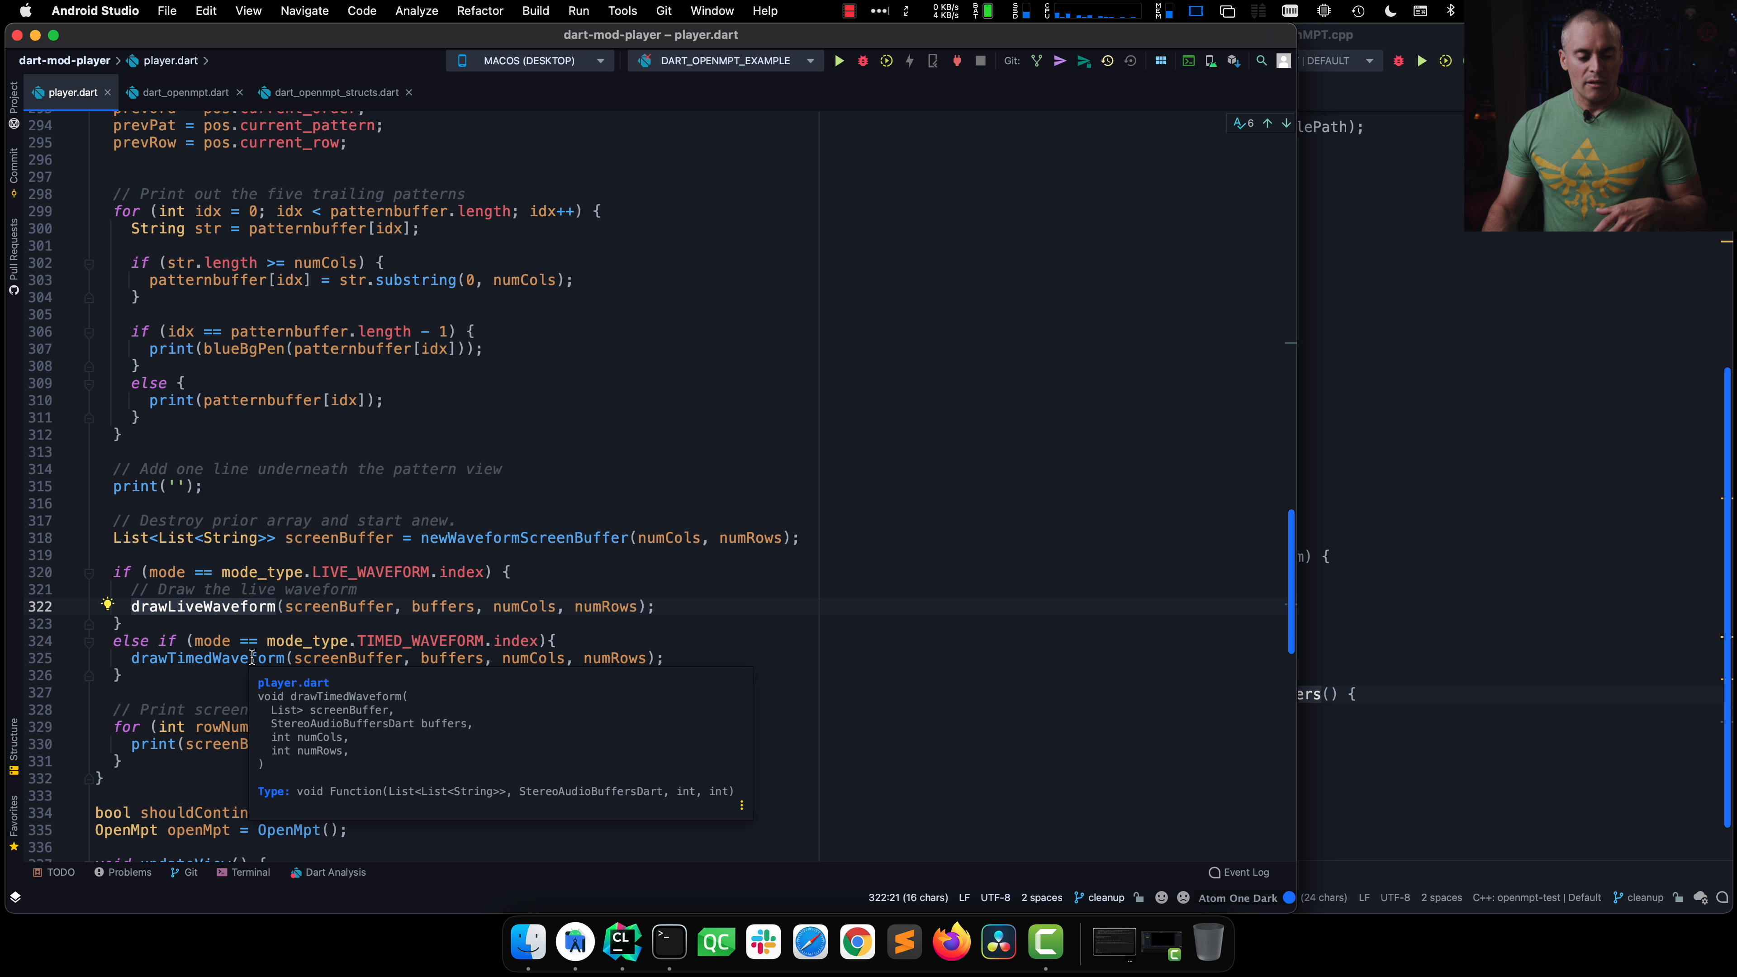
pyautogui.moveTo(581, 635)
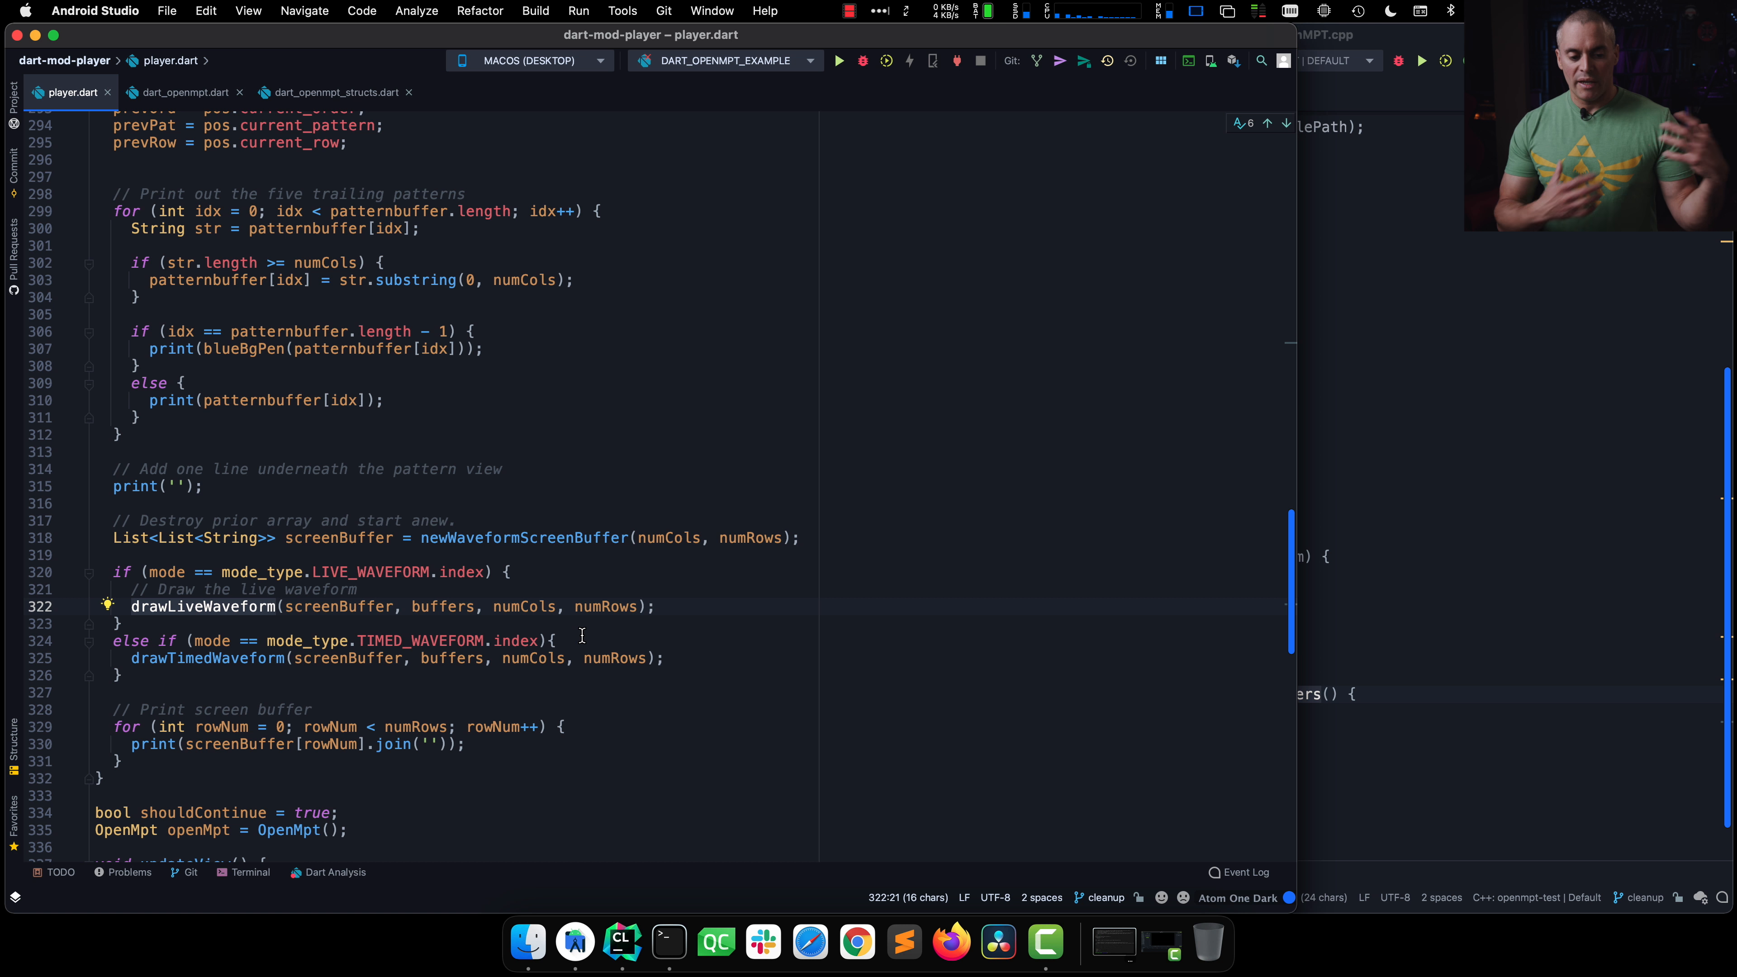
pyautogui.moveTo(554, 897)
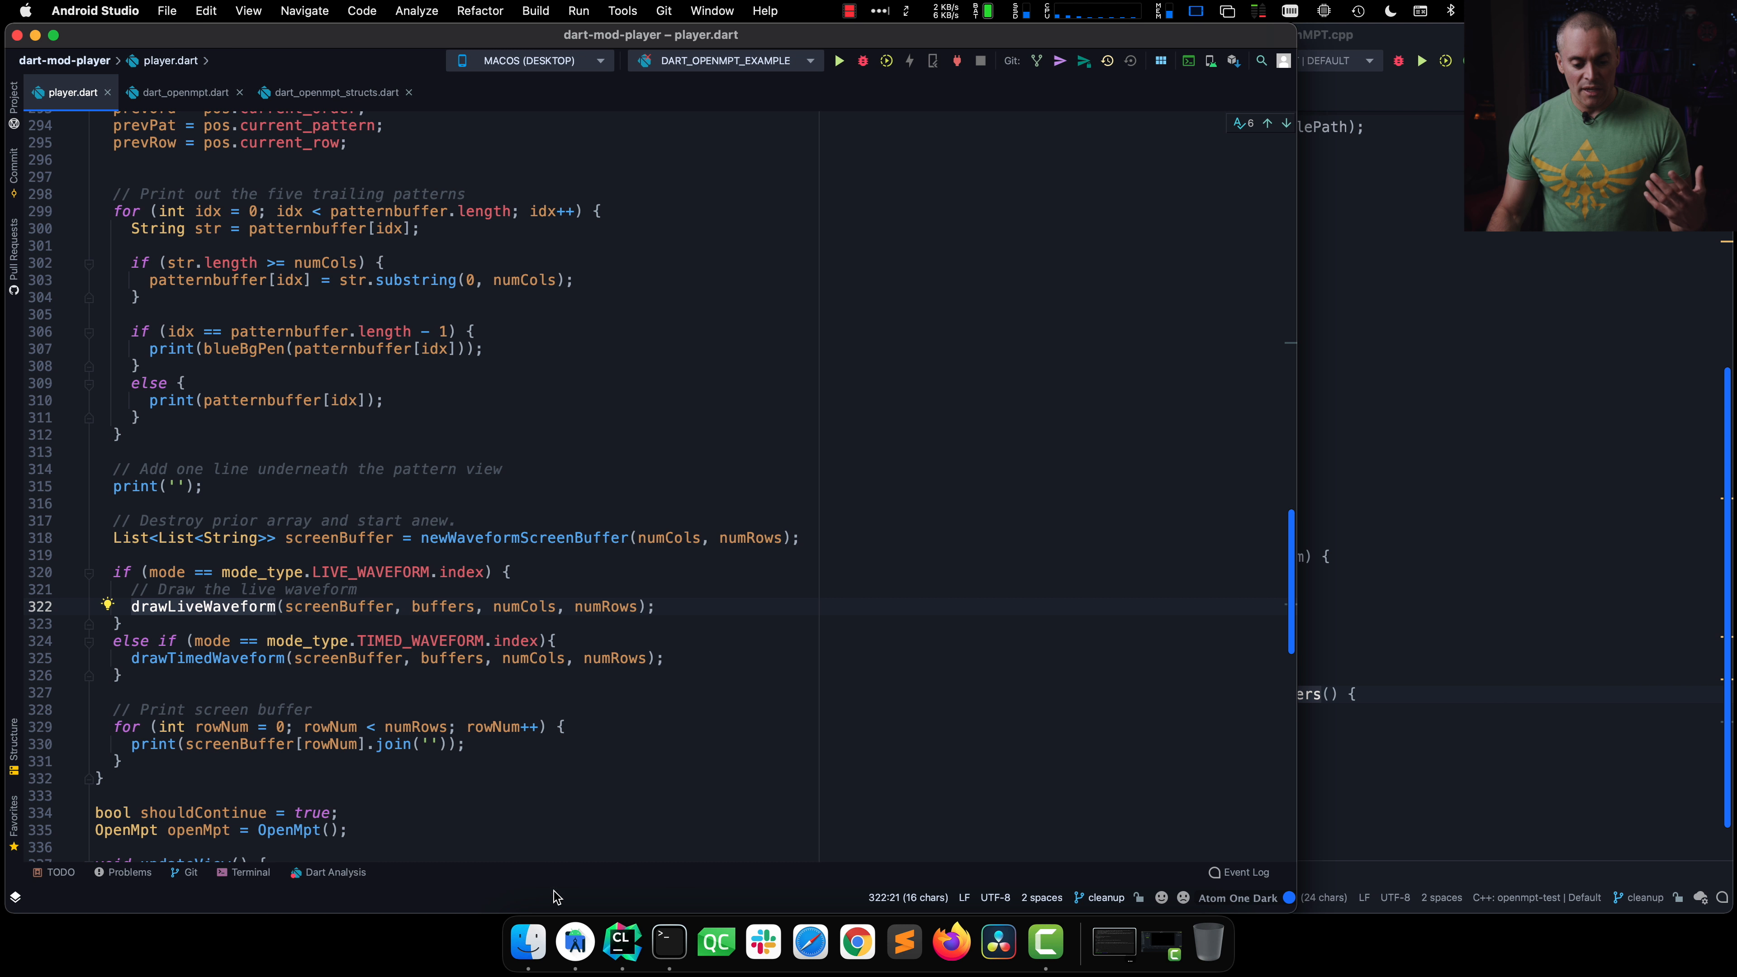
pyautogui.click(667, 943)
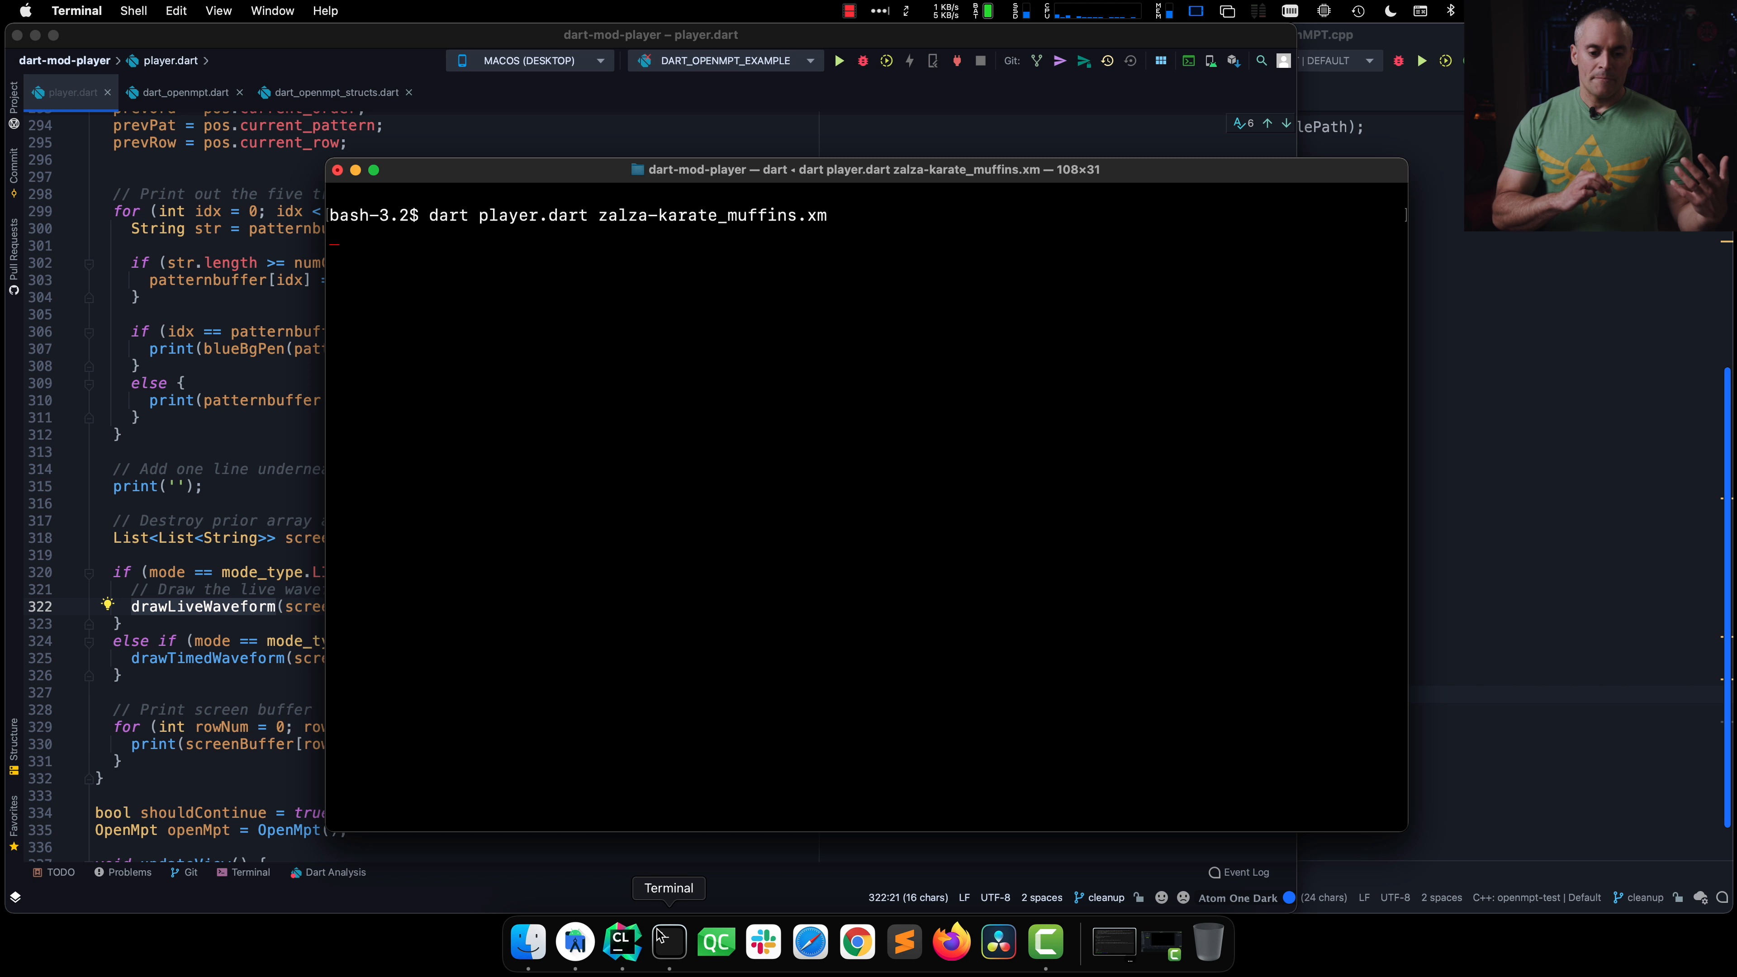
pyautogui.press('Return')
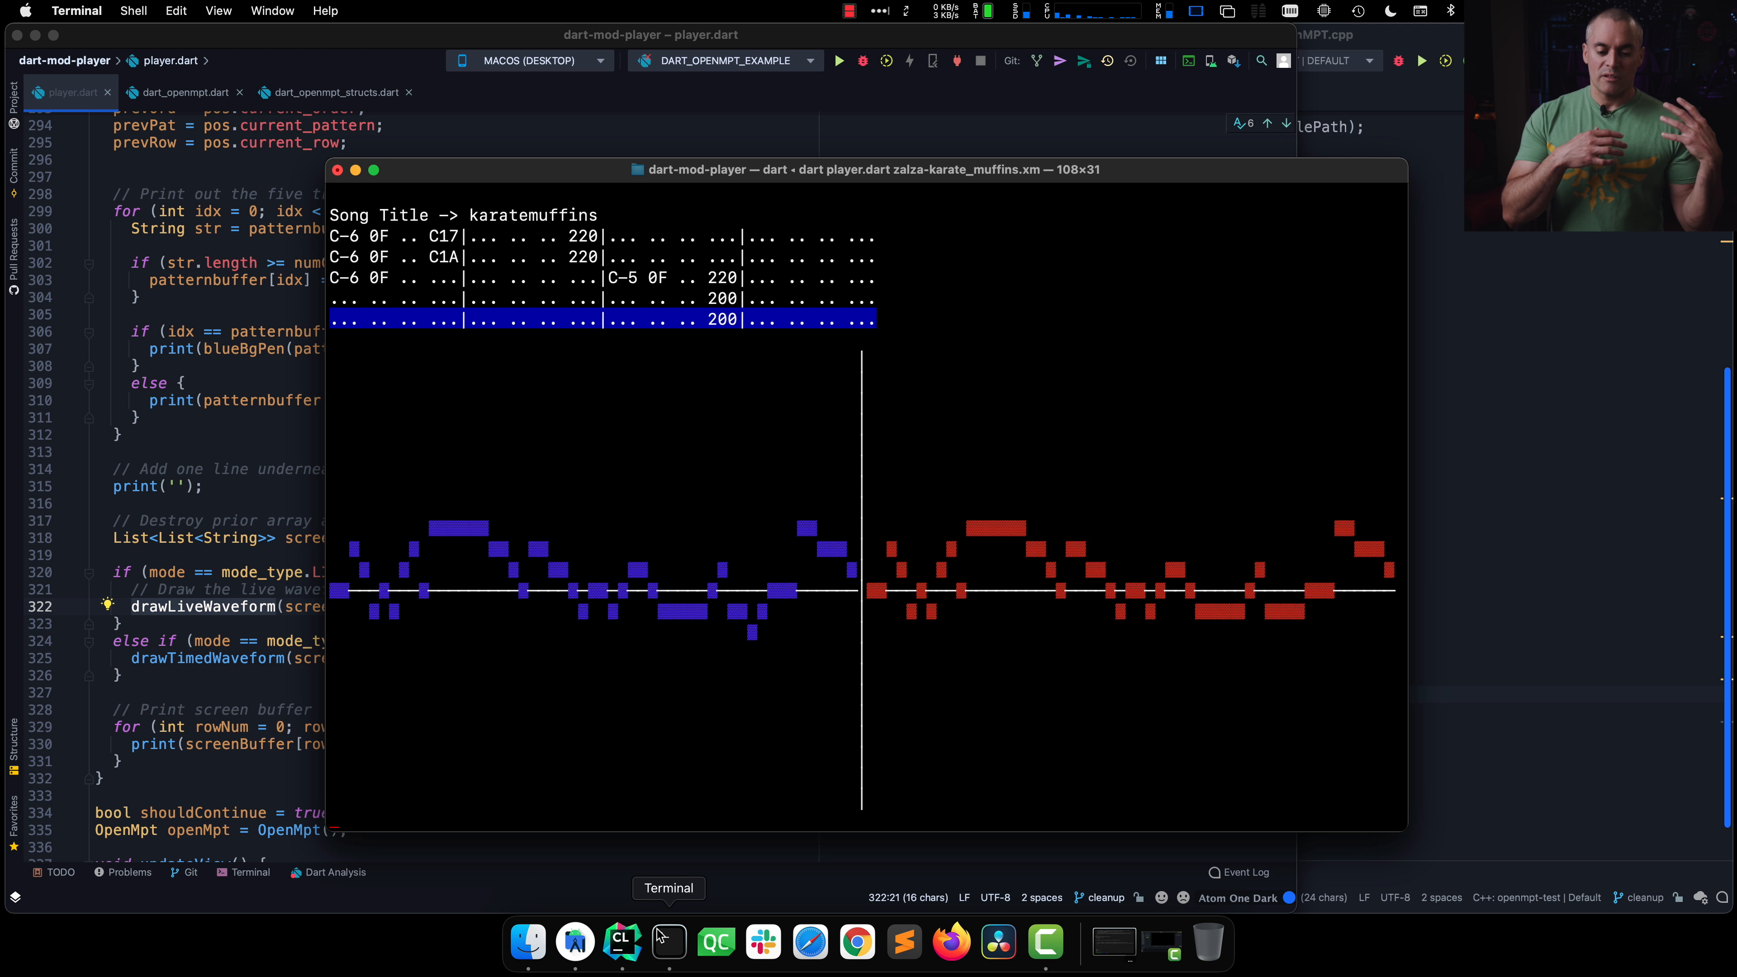